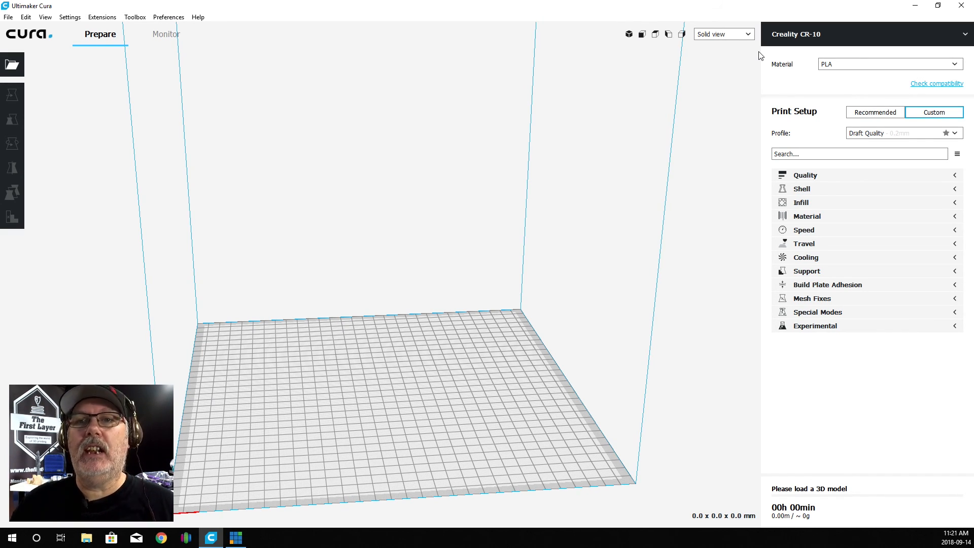
mouse_move(115, 51)
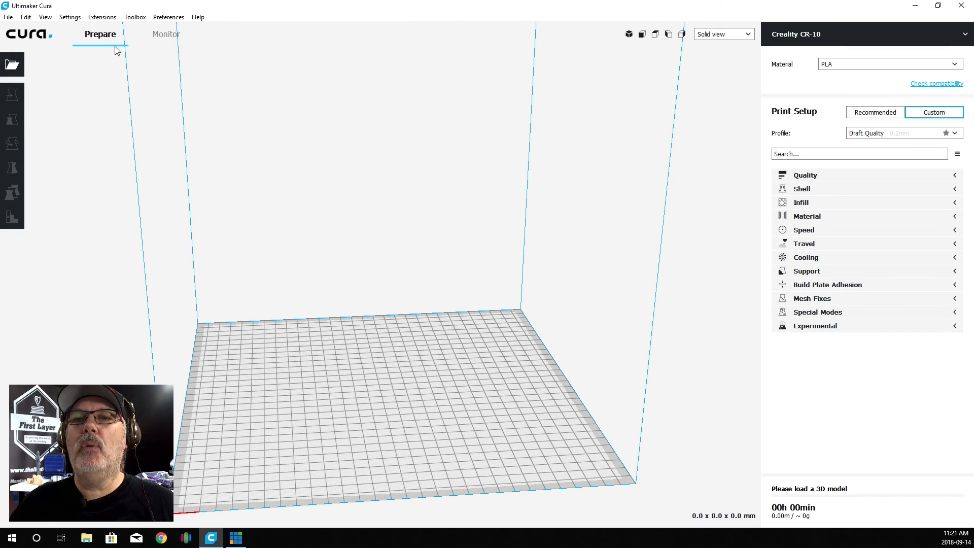
Step: Bring up the Settings > Printer menu listing the local Creality CR-10
click(69, 18)
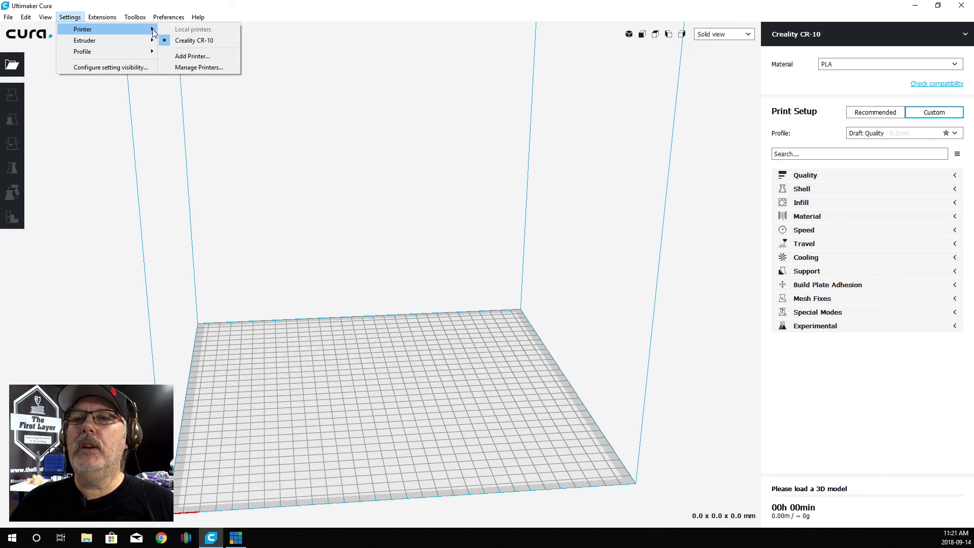
mouse_move(193, 56)
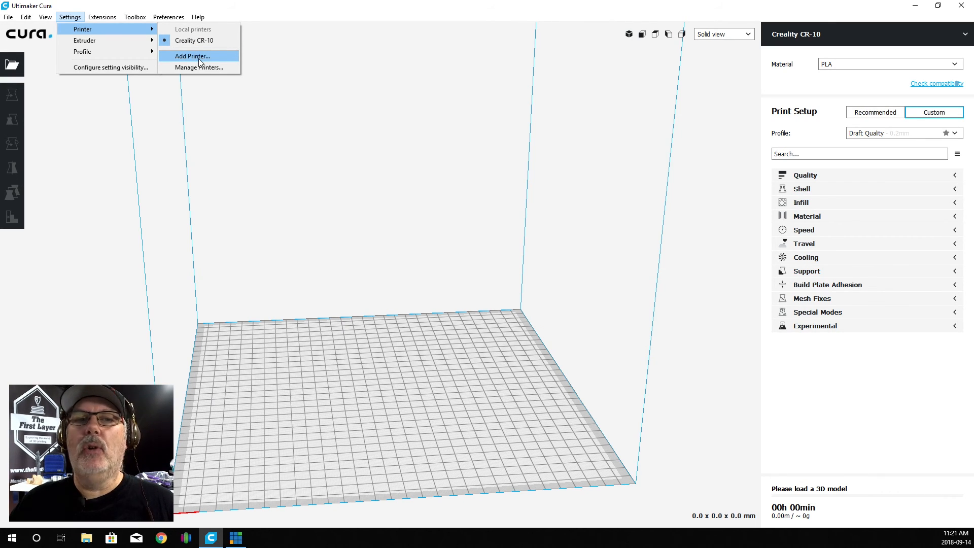
Step: Start adding a printer and choose Creality CR-10 under the Other manufacturers
click(192, 56)
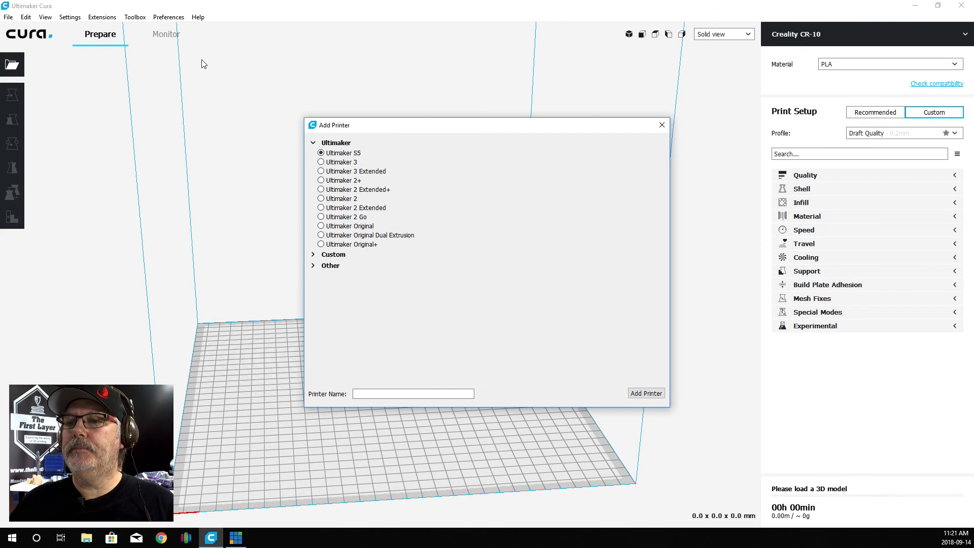
mouse_move(433, 206)
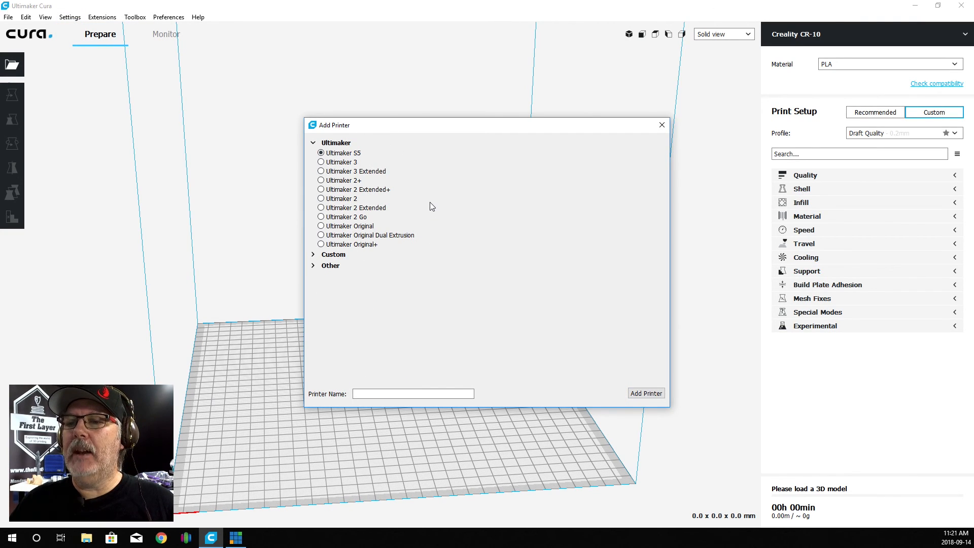
mouse_move(327, 222)
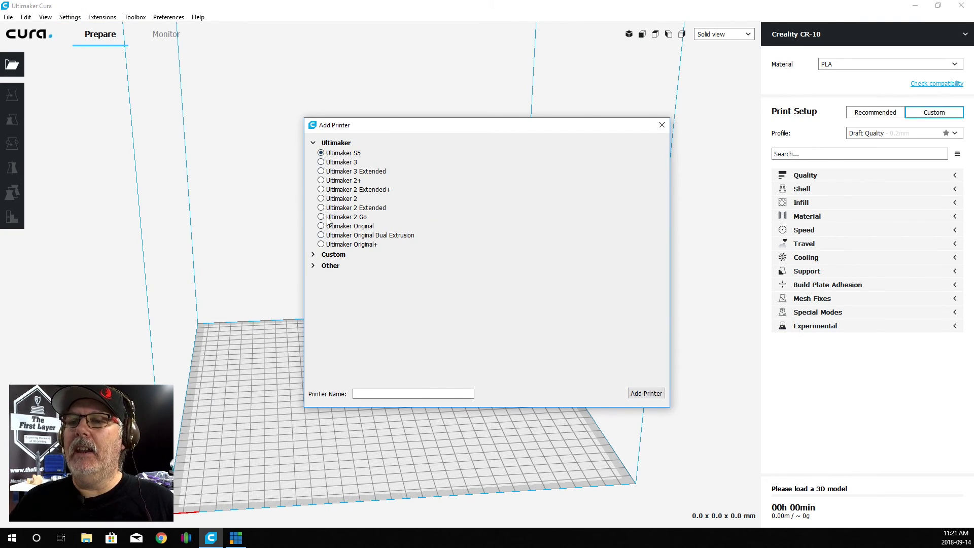
mouse_move(313, 268)
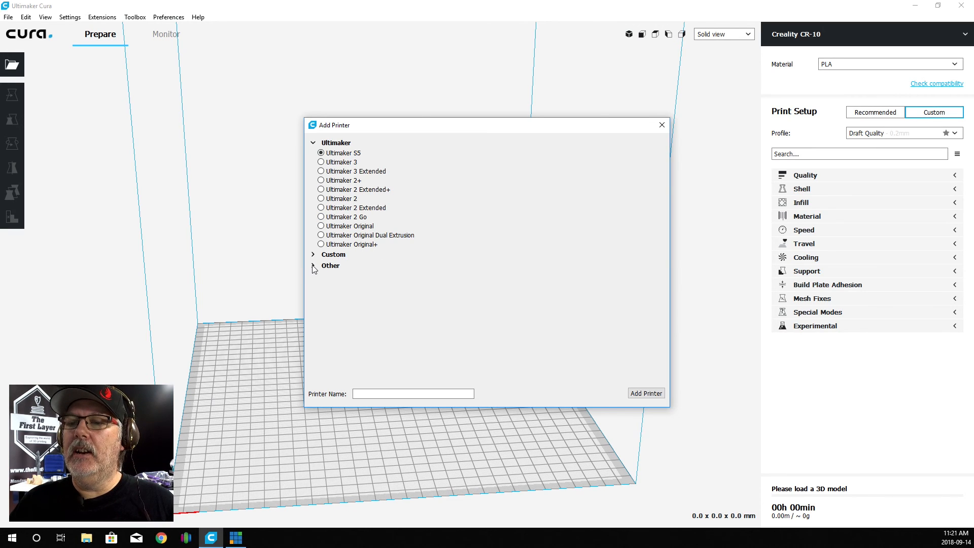
click(330, 265)
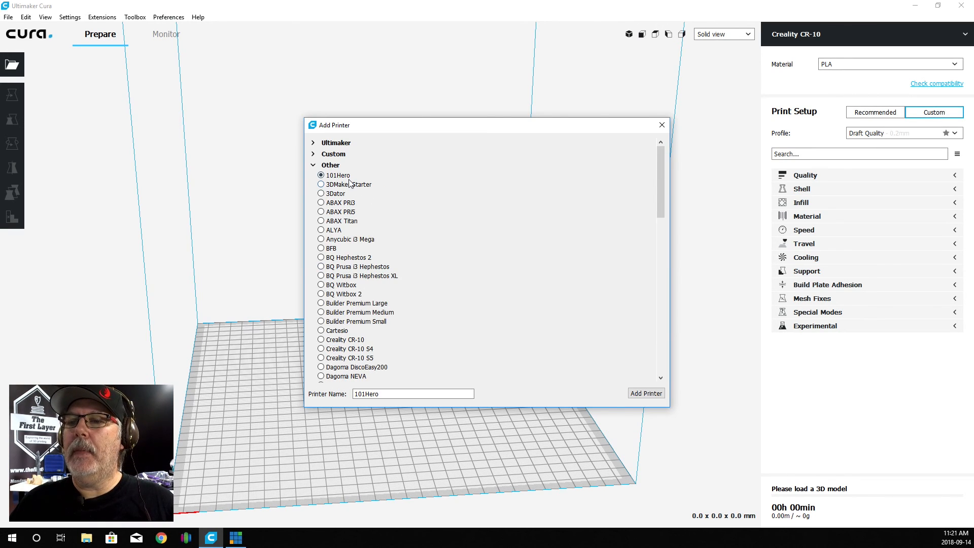
scroll(down, 3)
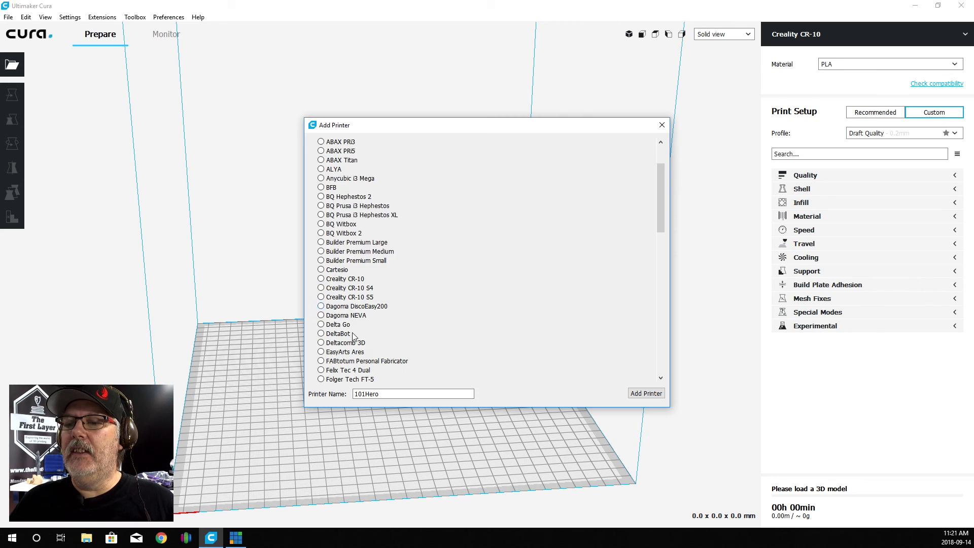
scroll(down, 3)
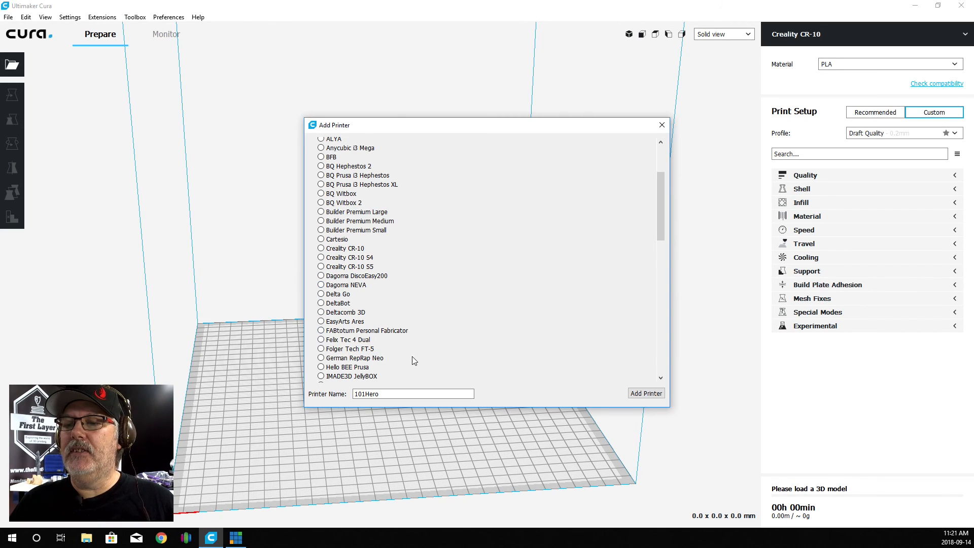
scroll(up, 3)
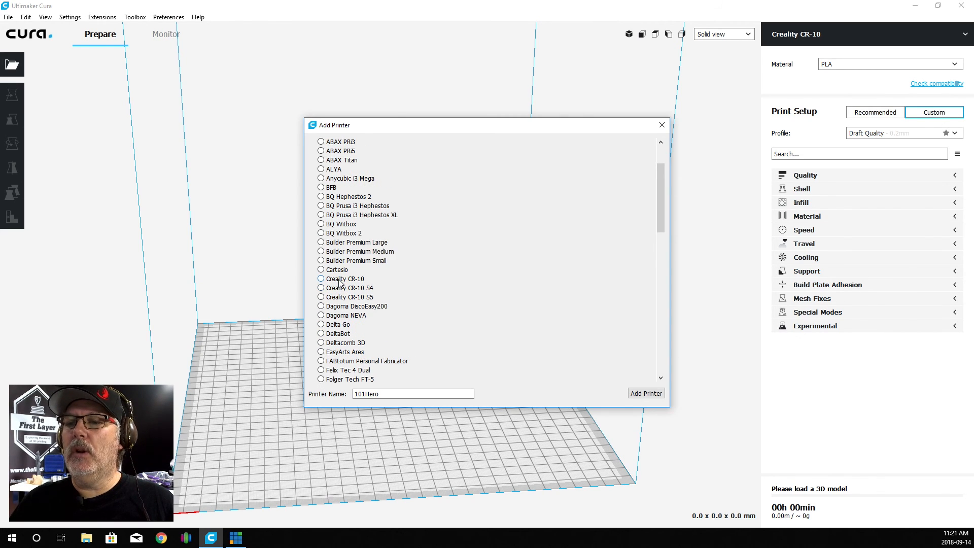
click(321, 278)
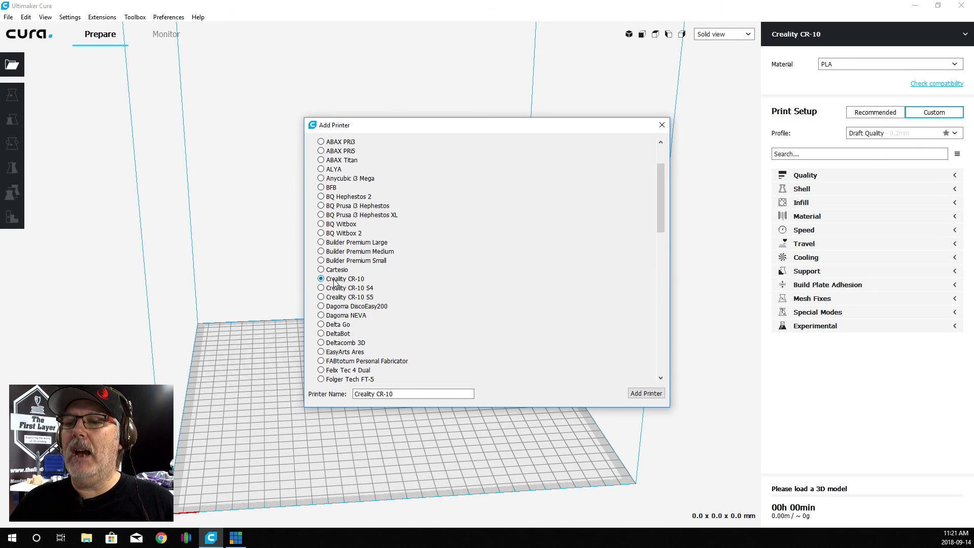
mouse_move(398, 364)
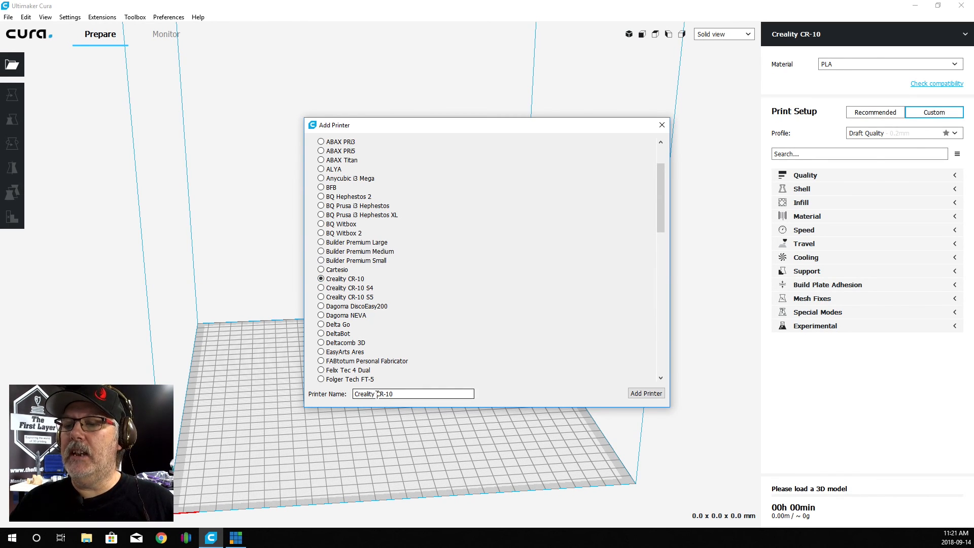
Step: Rename the new printer to 'Creality Ender 3' and add it as the active printer
double_click(383, 394)
text(En)
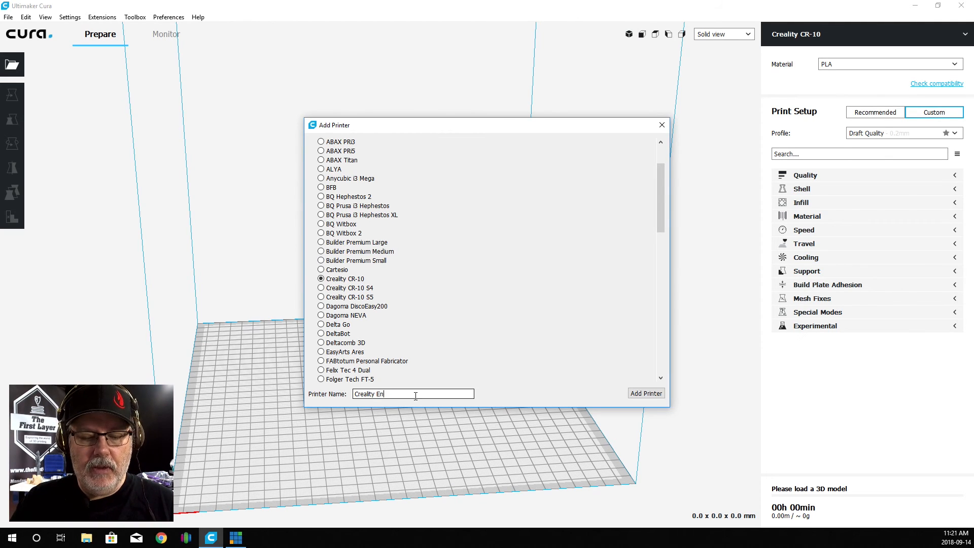
text(der 3)
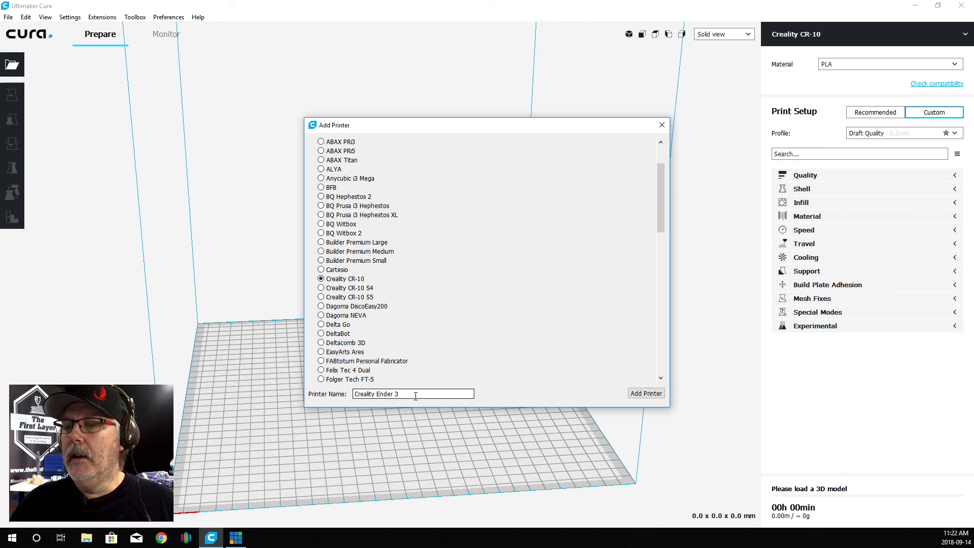
click(646, 393)
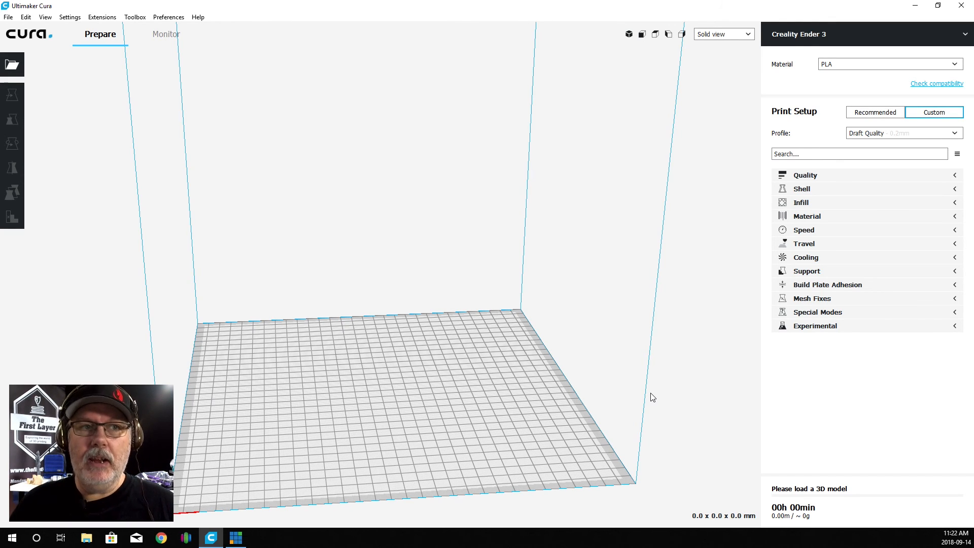
mouse_move(485, 189)
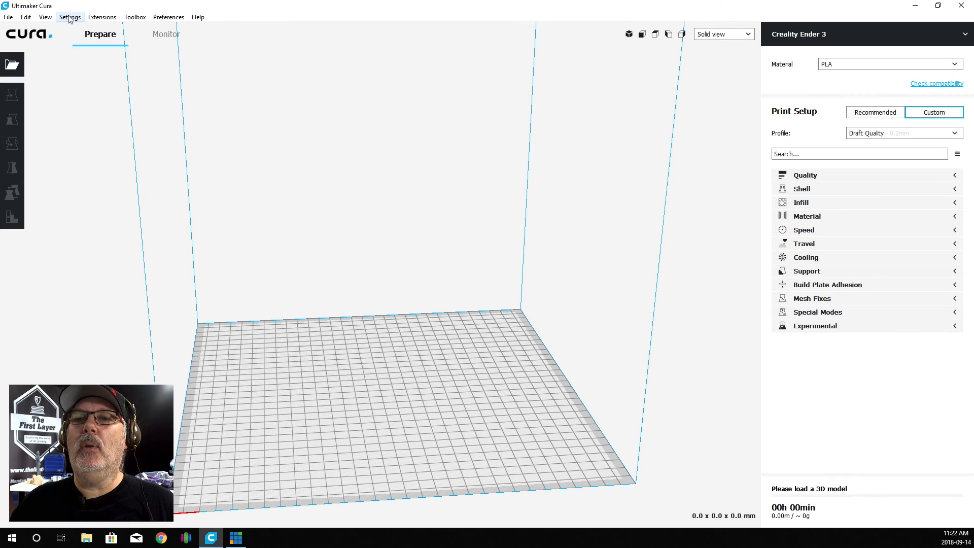
Step: Open Manage Printers... in Preferences with Creality Ender 3 selected
click(68, 17)
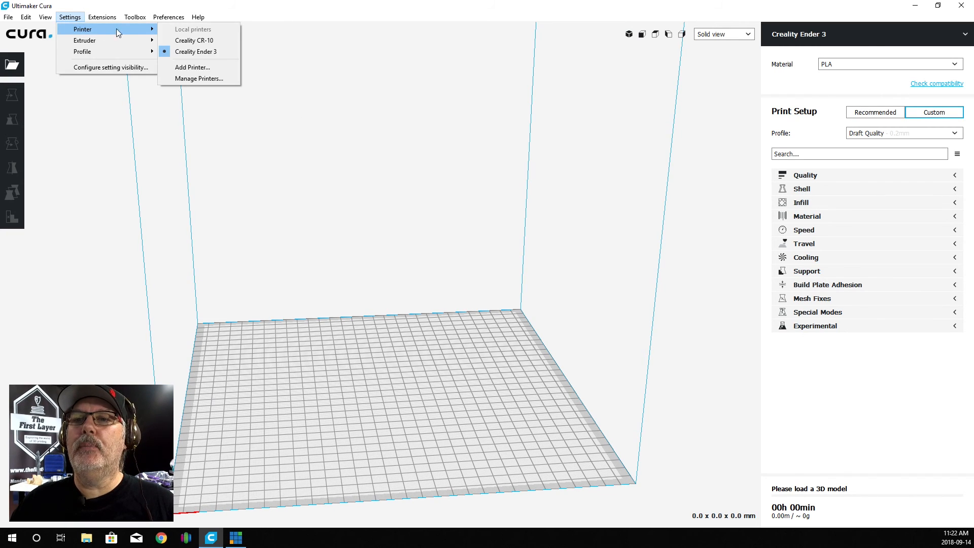
mouse_move(198, 78)
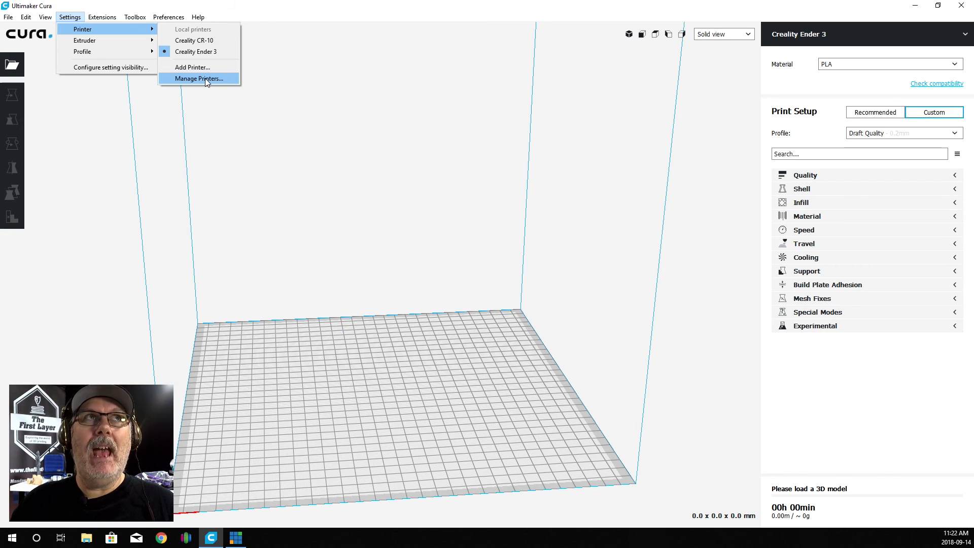
click(198, 78)
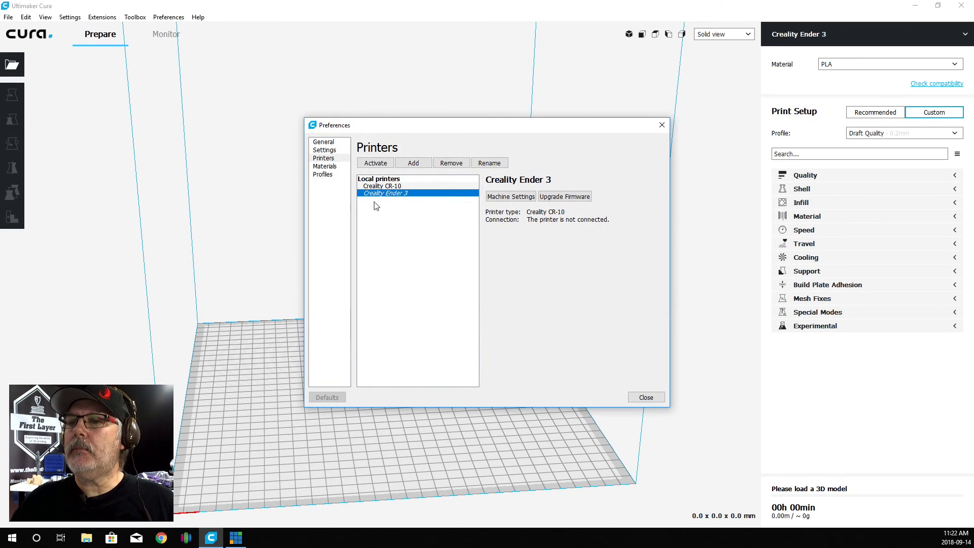
mouse_move(411, 196)
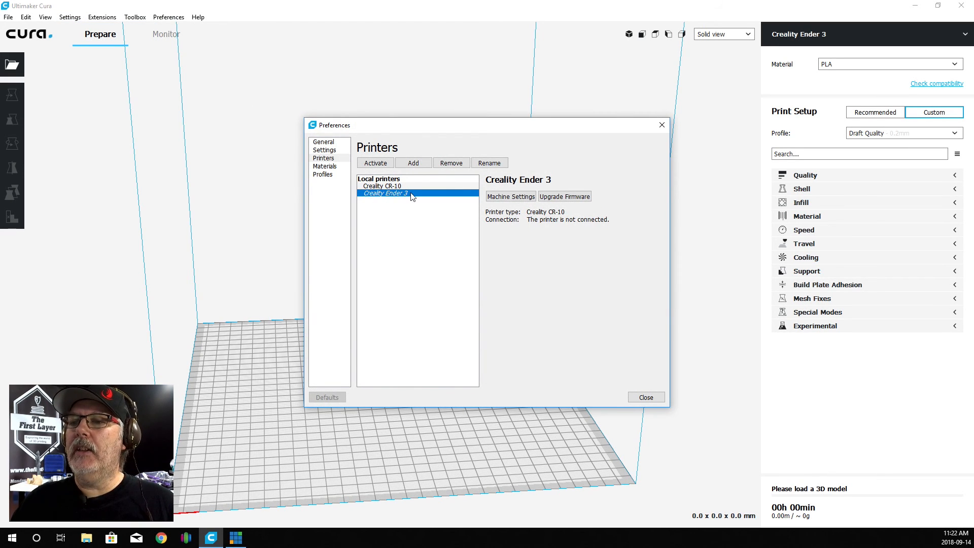
mouse_move(486, 198)
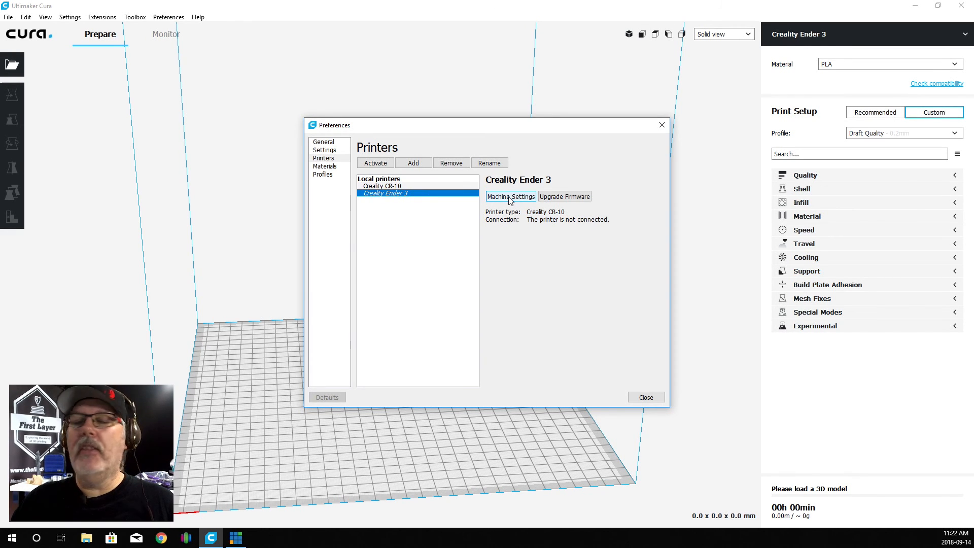
Step: In the Ender 3 machine settings, set the build width to 220 mm
click(509, 195)
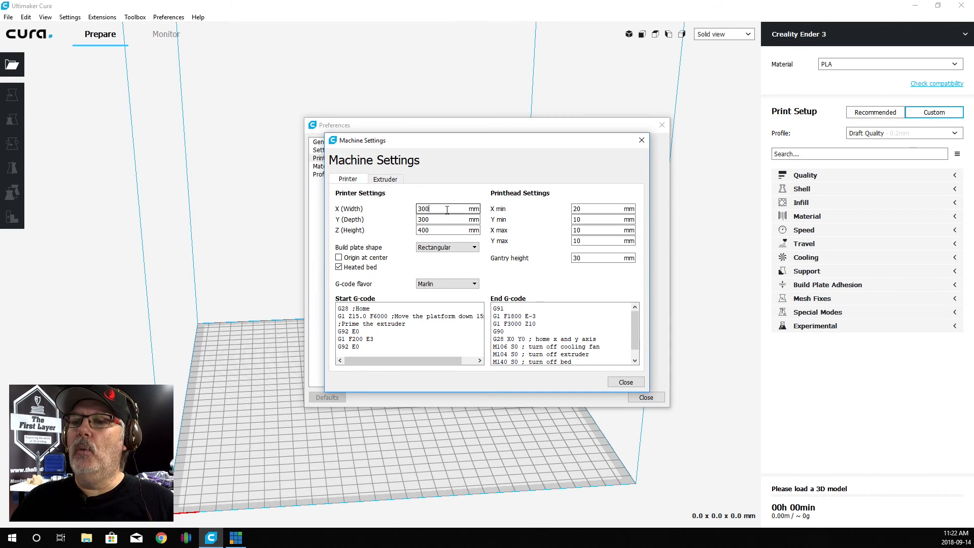
triple_click(448, 208)
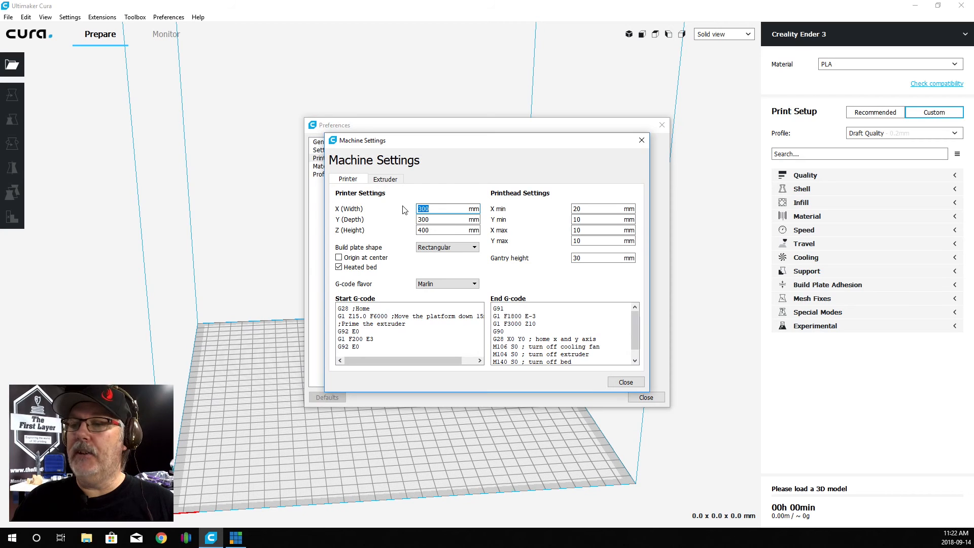
text(25)
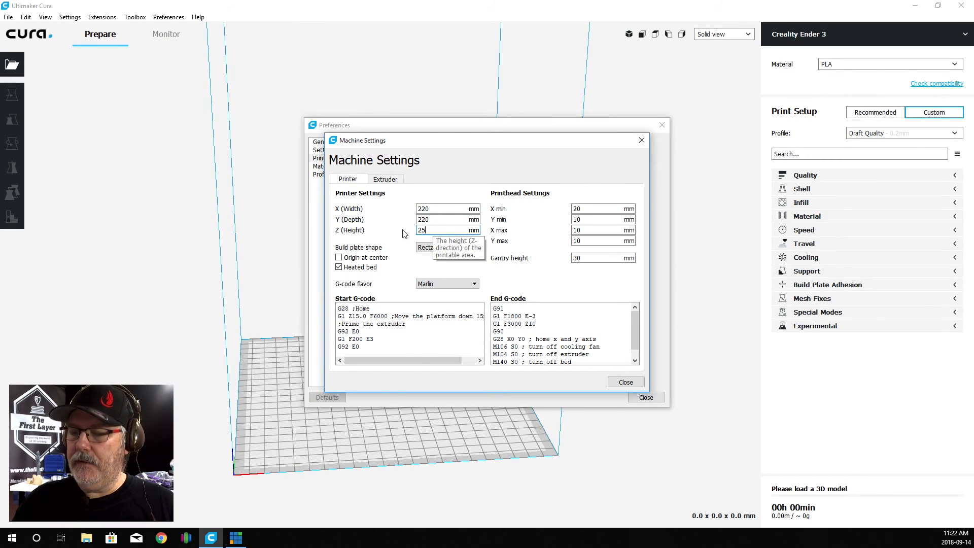
text(0)
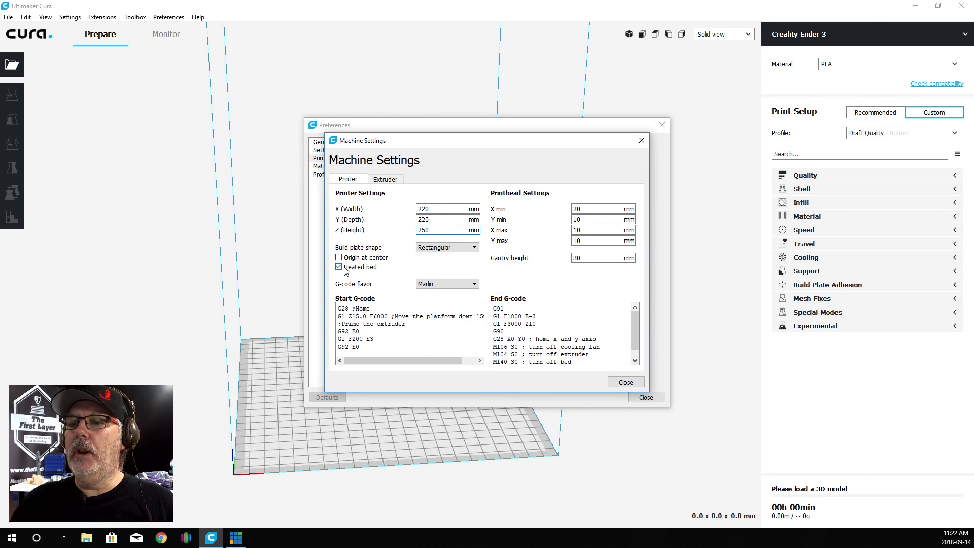
mouse_move(339, 271)
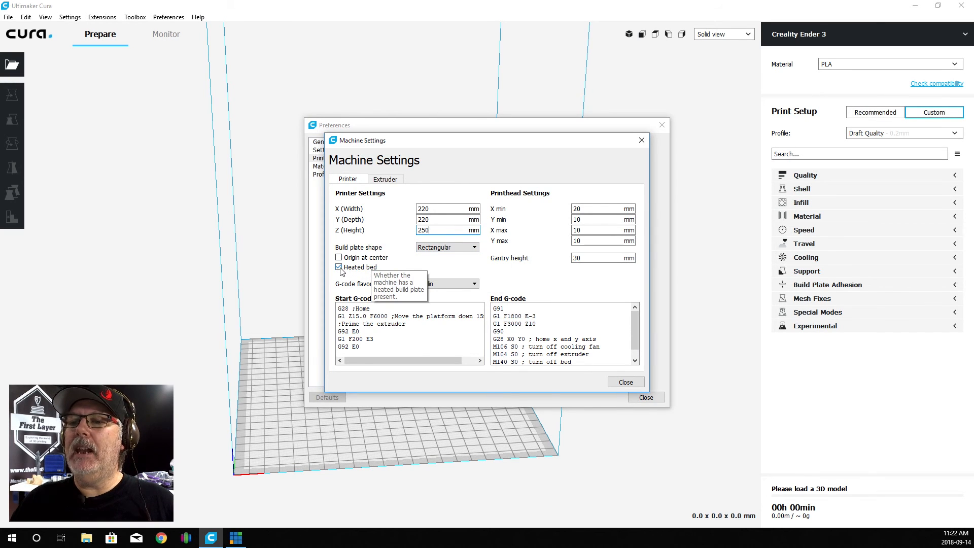
mouse_move(339, 256)
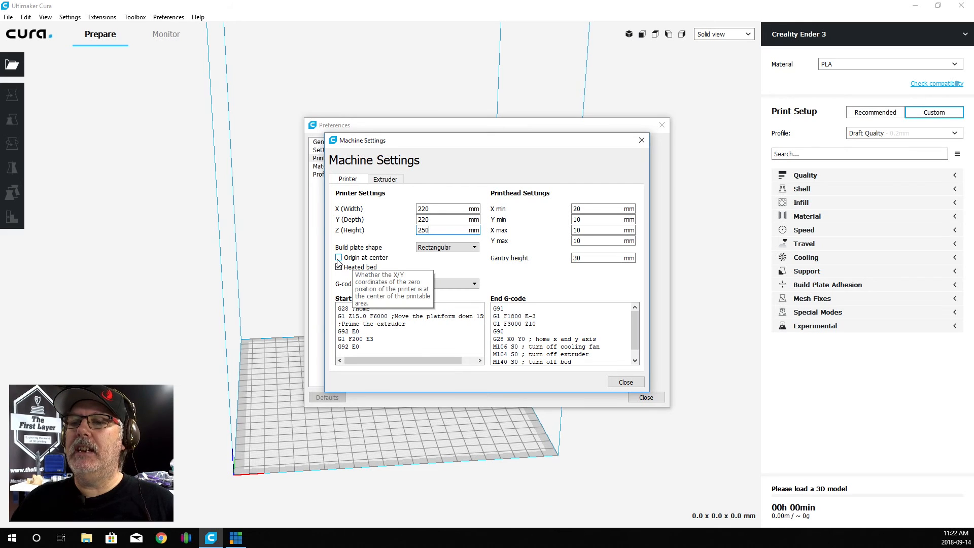
Step: Review the Heated bed and Origin at center checkboxes, leaving heated bed on and origin not centred
click(339, 267)
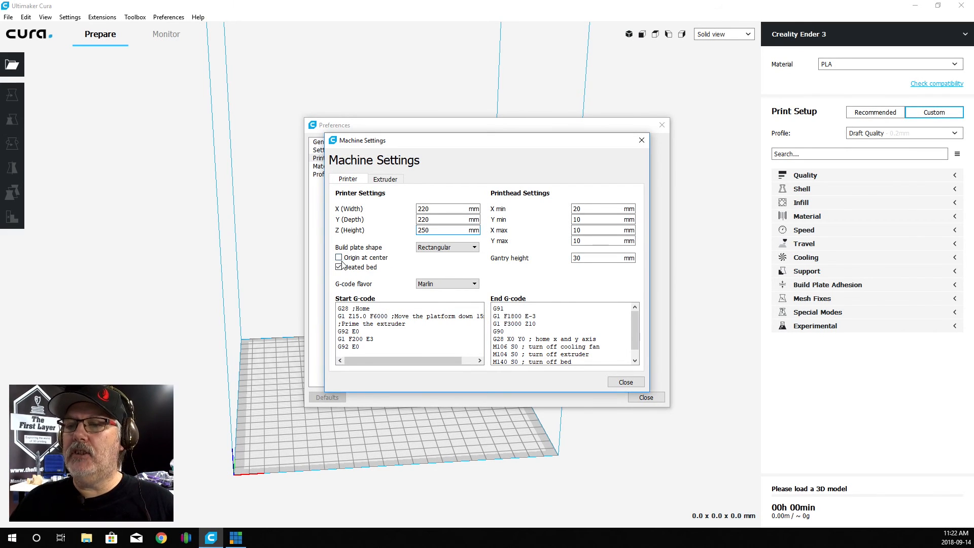
click(339, 256)
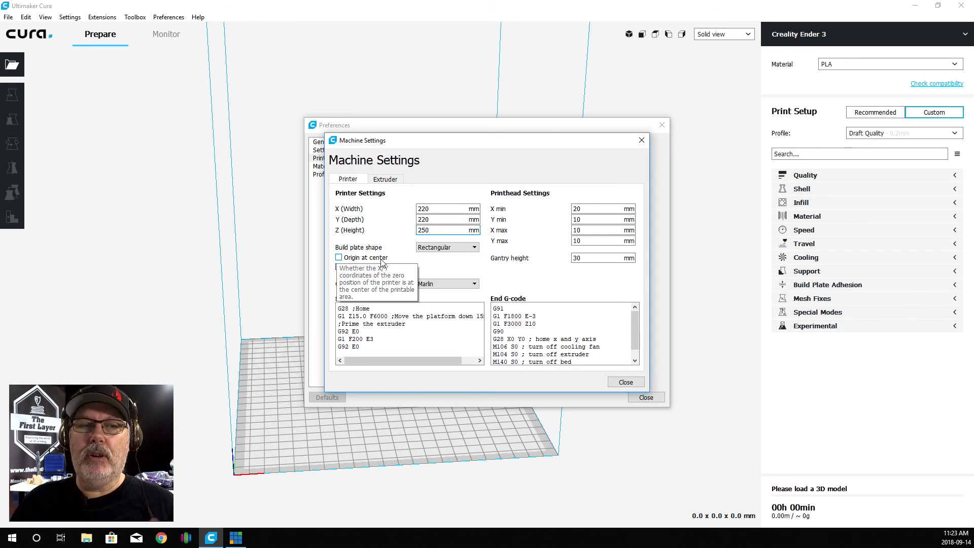
click(339, 267)
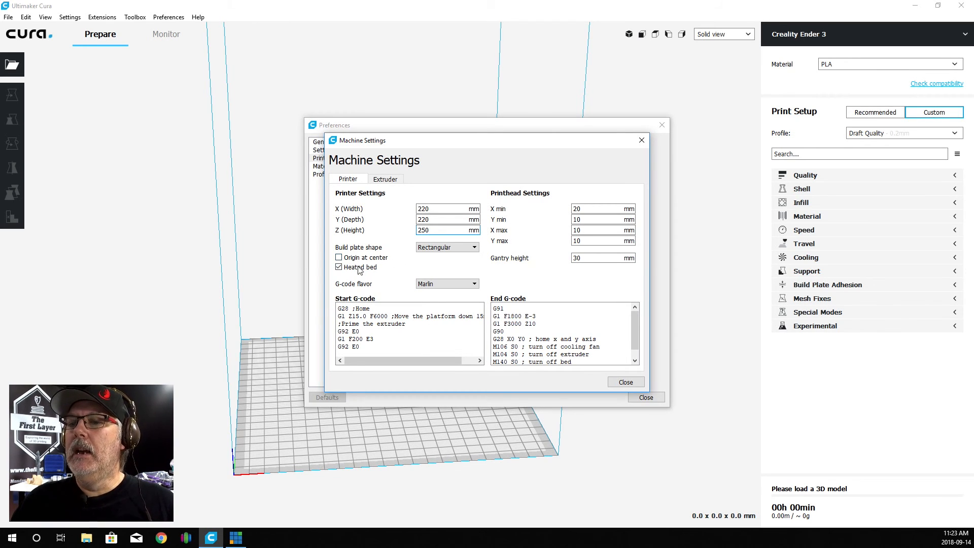
mouse_move(375, 257)
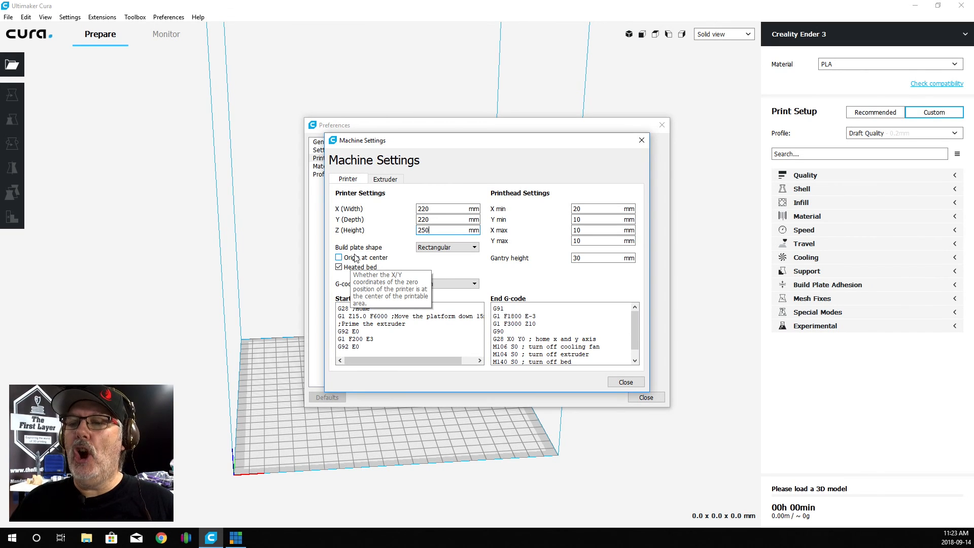
mouse_move(359, 267)
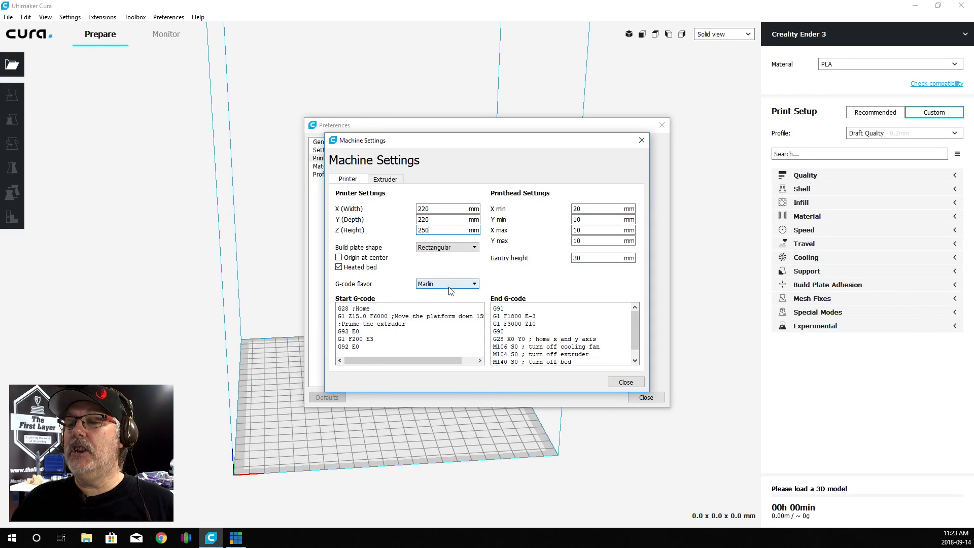
click(447, 285)
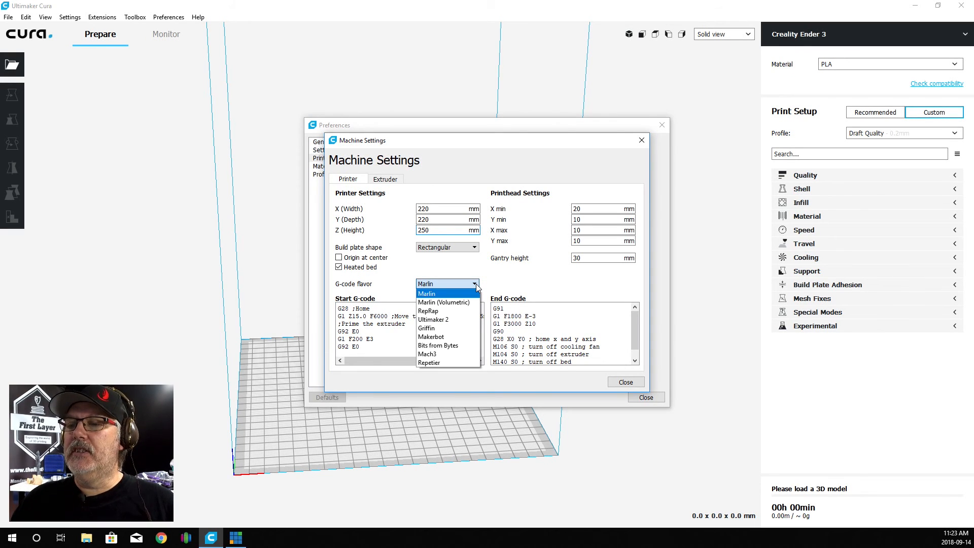
mouse_move(451, 293)
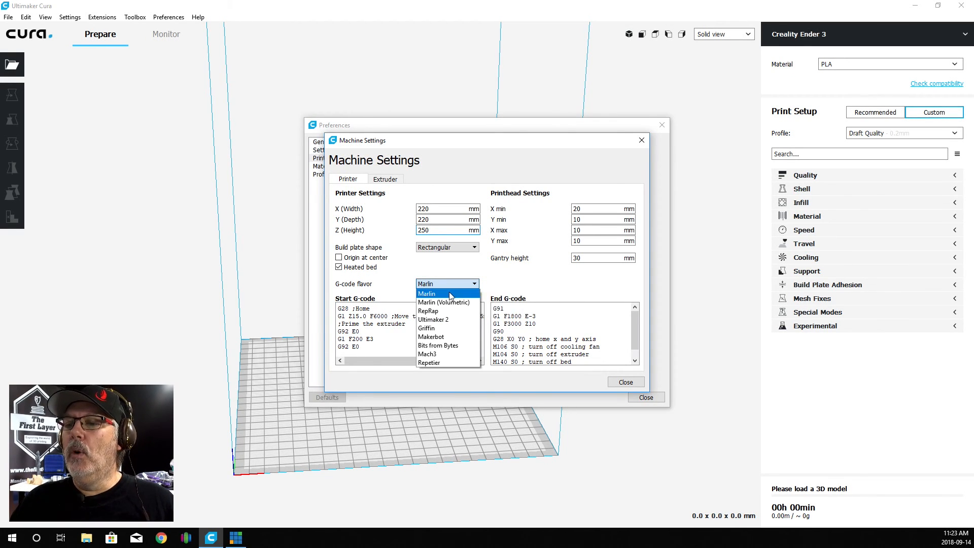
click(426, 292)
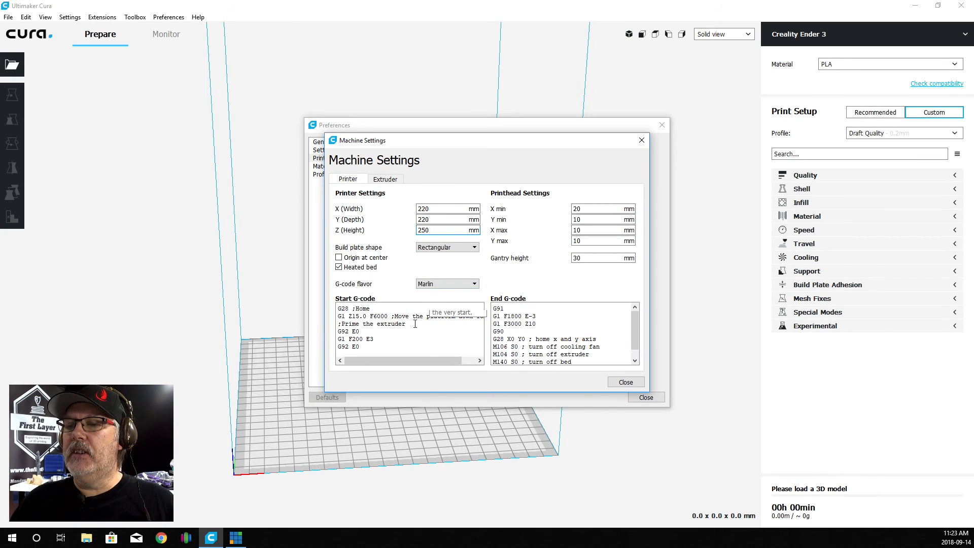
mouse_move(523, 311)
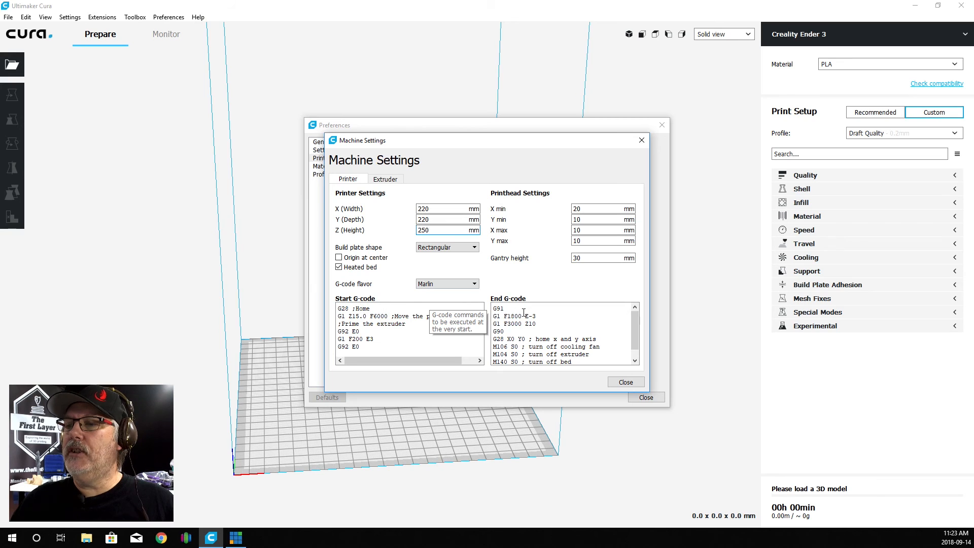
mouse_move(585, 291)
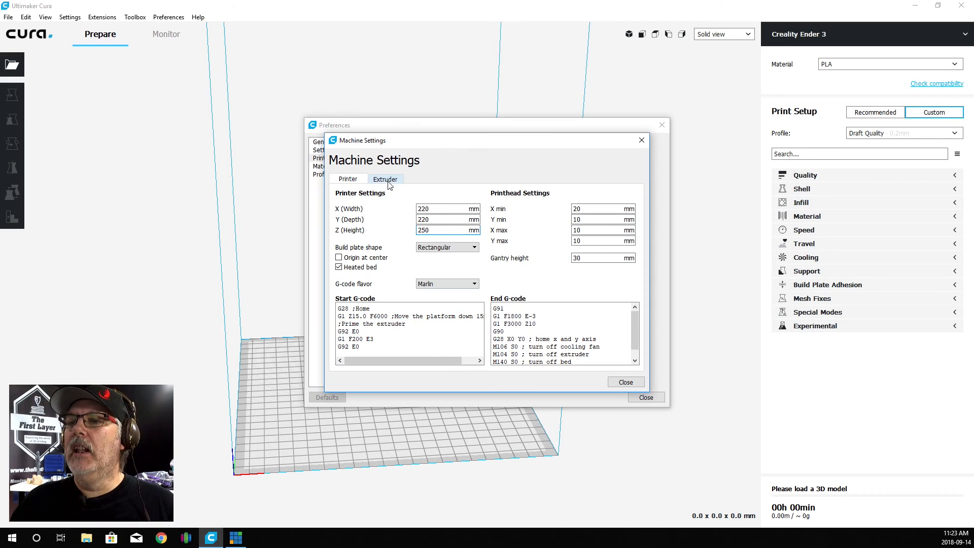
Step: Review the Extruder settings (0.4 mm nozzle, 1.75 mm filament) and close Machine Settings
click(384, 178)
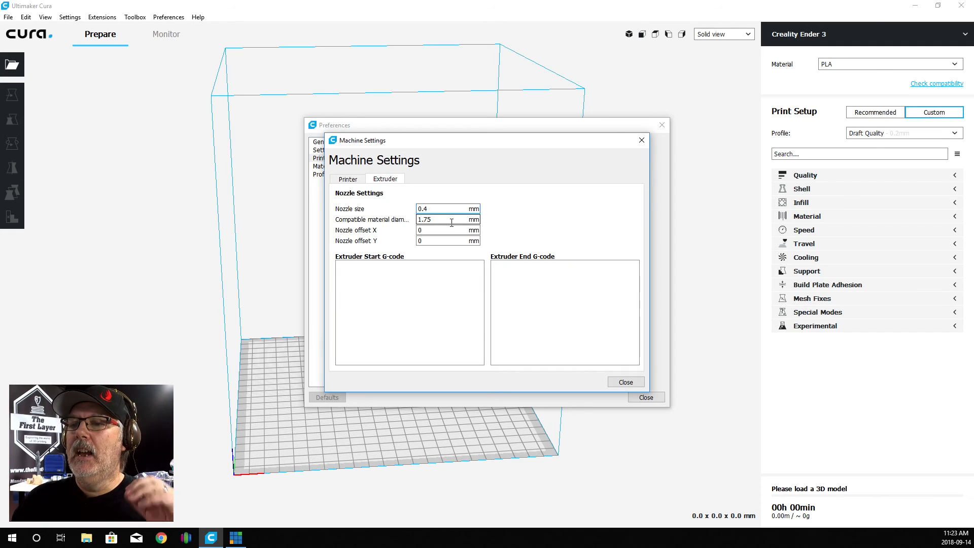
mouse_move(448, 230)
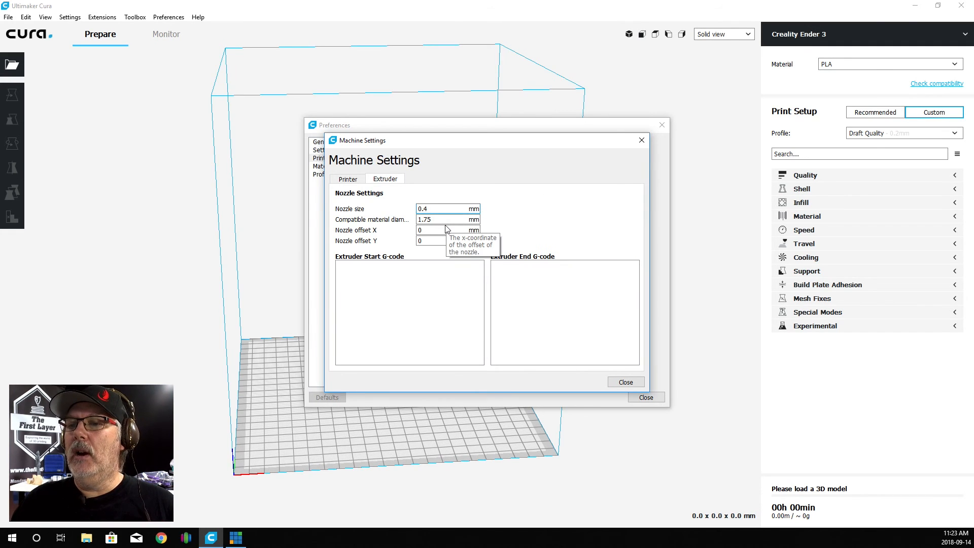
mouse_move(438, 219)
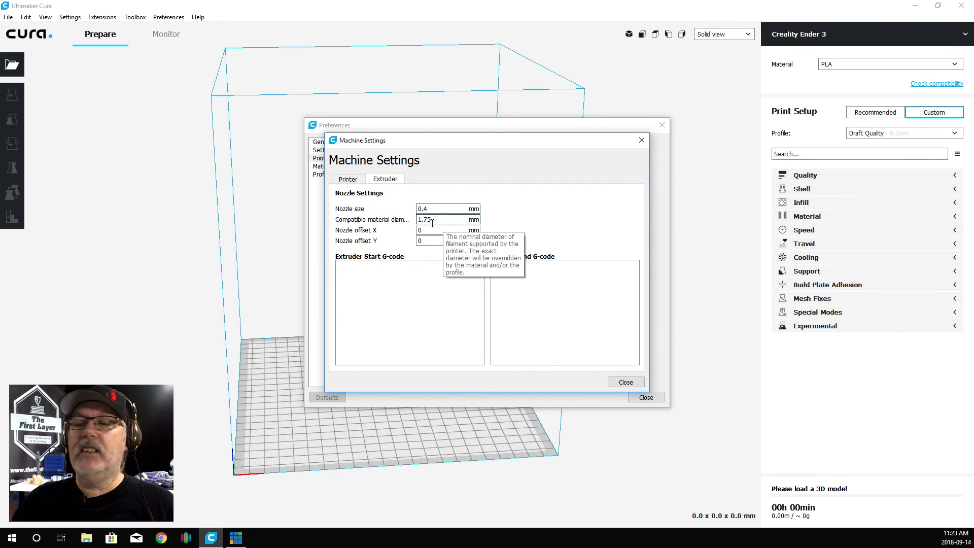
mouse_move(594, 372)
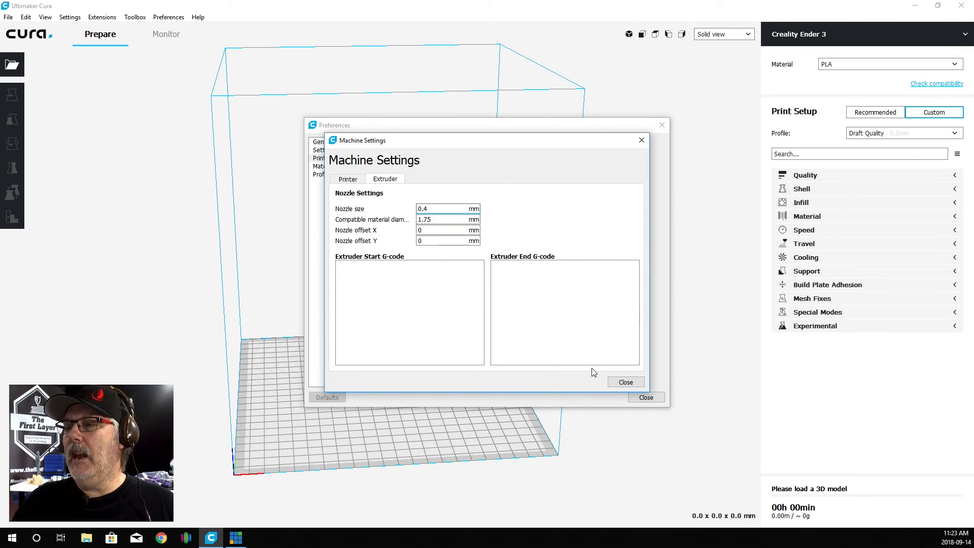
click(625, 382)
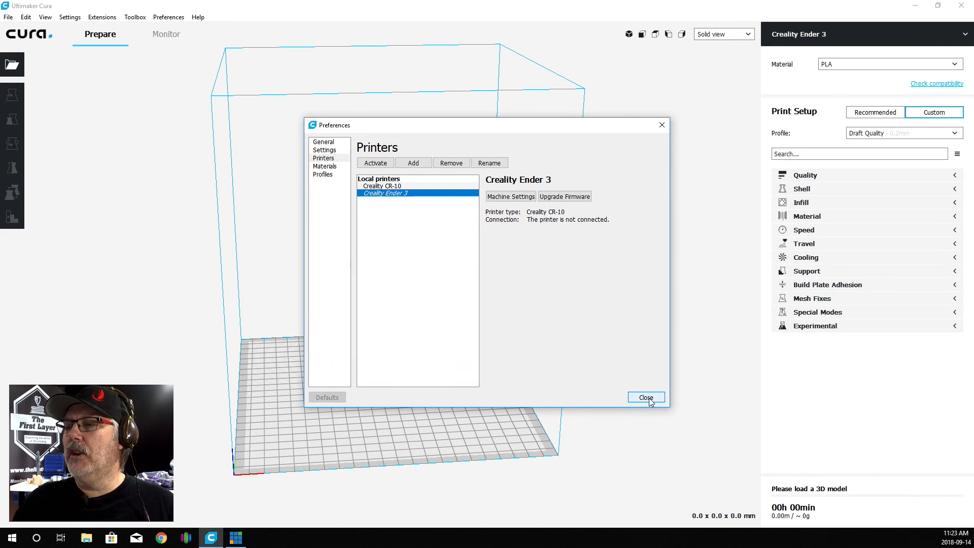
Step: Close Preferences and expand the Quality settings of the Draft Quality profile
click(645, 397)
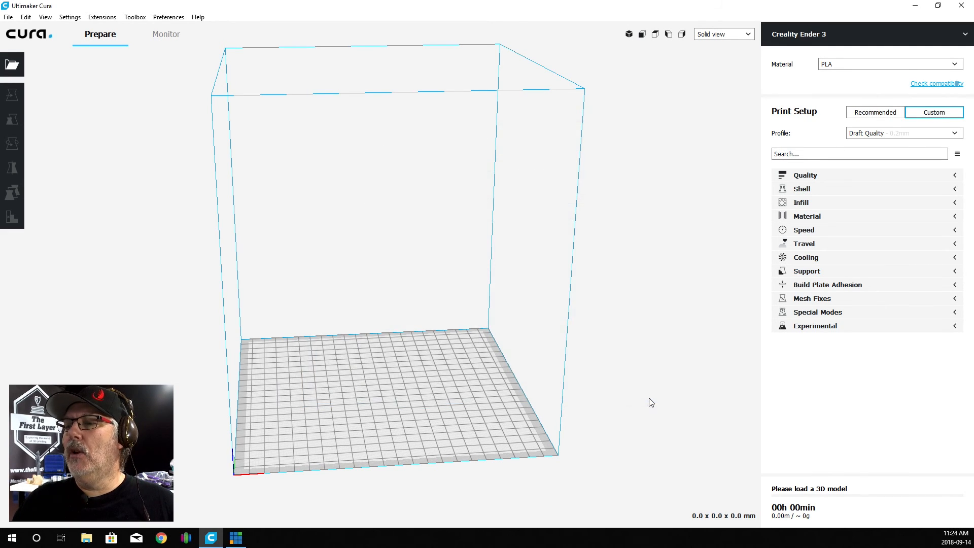
mouse_move(648, 396)
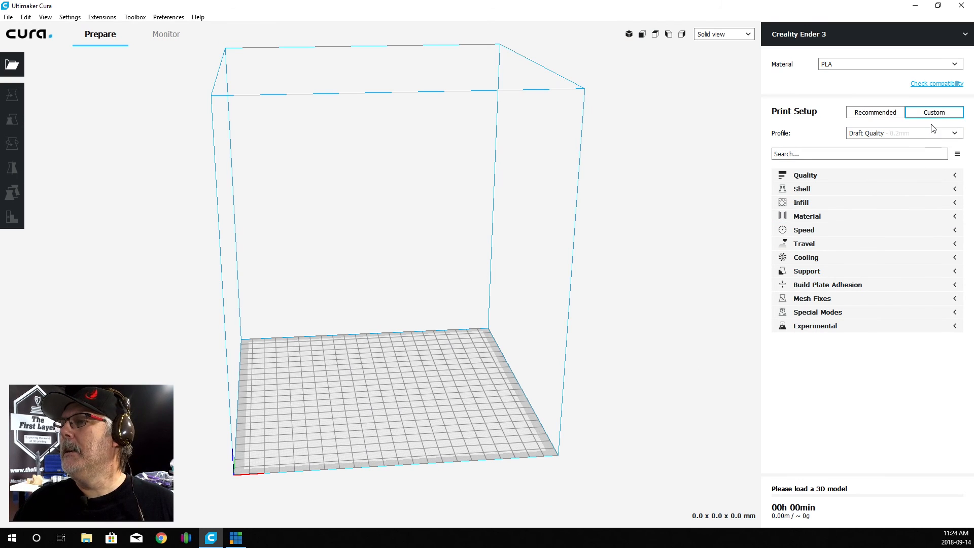
mouse_move(957, 170)
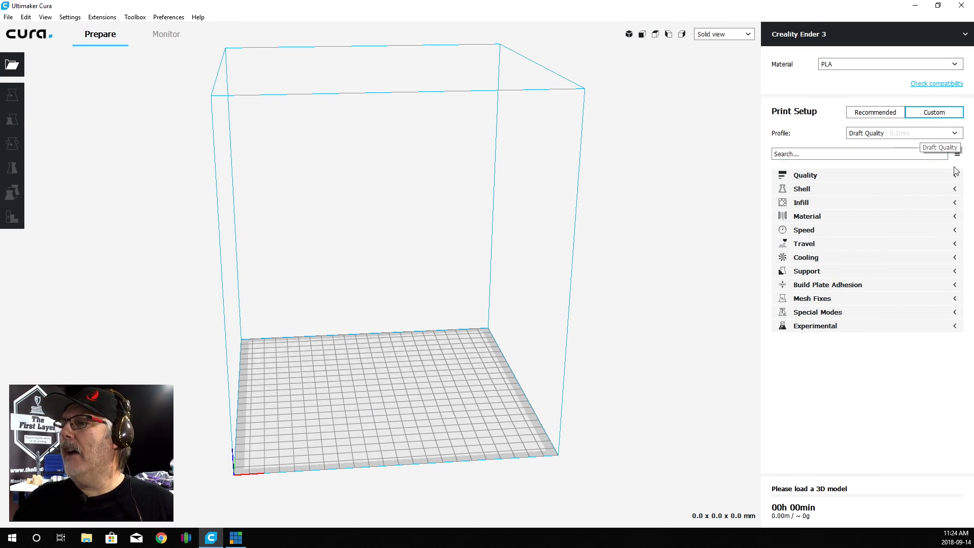
click(954, 176)
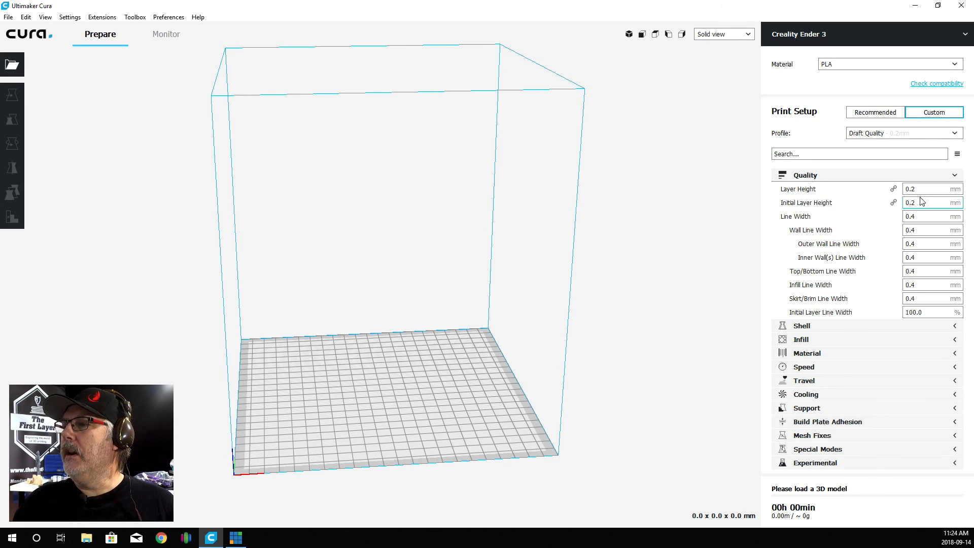
mouse_move(923, 243)
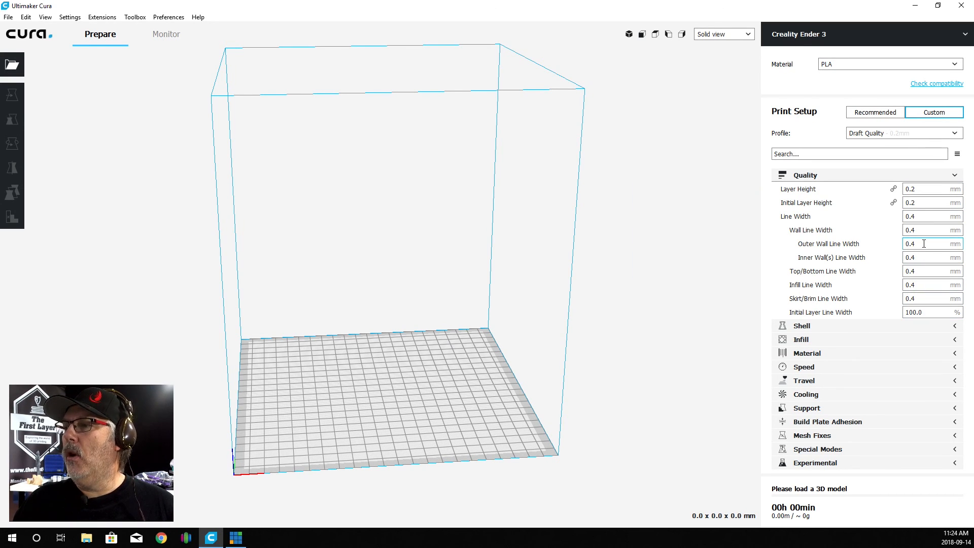
mouse_move(857, 208)
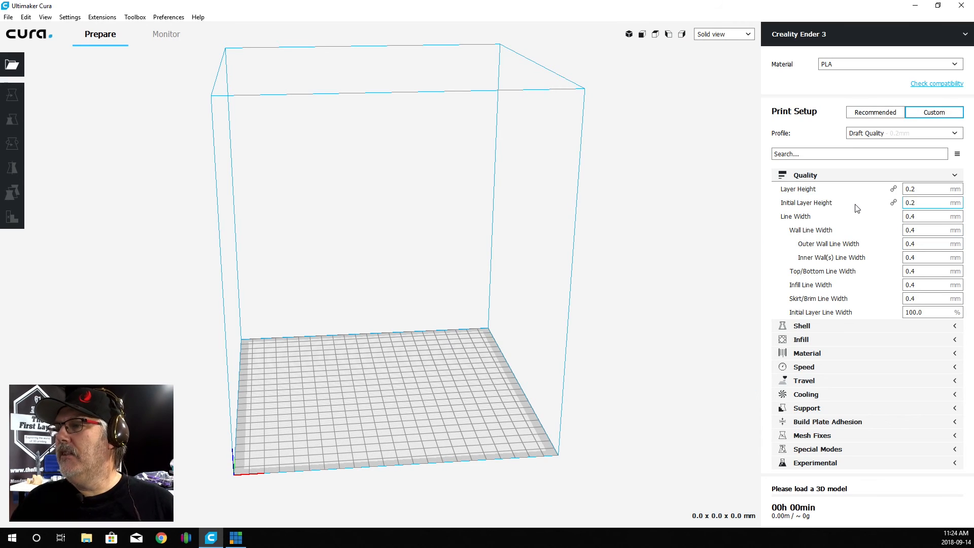
mouse_move(683, 207)
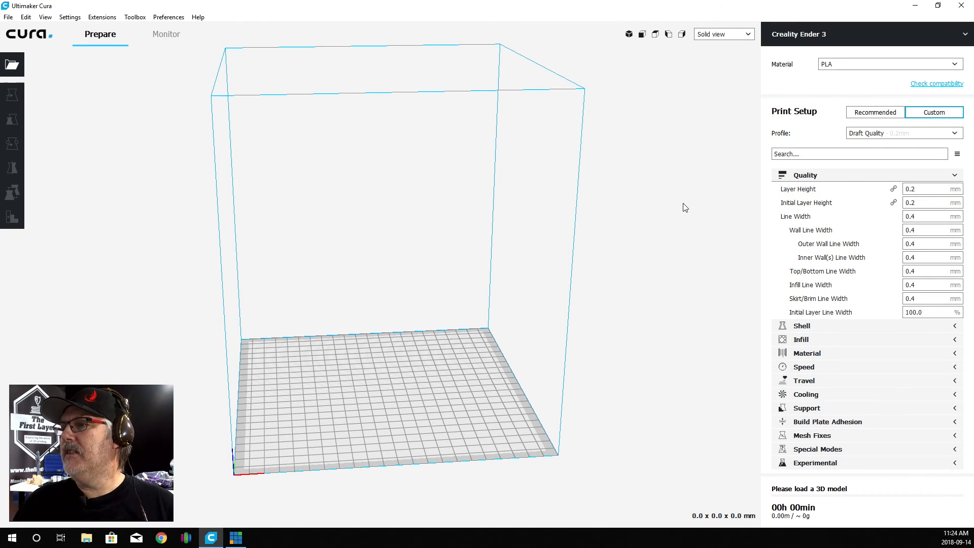
mouse_move(911, 188)
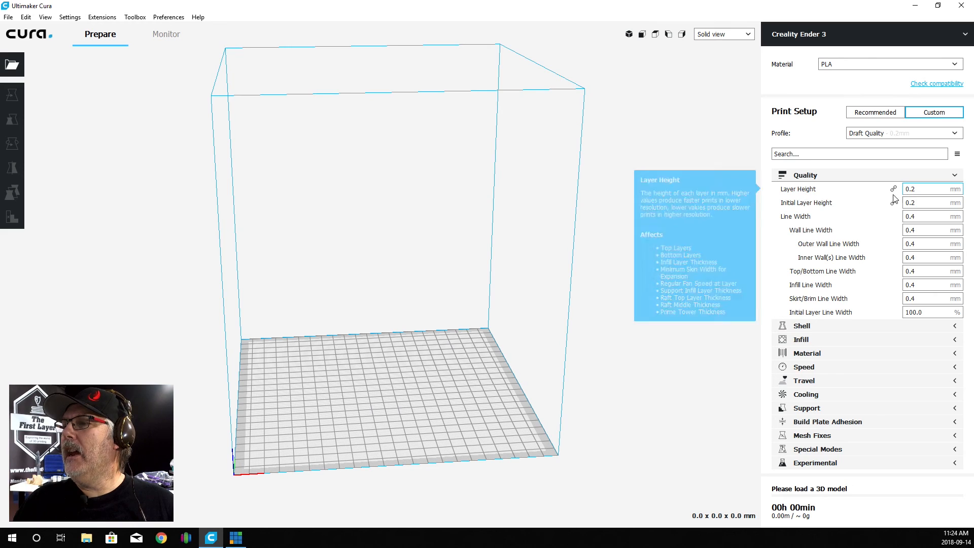
mouse_move(917, 199)
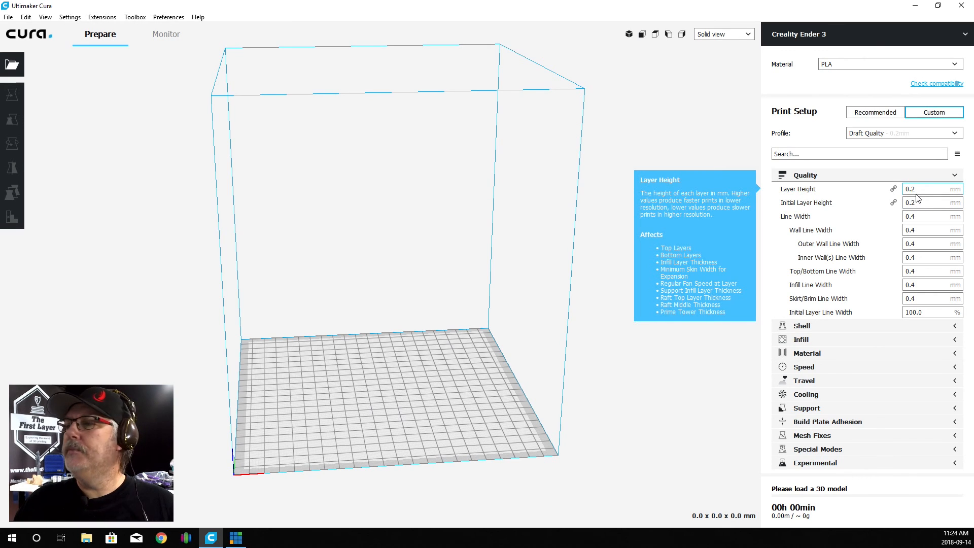
mouse_move(917, 202)
text(0.3)
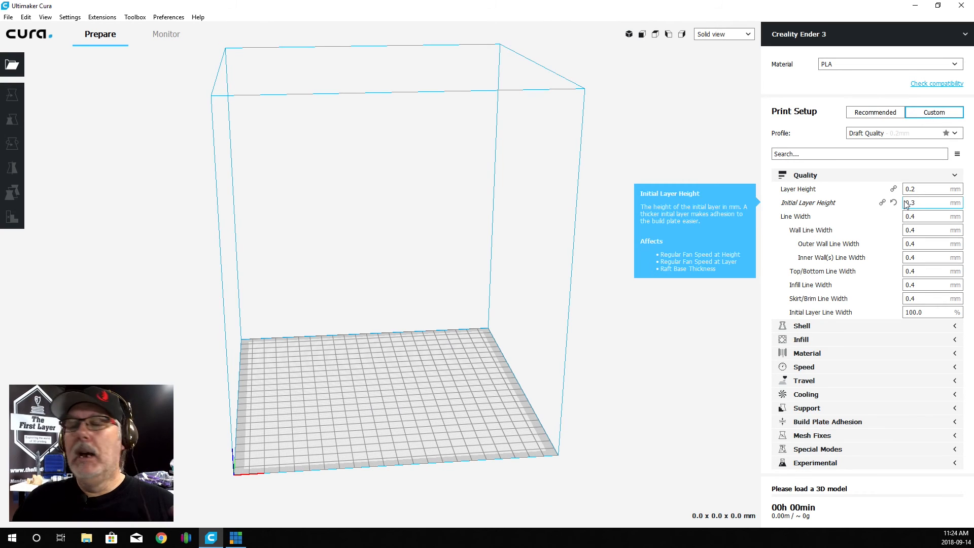
mouse_move(909, 216)
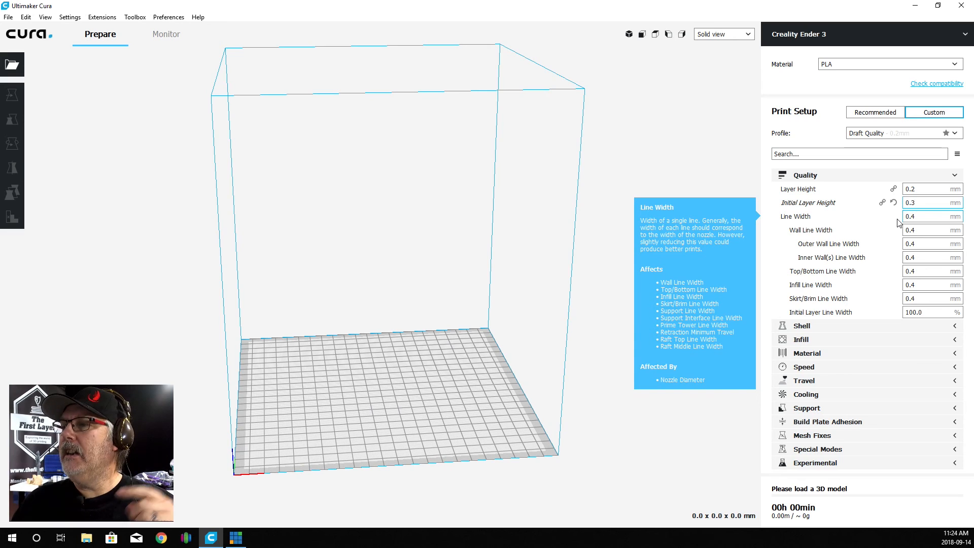
mouse_move(737, 177)
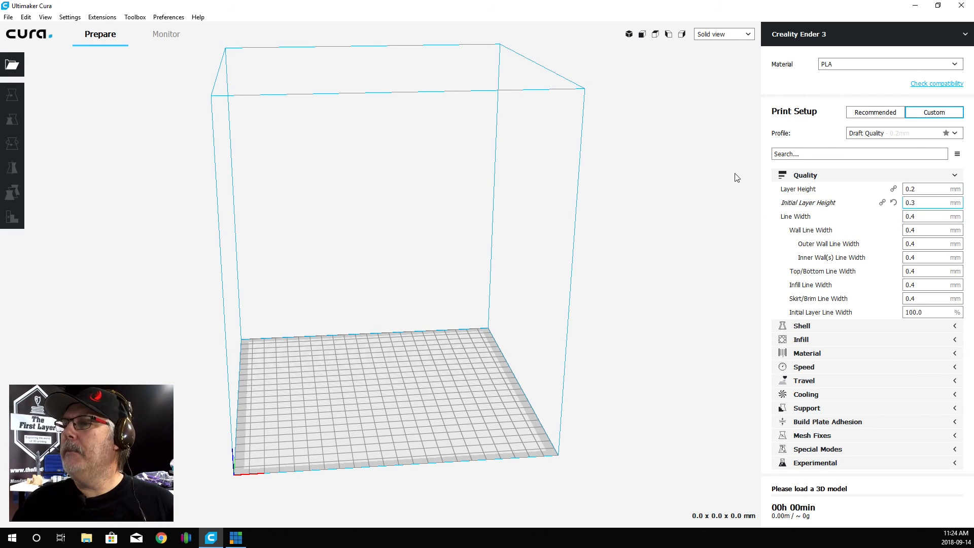
Step: Keep the 0.3 mm initial layer height and set Initial Layer Line Width to 105%
click(929, 203)
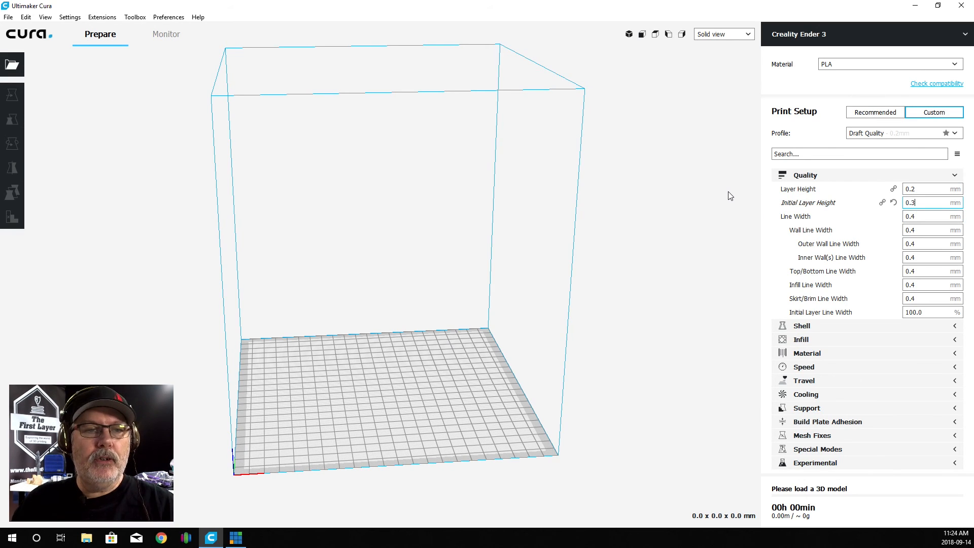
mouse_move(759, 198)
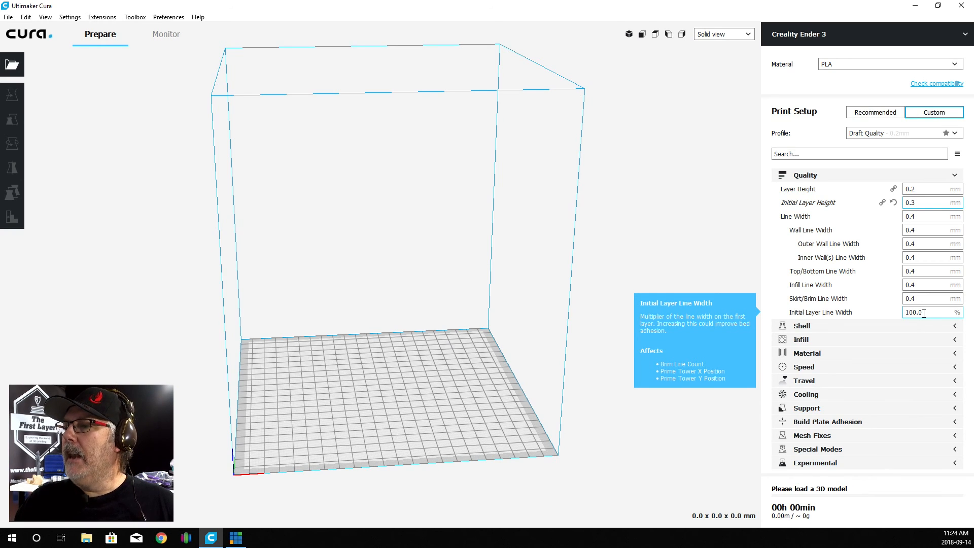
triple_click(923, 312)
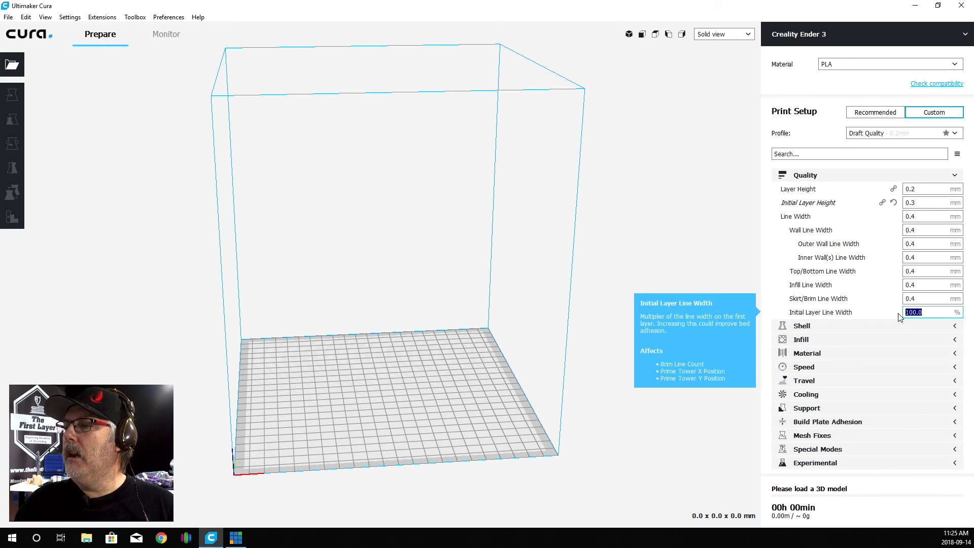
text(105)
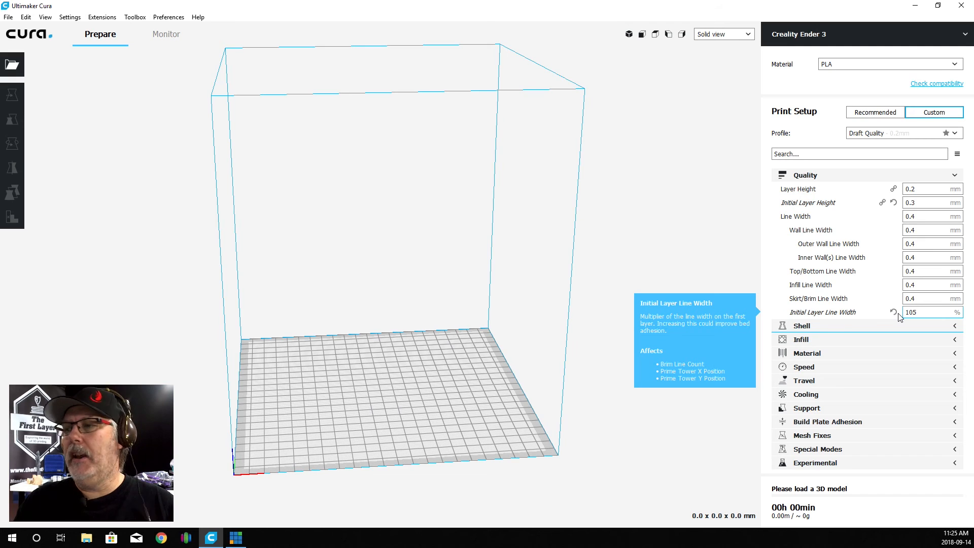
mouse_move(907, 325)
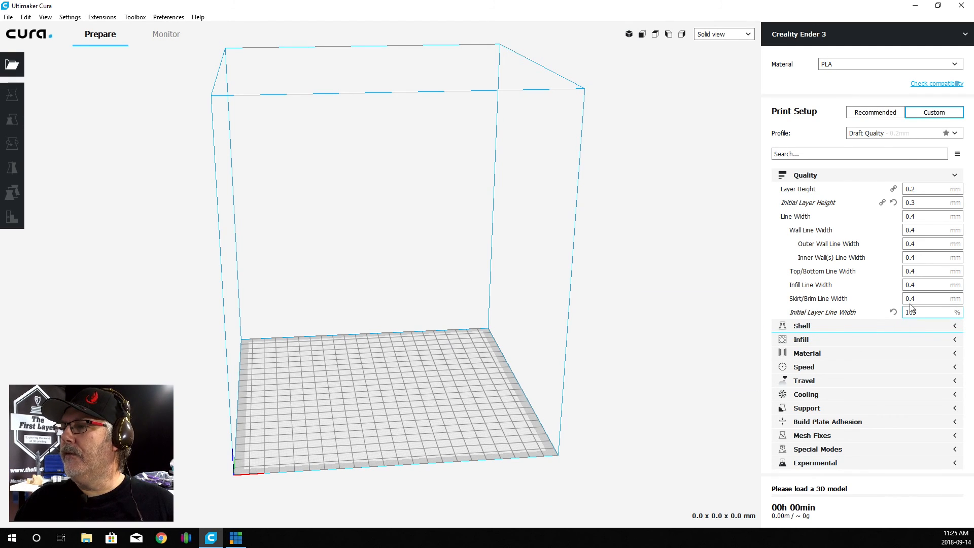
Step: Switch from Quality to Infill, keep the Triangles pattern at 20% density, and scroll through the infill settings
click(805, 174)
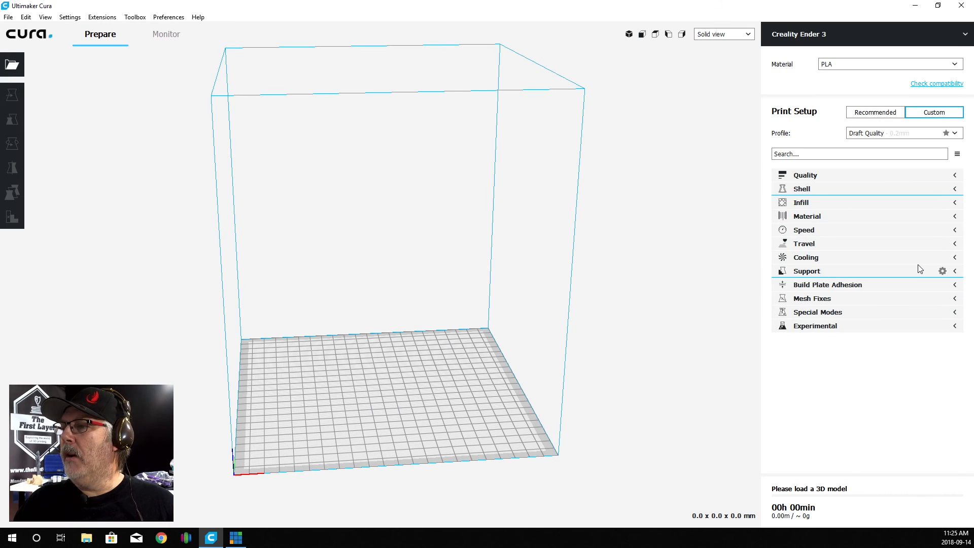
mouse_move(957, 202)
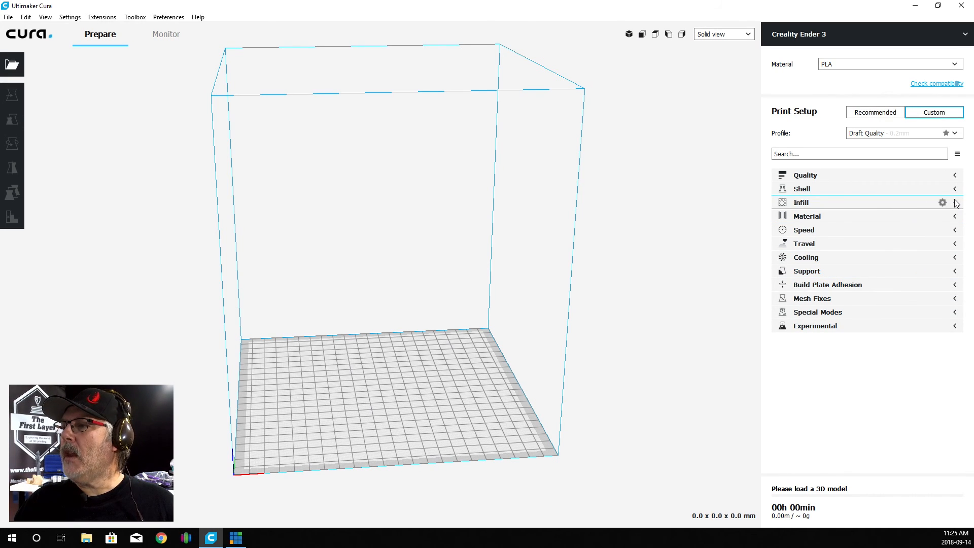
click(802, 202)
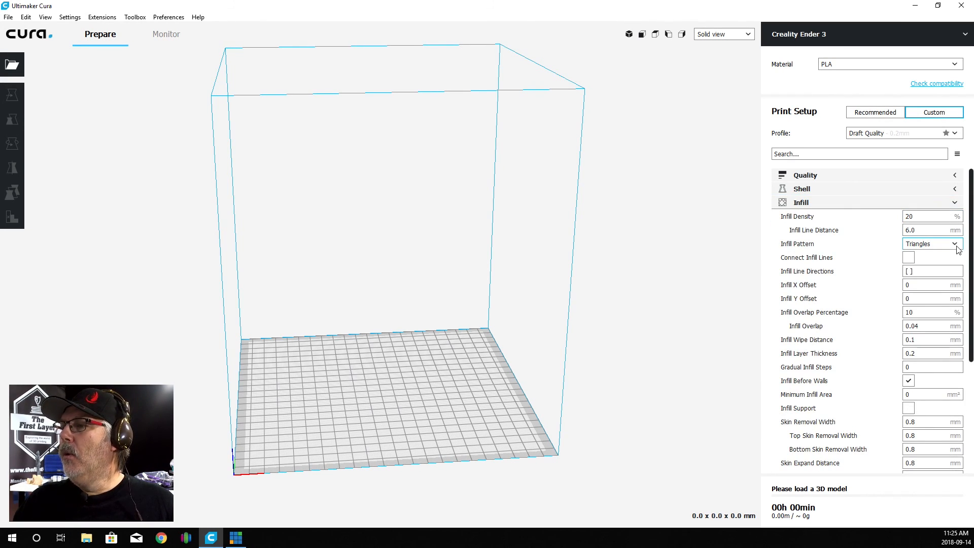
click(930, 244)
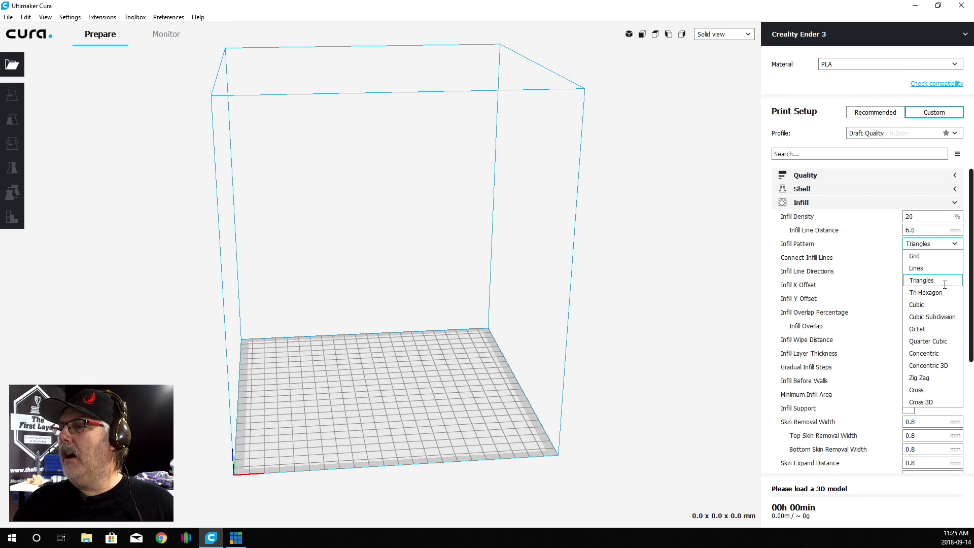
mouse_move(940, 294)
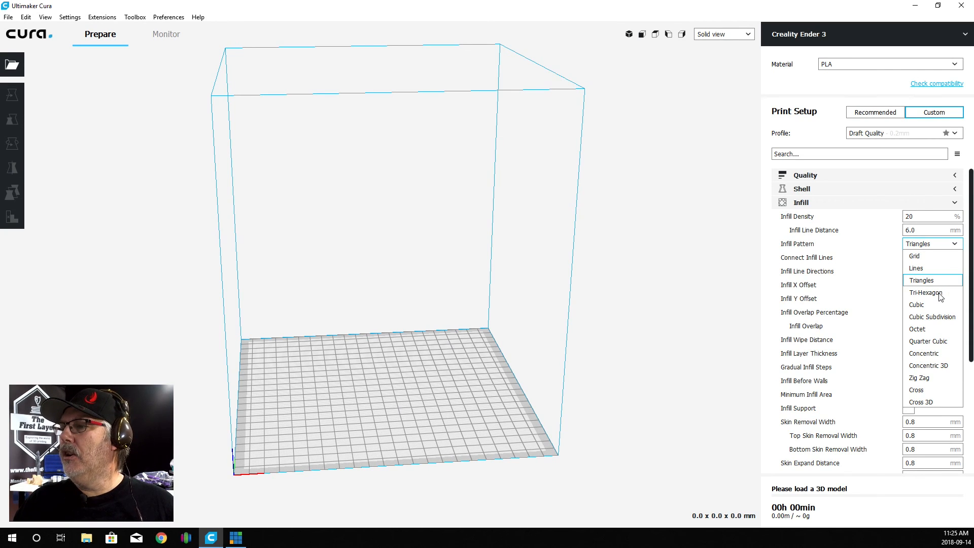
mouse_move(919, 256)
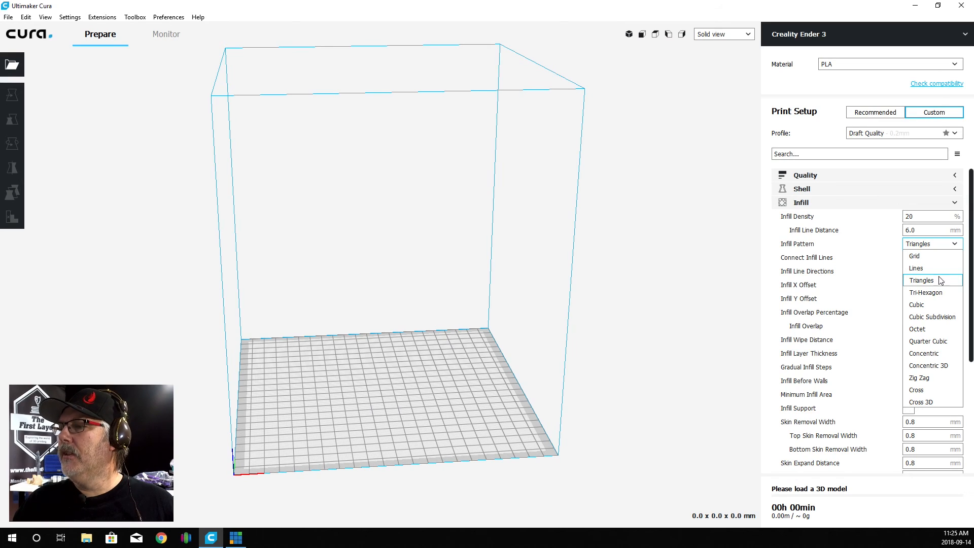
mouse_move(956, 251)
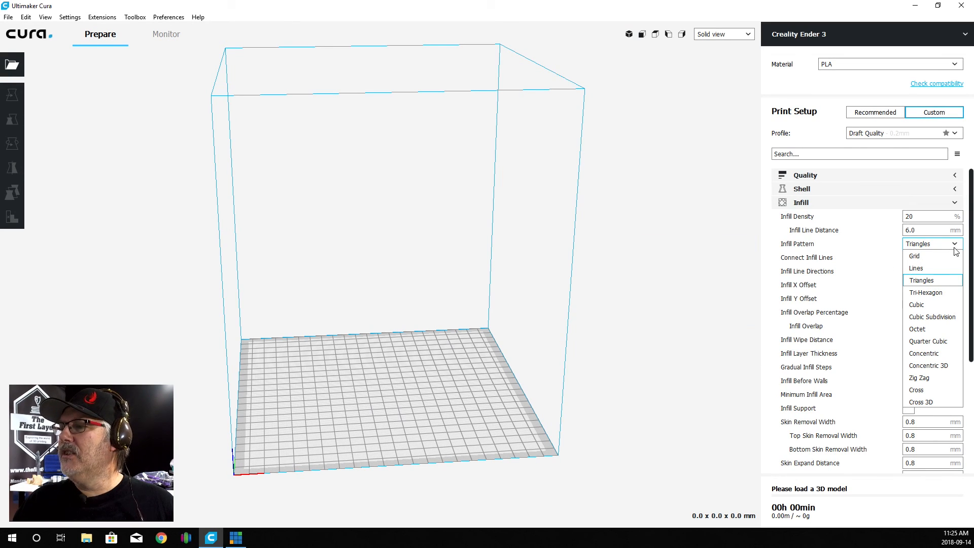
click(922, 280)
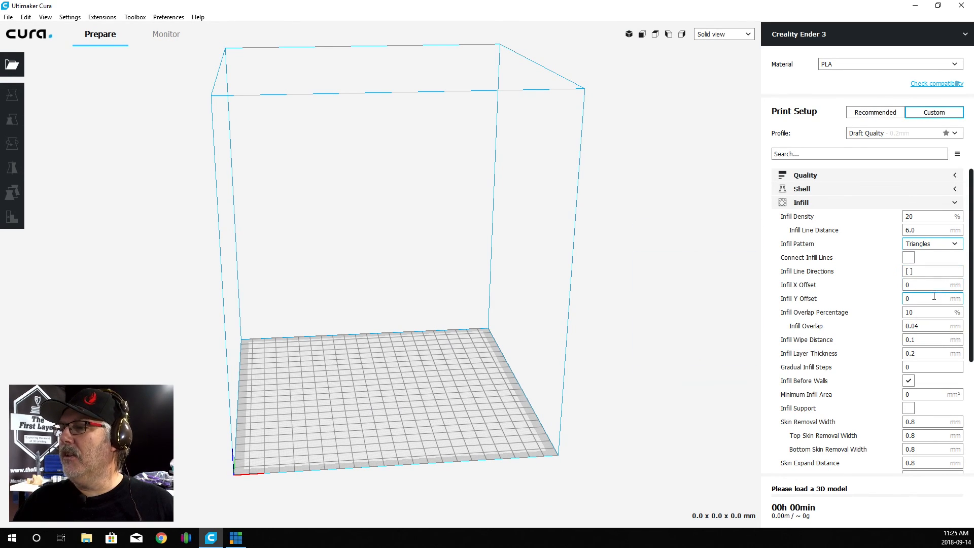
scroll(down, 3)
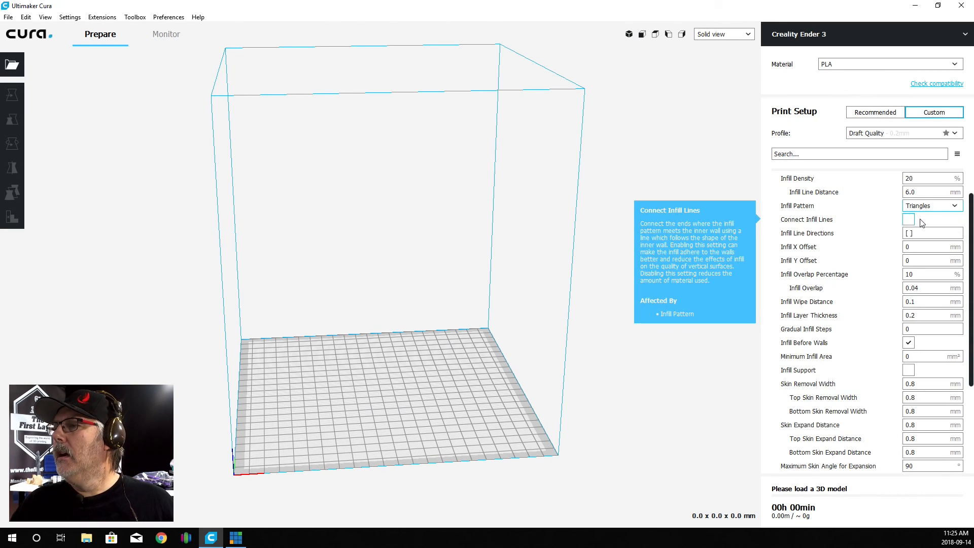
mouse_move(941, 207)
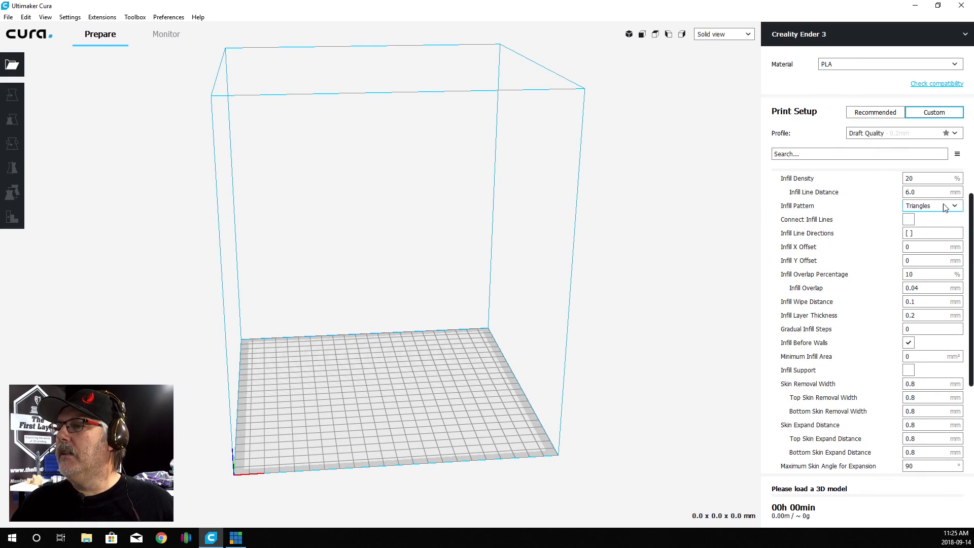
scroll(down, 3)
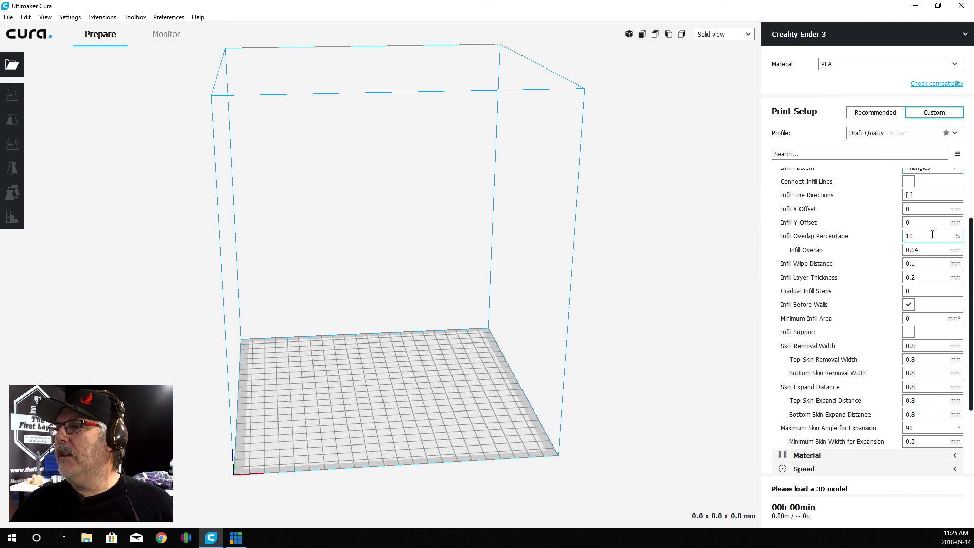
scroll(down, 3)
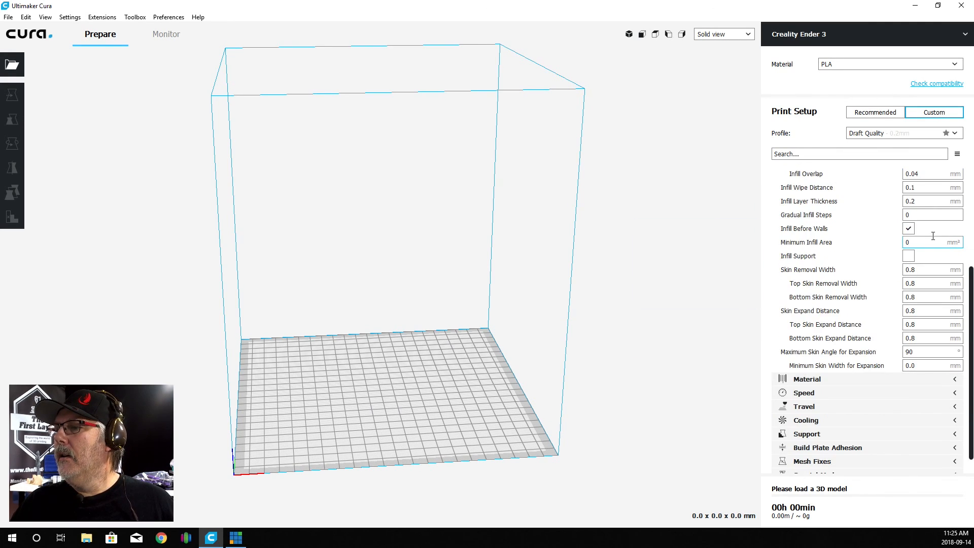
mouse_move(895, 294)
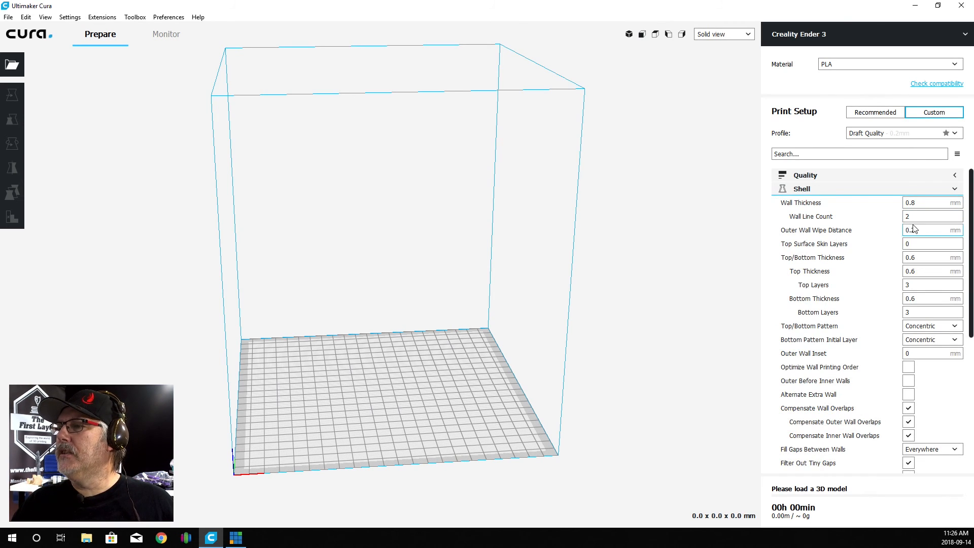
mouse_move(907, 216)
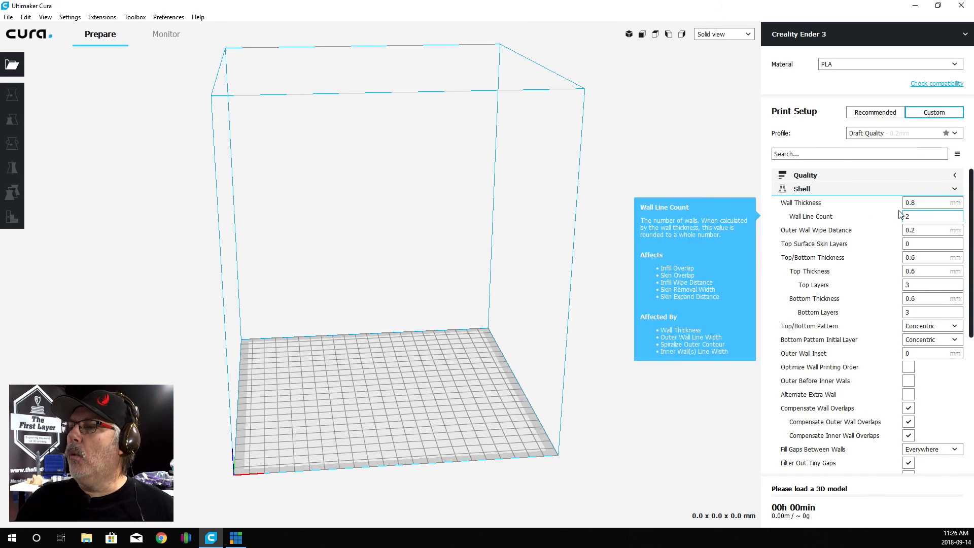
mouse_move(912, 203)
text(3)
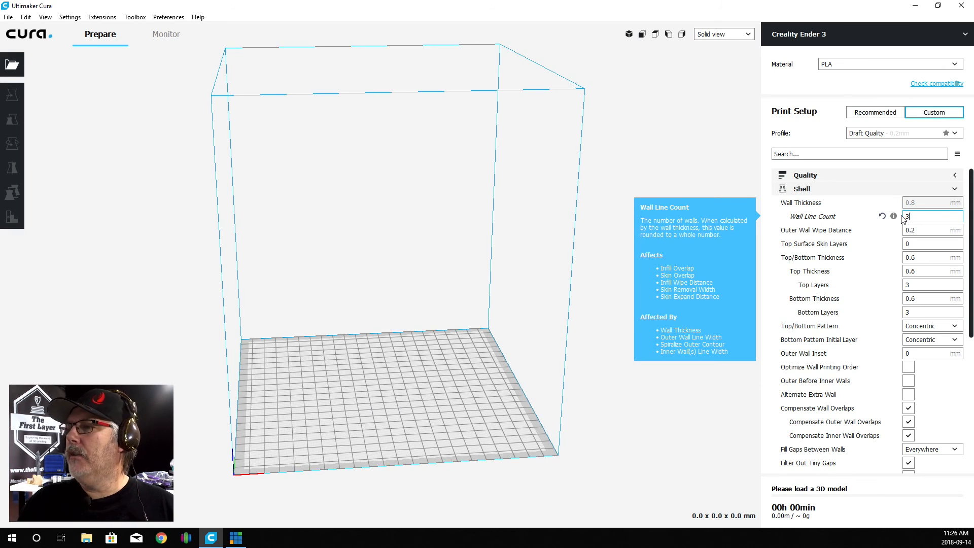
mouse_move(918, 204)
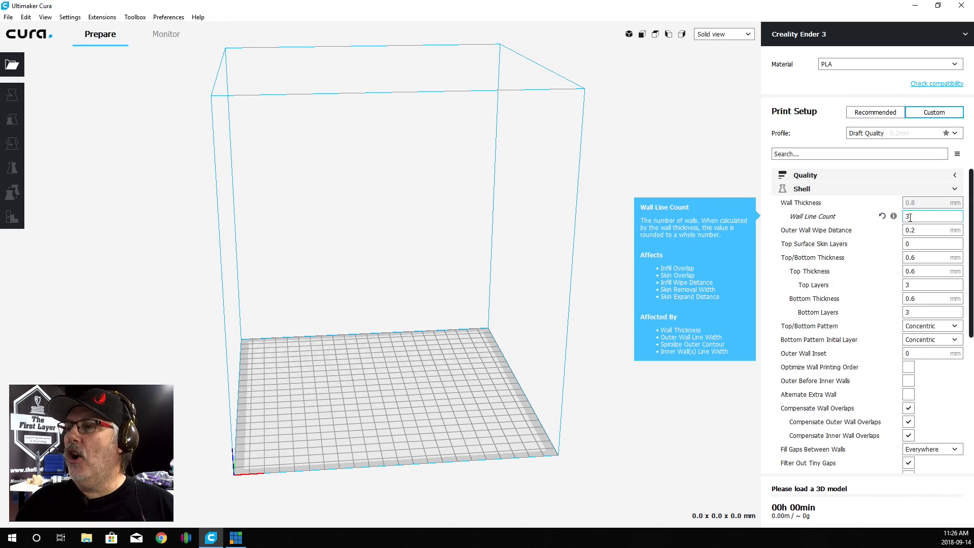
mouse_move(925, 203)
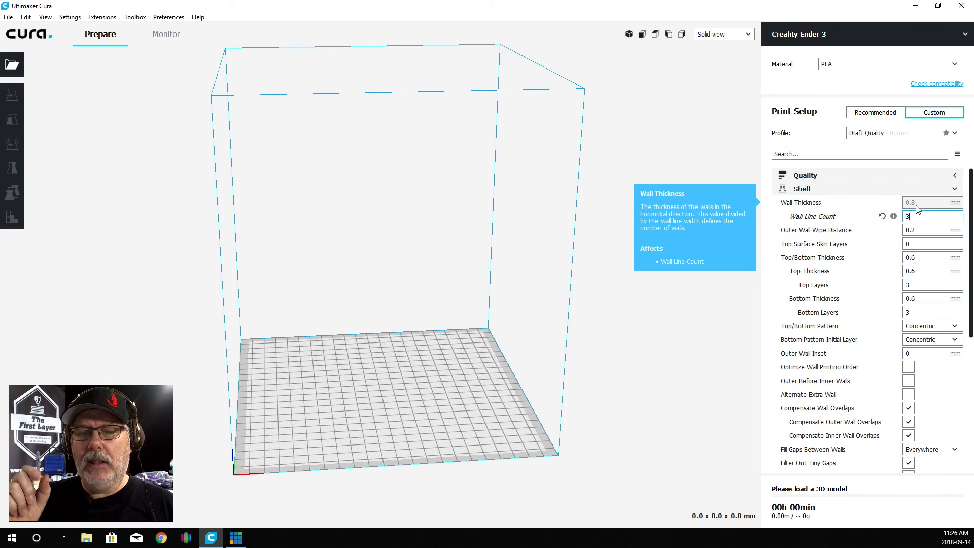
mouse_move(887, 274)
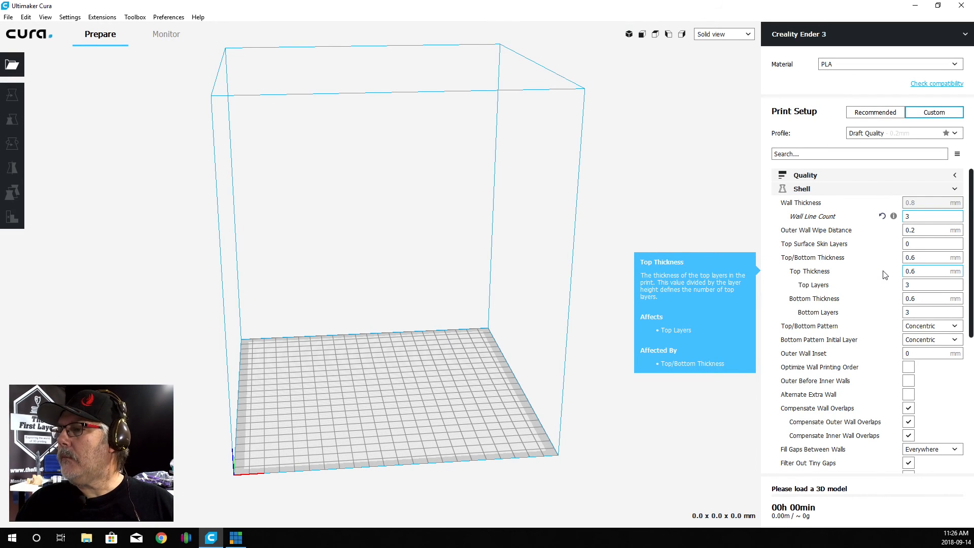
Step: Scroll through the Shell settings after the wall line count change
scroll(down, 3)
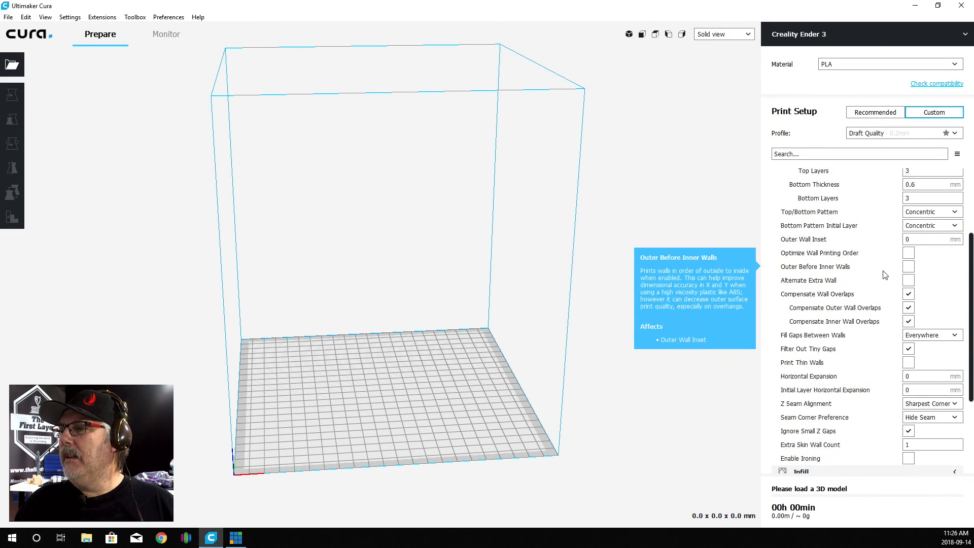
scroll(down, 3)
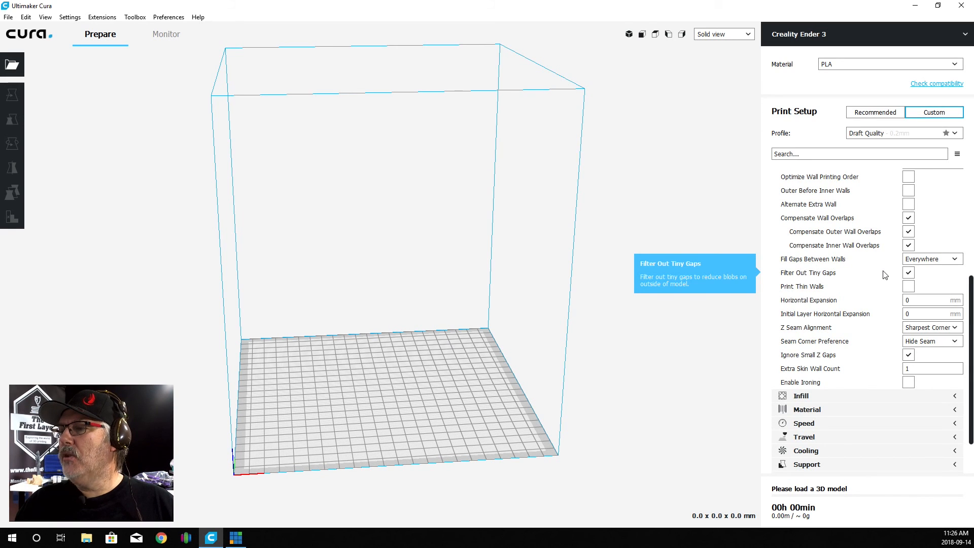
scroll(up, 3)
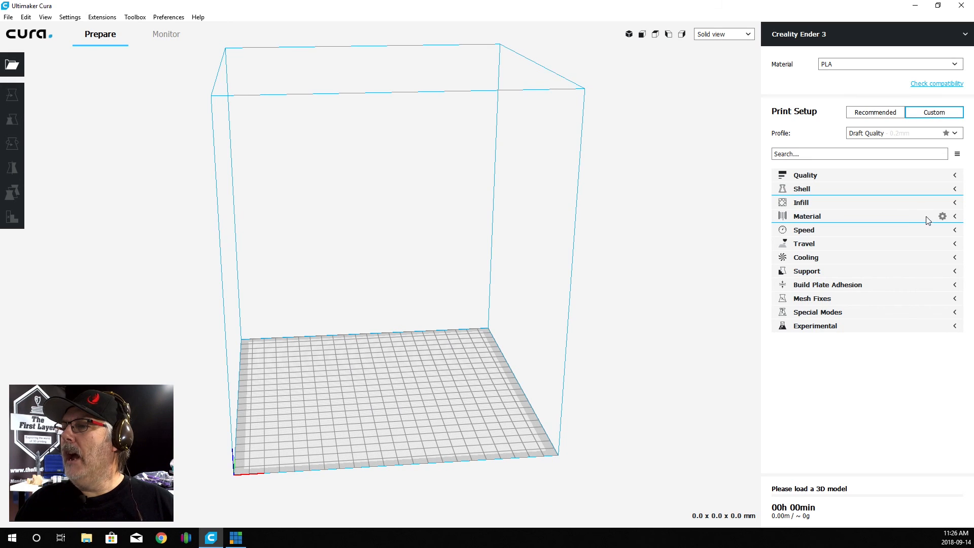
mouse_move(943, 231)
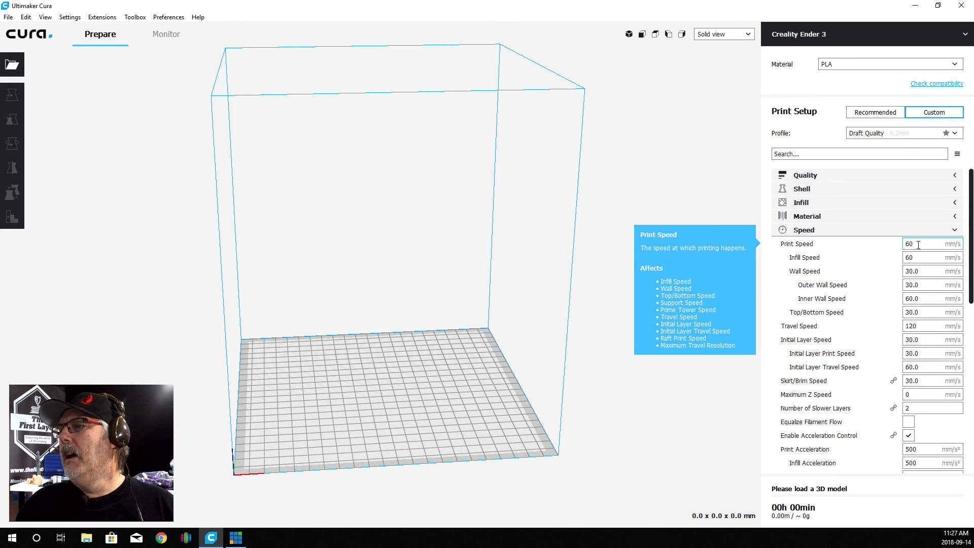
Step: Set Print Speed to 40 mm/s and move on to the Initial Layer Speed setting
triple_click(931, 244)
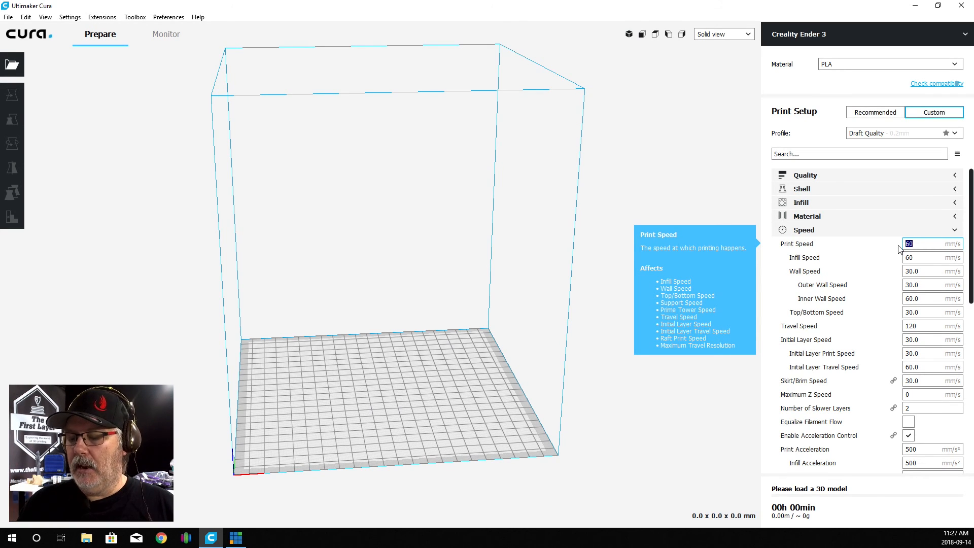
text(40)
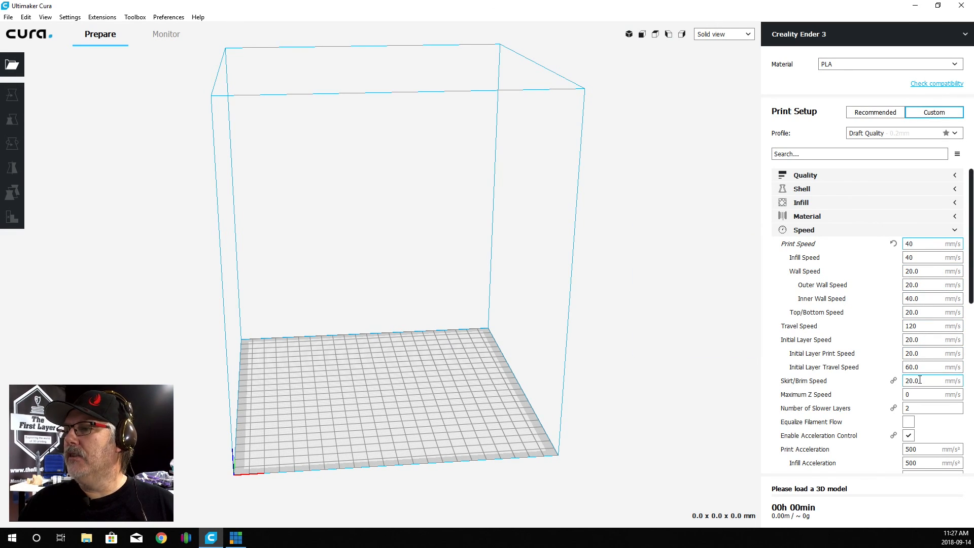
mouse_move(806, 340)
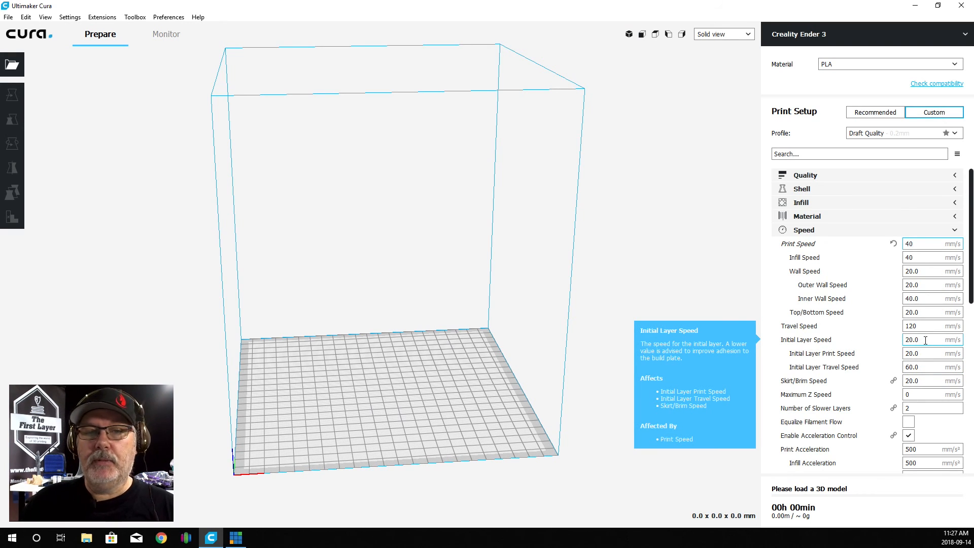
click(926, 242)
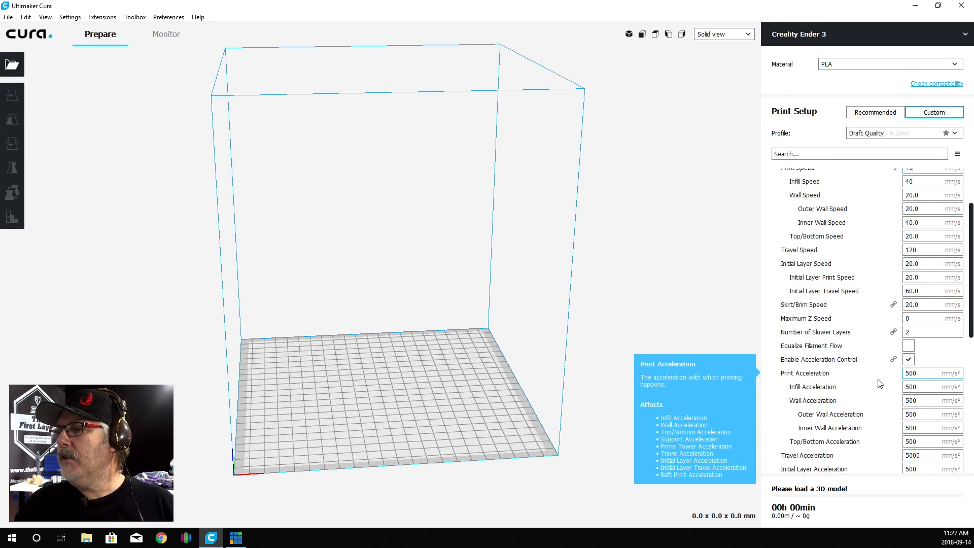
Step: Enable jerk control with 5 mm/s print jerk and review the cooling settings at 100% fan speed
scroll(down, 3)
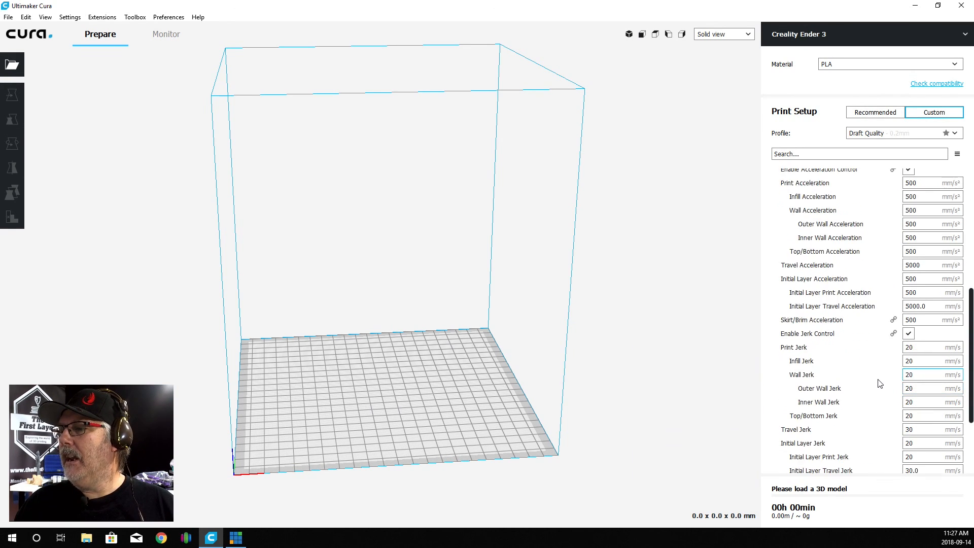
scroll(down, 3)
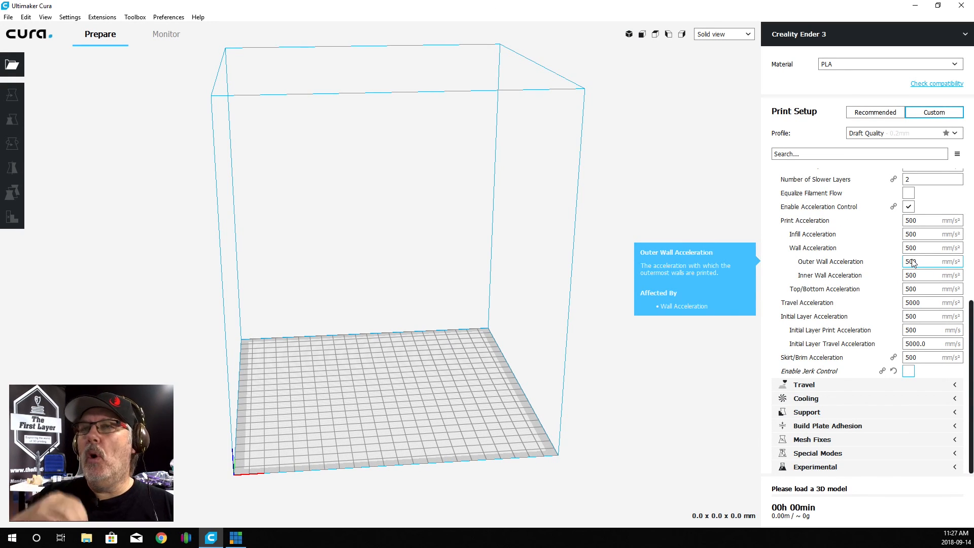
mouse_move(931, 375)
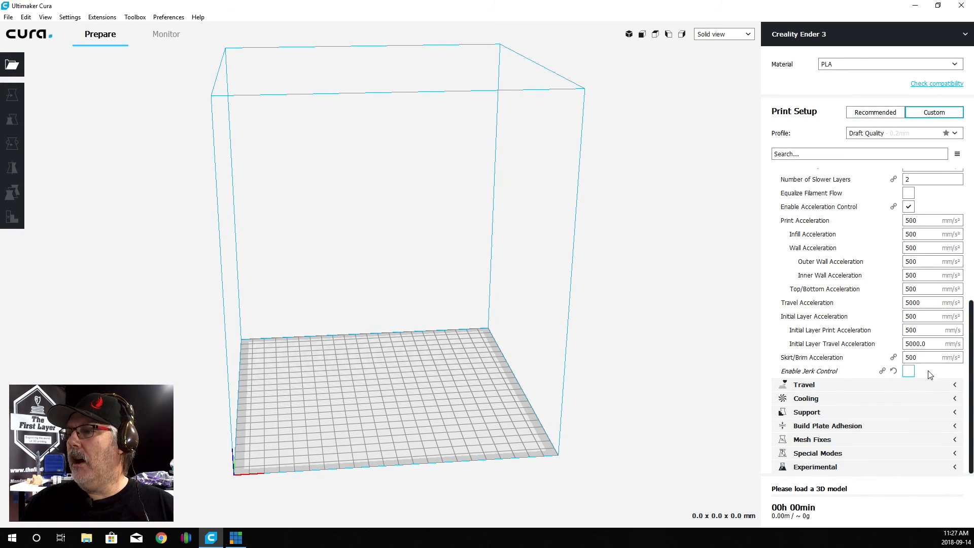
click(908, 372)
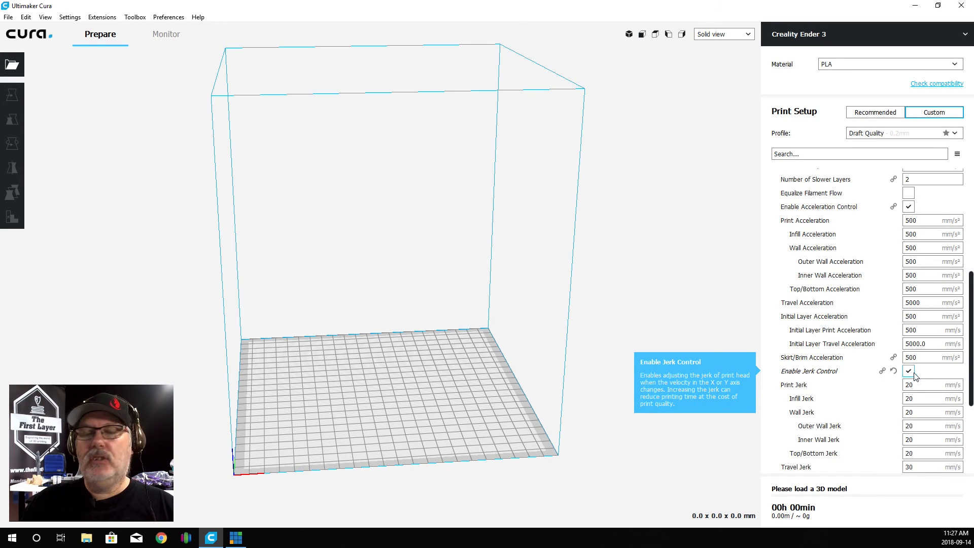
scroll(down, 3)
text(5)
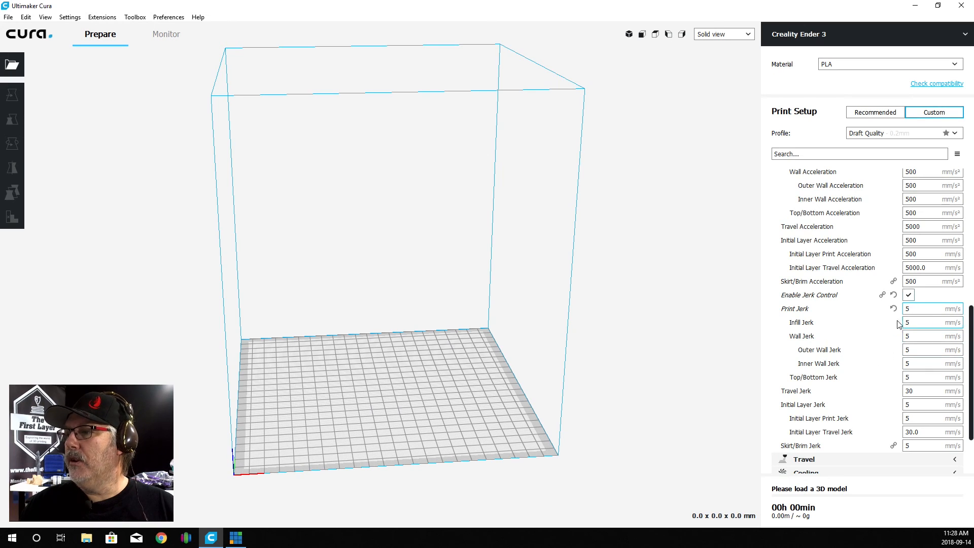
scroll(up, 3)
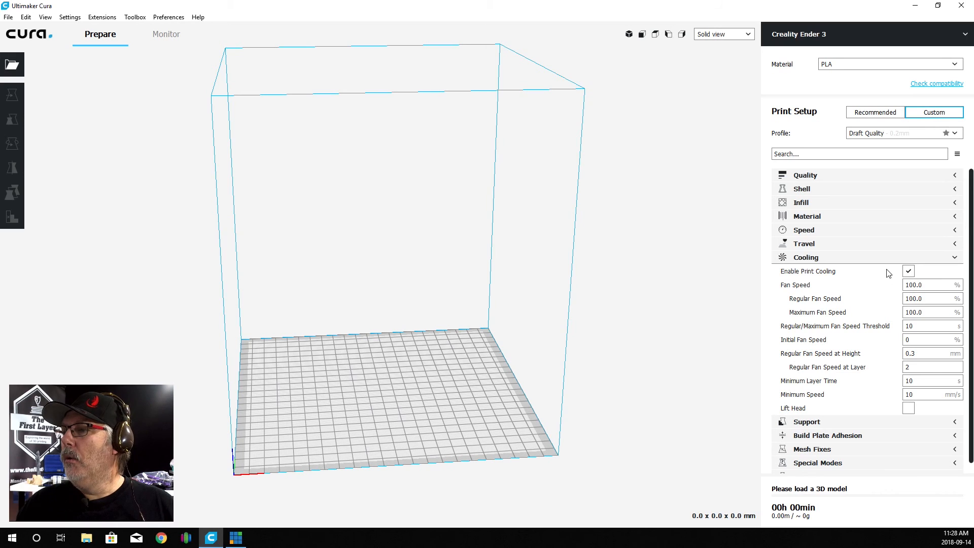
mouse_move(807, 271)
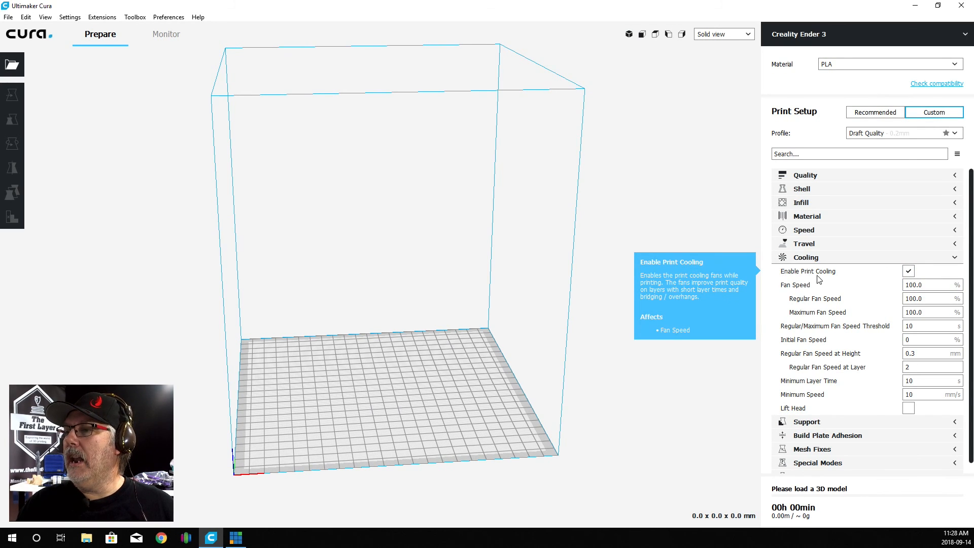
mouse_move(900, 276)
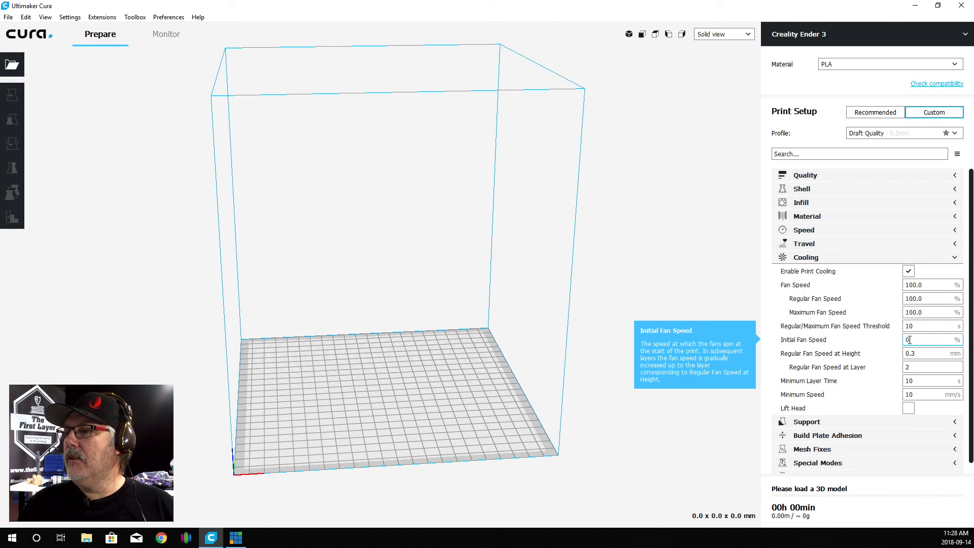
mouse_move(901, 360)
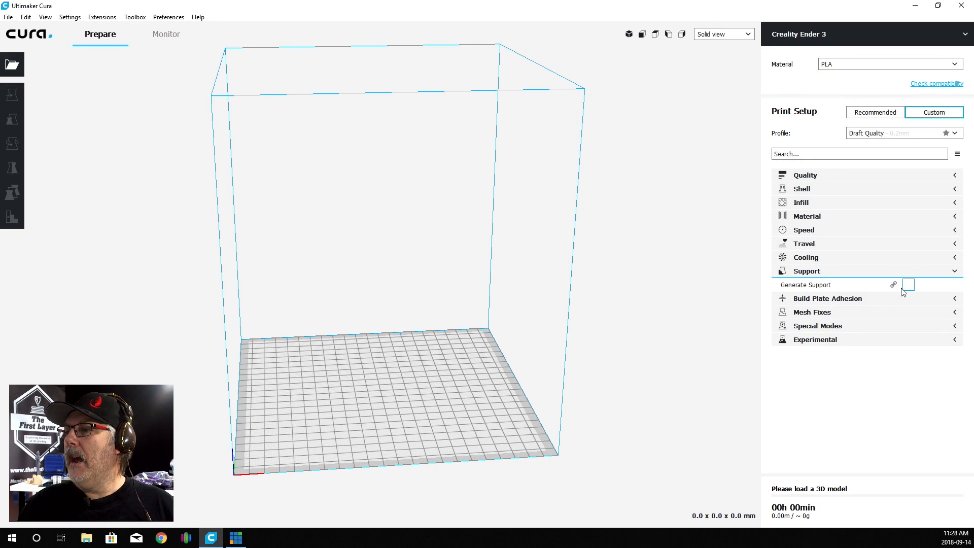
mouse_move(909, 284)
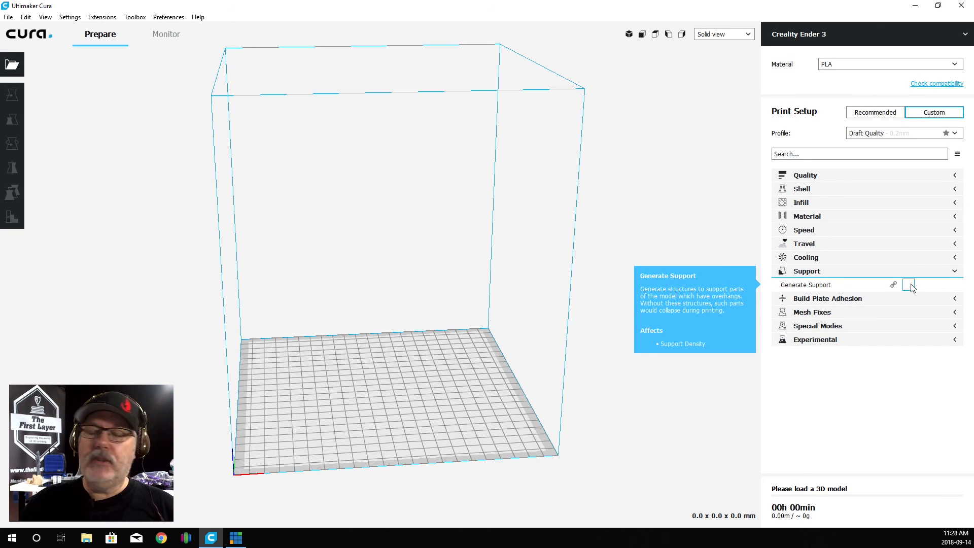
Step: Turn on Generate Support with Everywhere placement and a 50° overhang angle
click(907, 284)
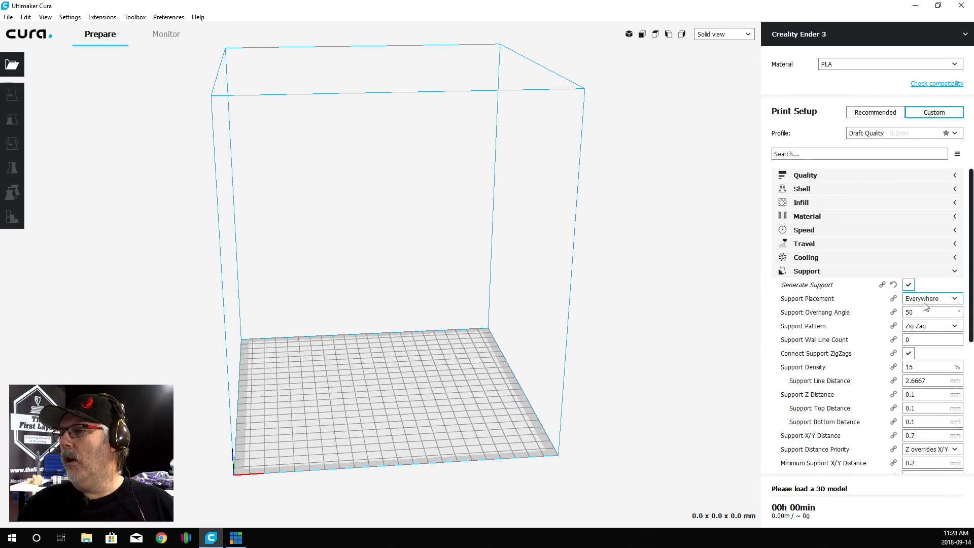
mouse_move(929, 365)
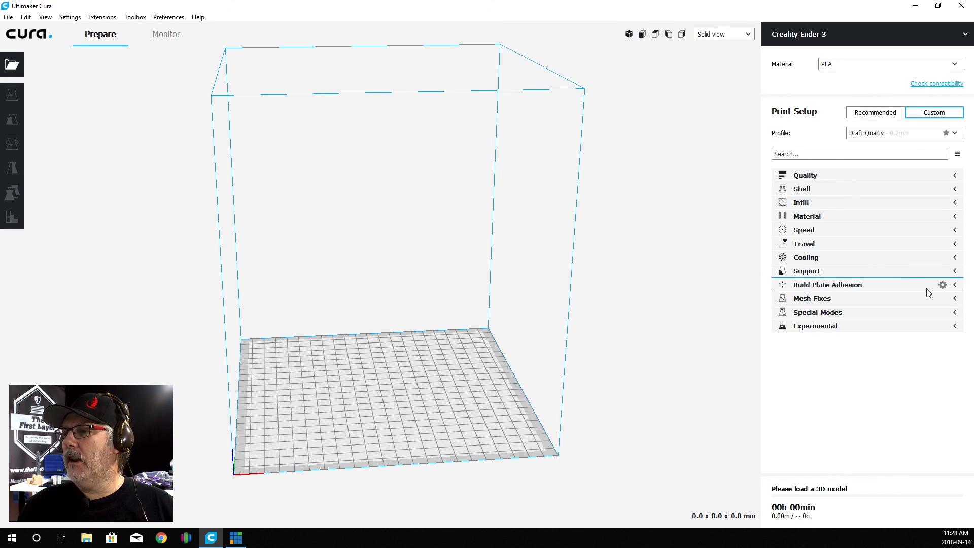
mouse_move(928, 292)
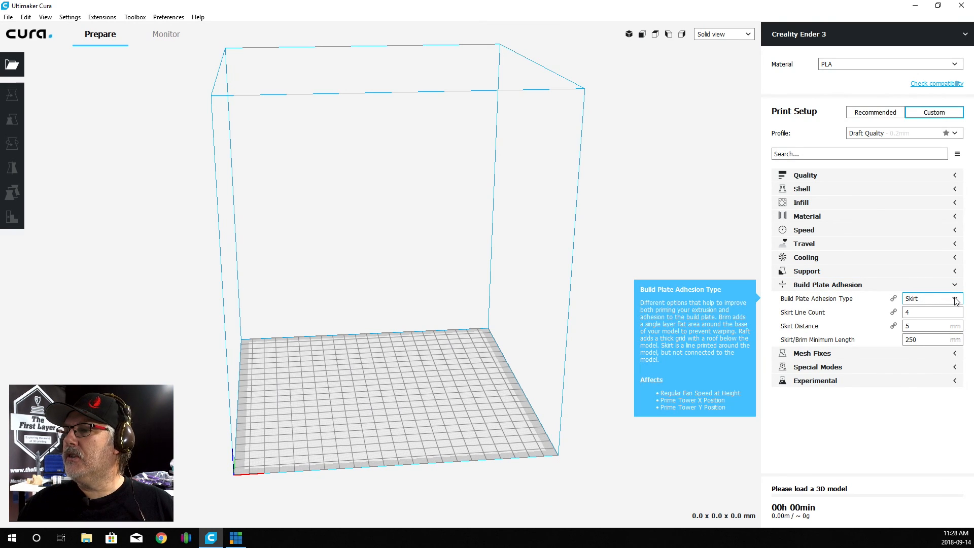
click(931, 298)
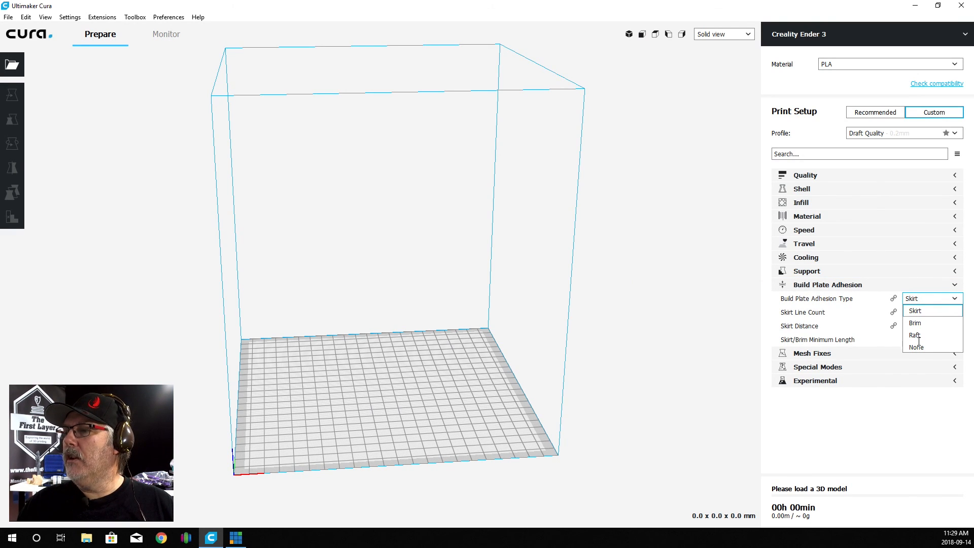
click(914, 323)
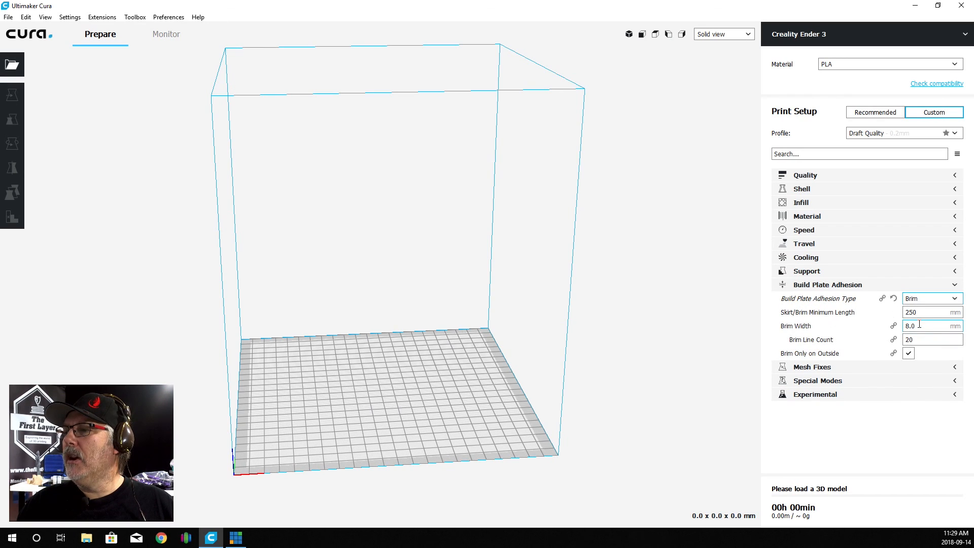
mouse_move(933, 324)
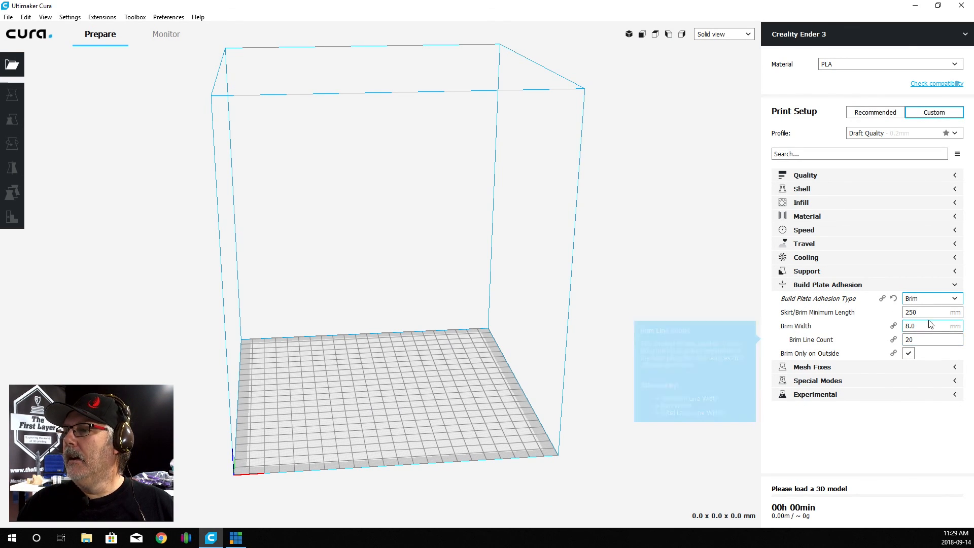
click(931, 298)
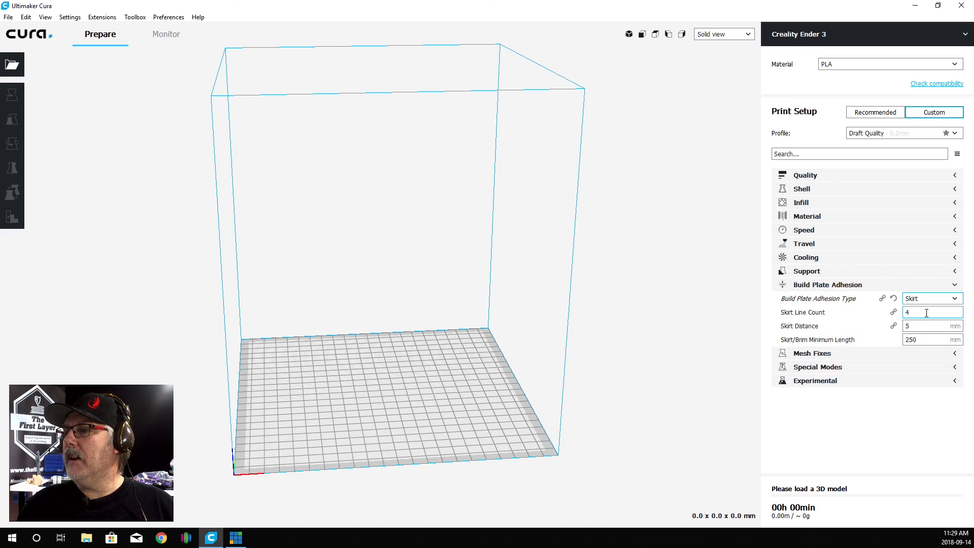
mouse_move(834, 323)
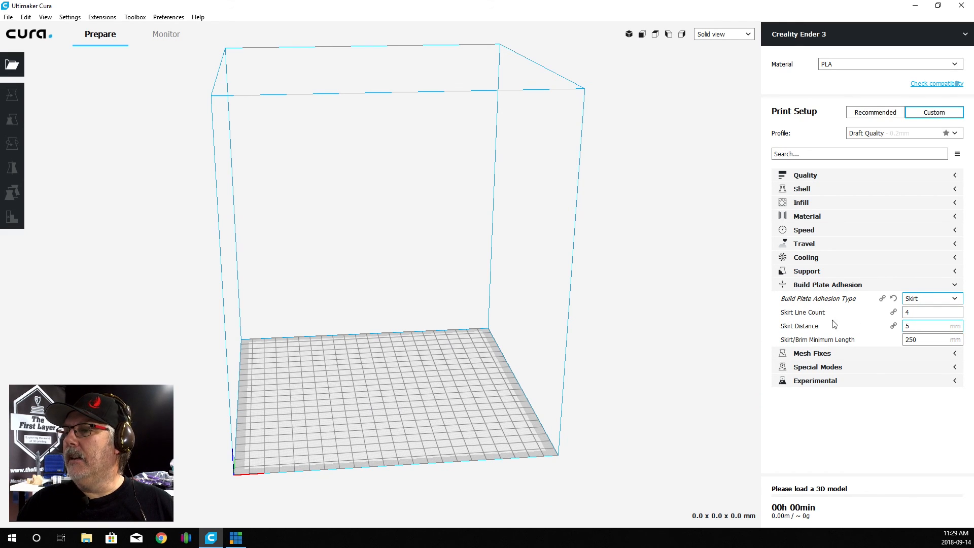
mouse_move(913, 312)
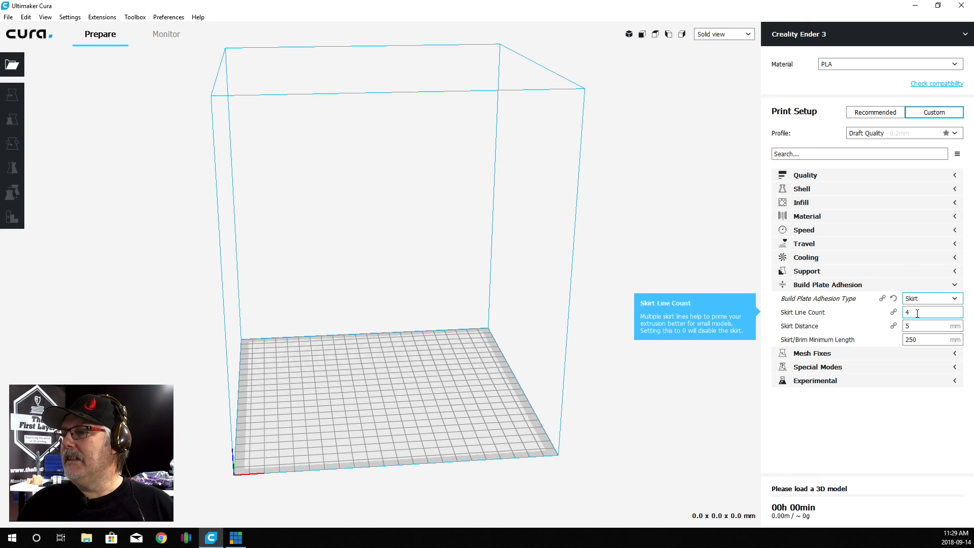
mouse_move(943, 353)
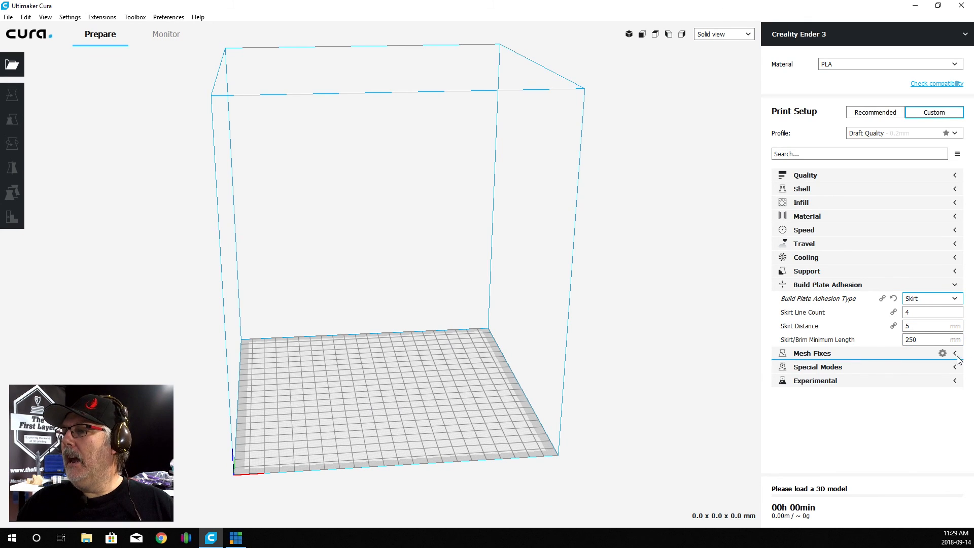
click(954, 284)
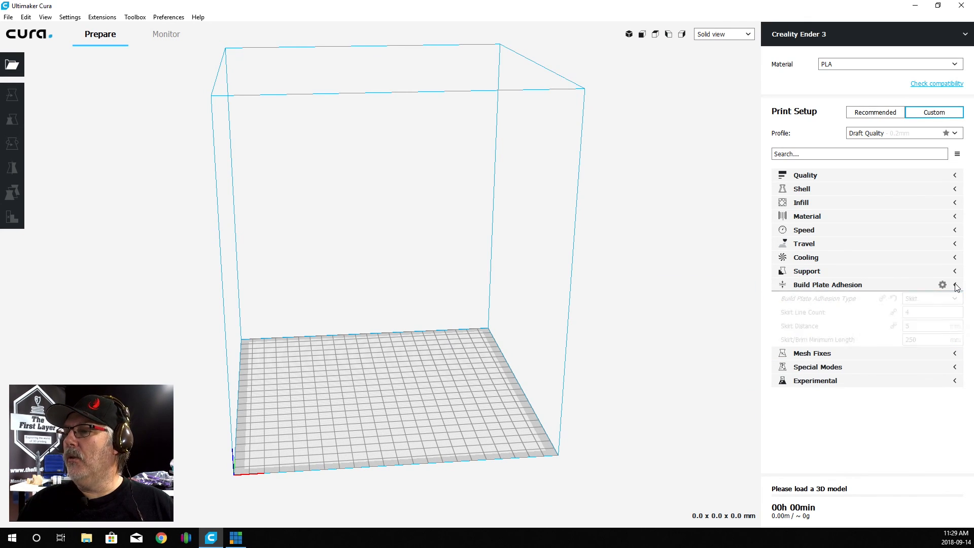
click(956, 284)
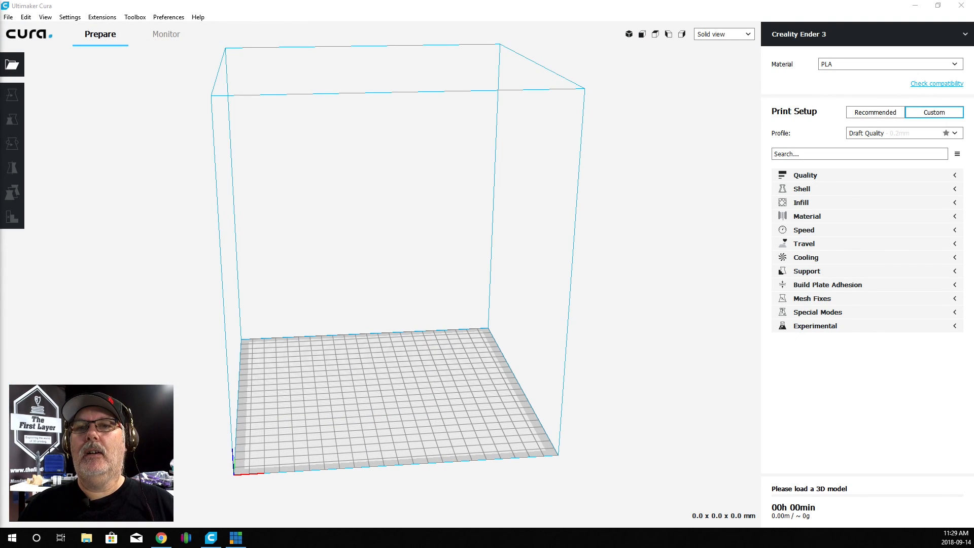
Step: Bring up Chrome full-screen and reach the Thingiverse homepage via a Google search for 'thingiverse'
click(162, 538)
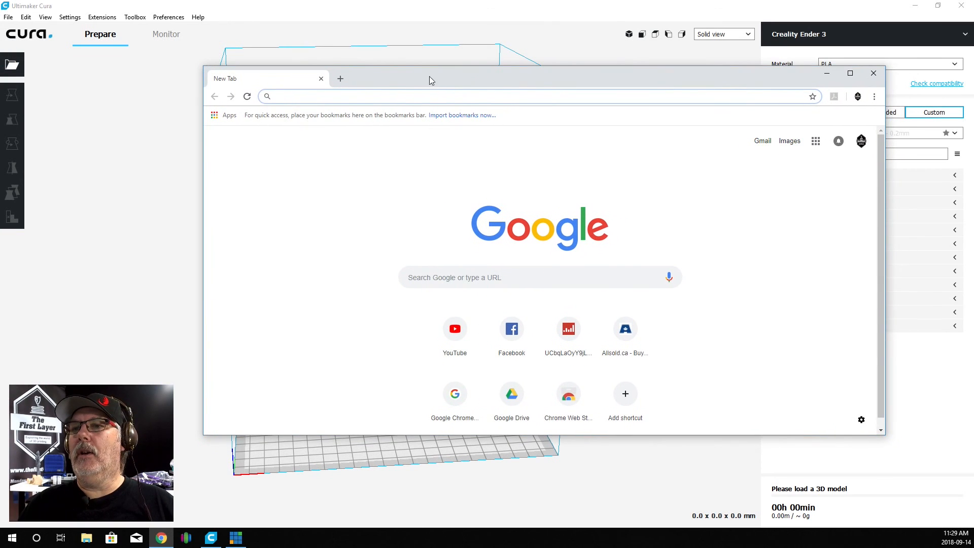
click(851, 73)
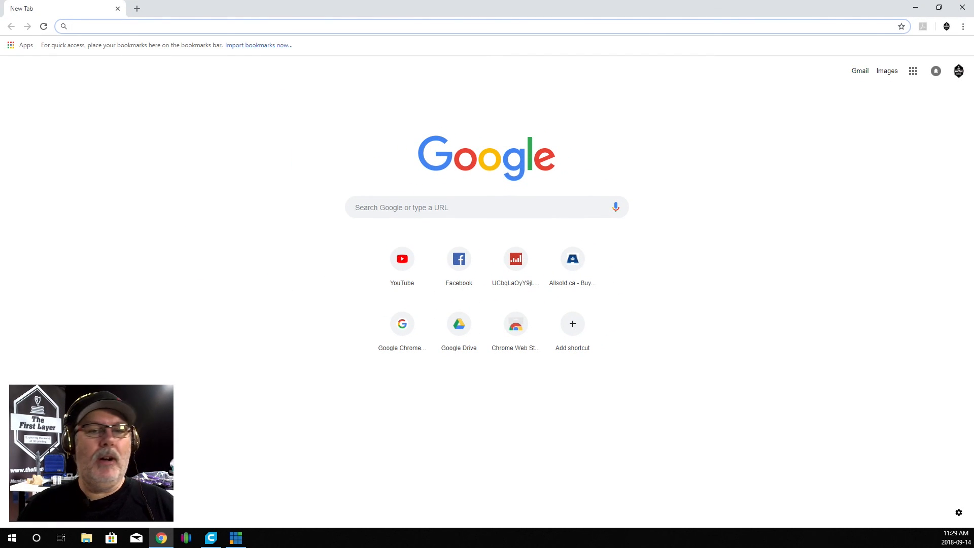
mouse_move(515, 273)
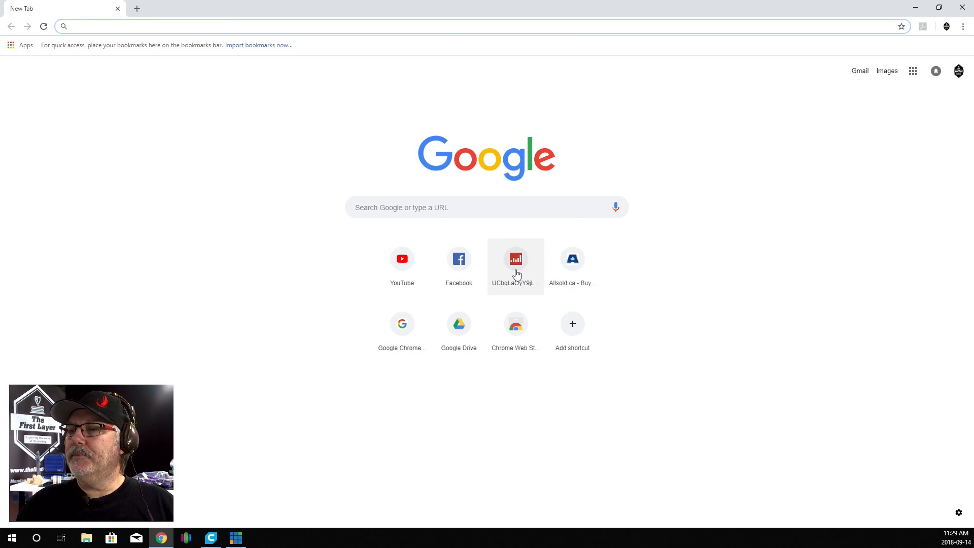
click(465, 207)
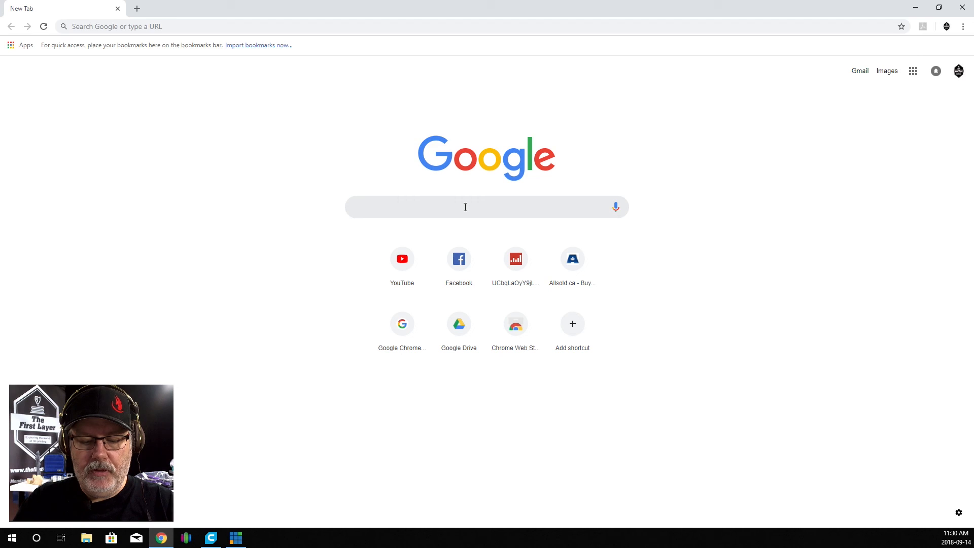
text(thingiverse)
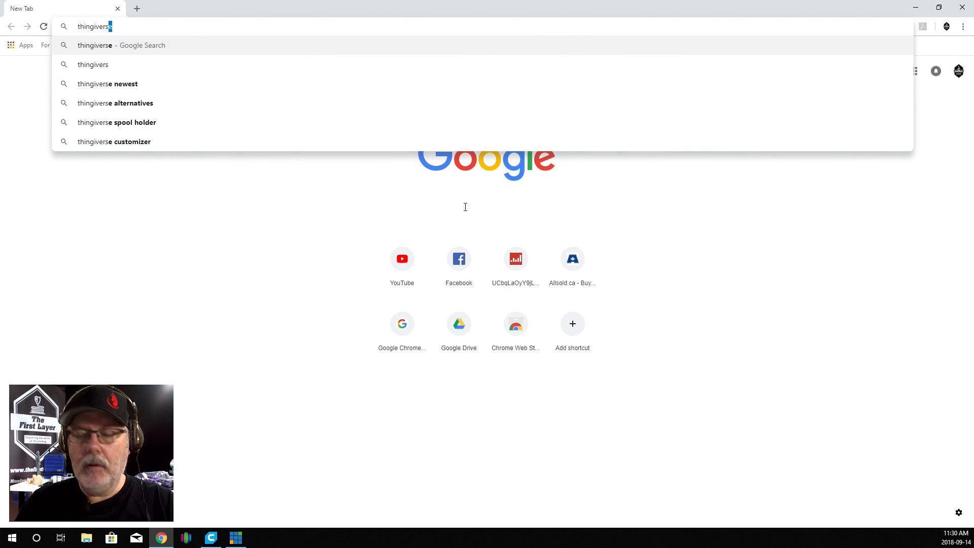
click(120, 44)
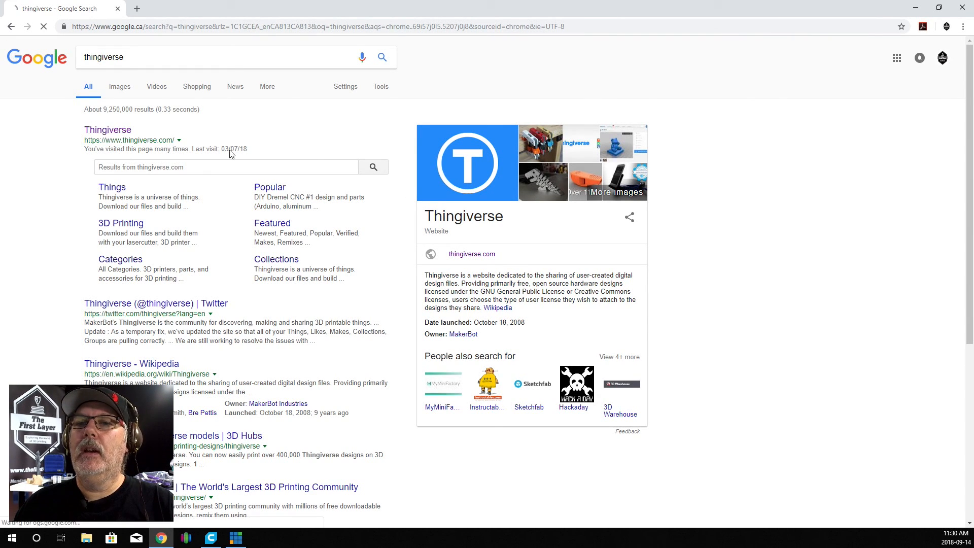
click(108, 130)
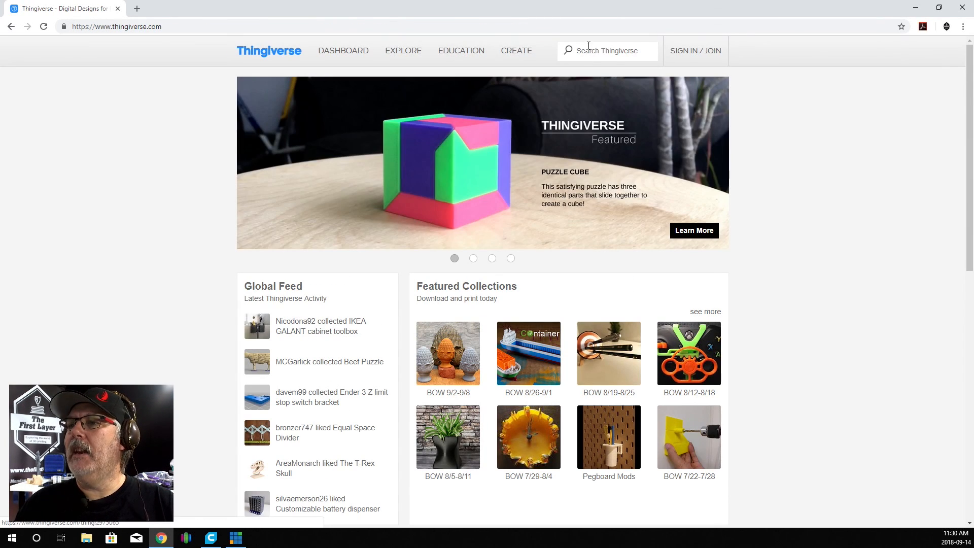
Step: Search Thingiverse for 'Vintage Spiderman'
click(606, 51)
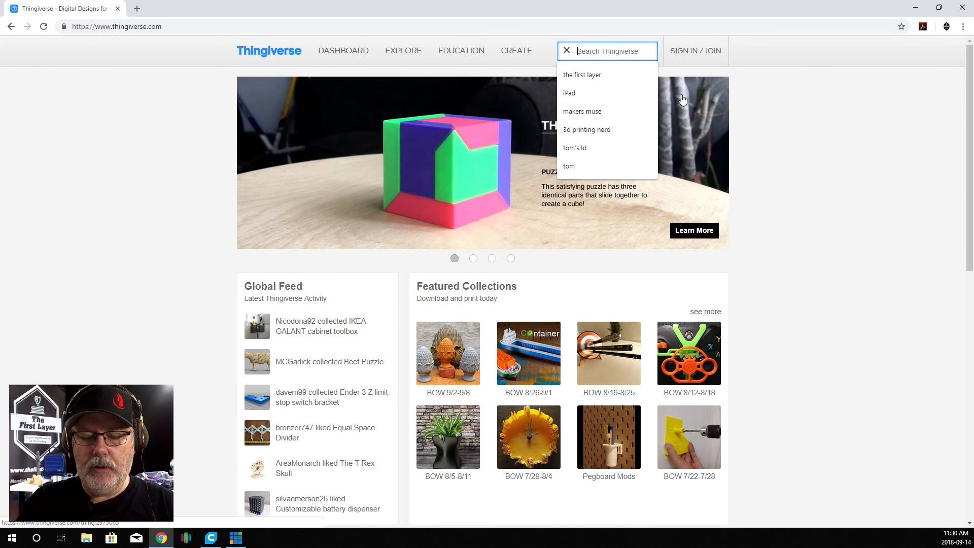
text(v)
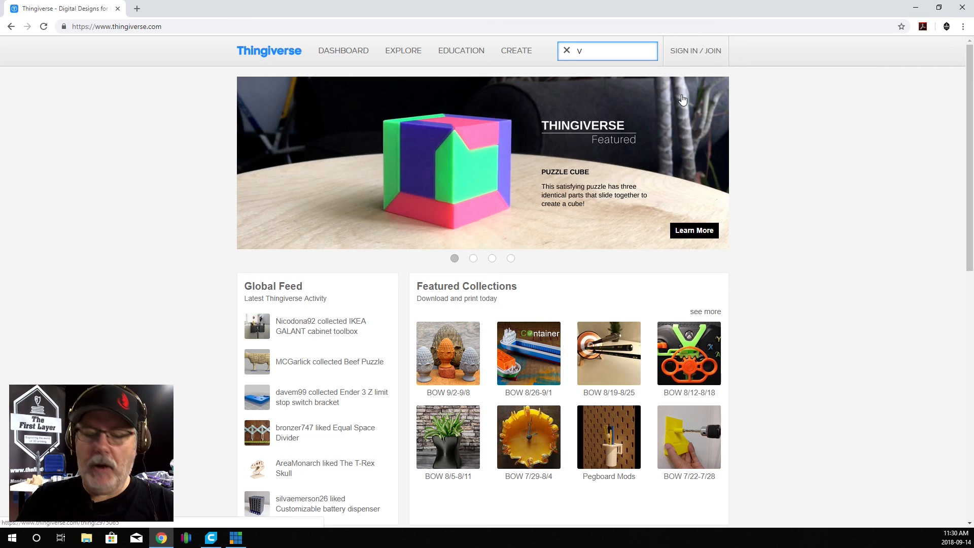
text(intage)
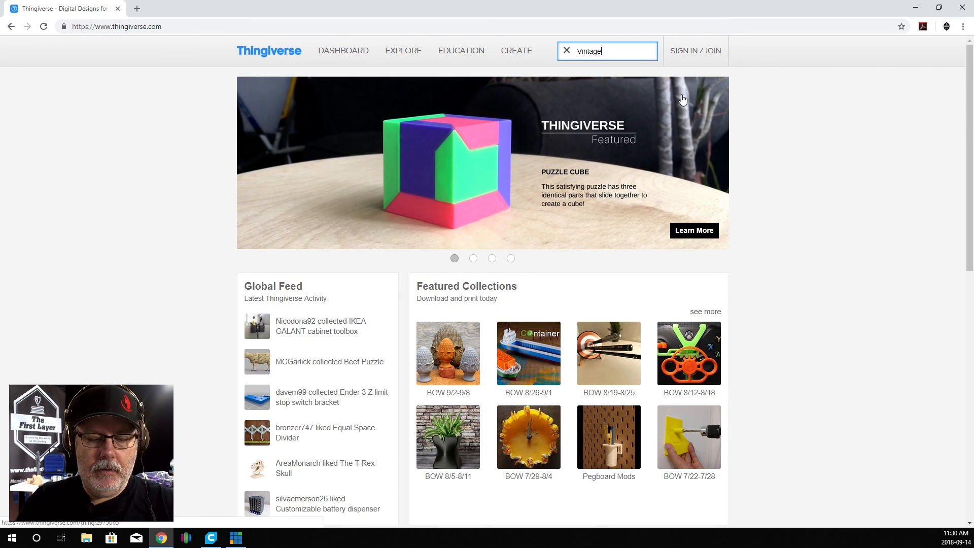
text(Spi)
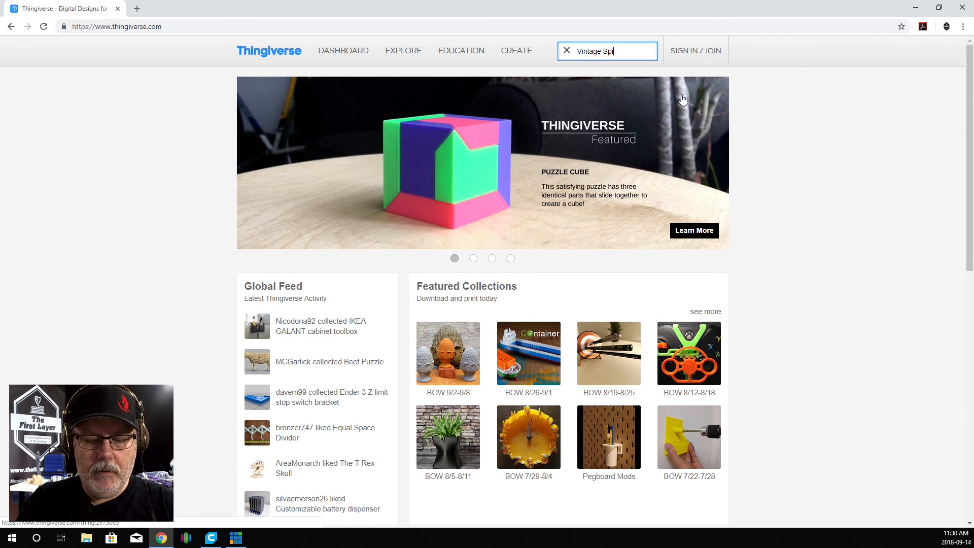
text(derman)
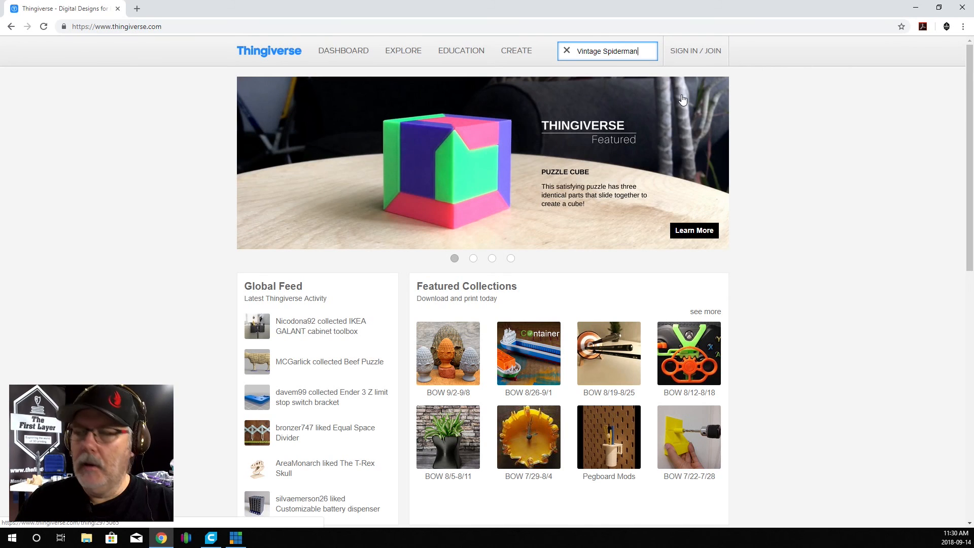
key(Return)
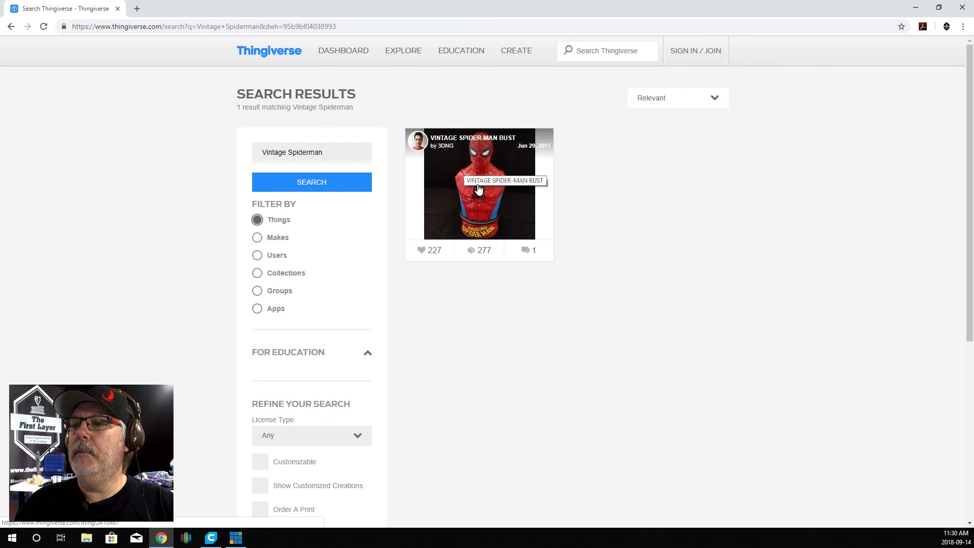
Step: Download all files from the Vintage Spider-Man Bust design page
click(478, 184)
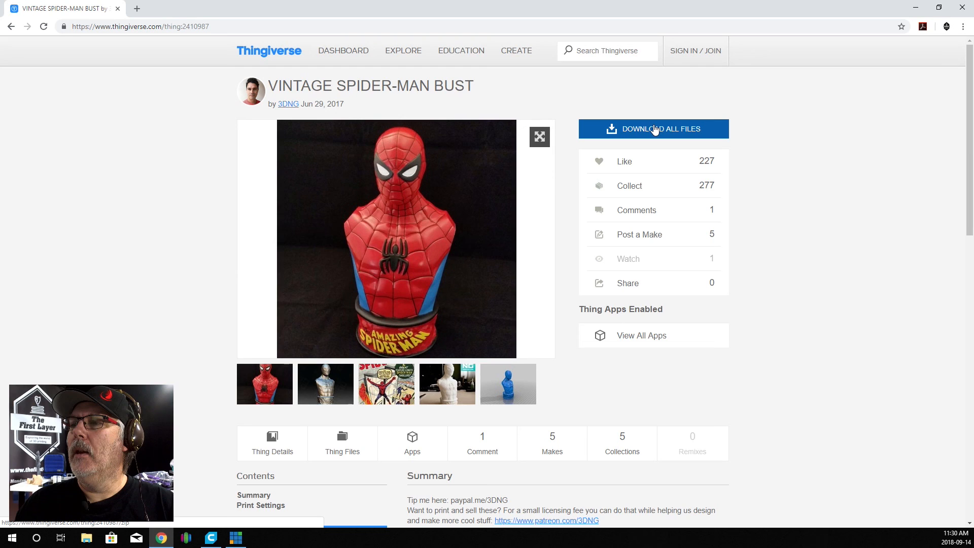
click(652, 129)
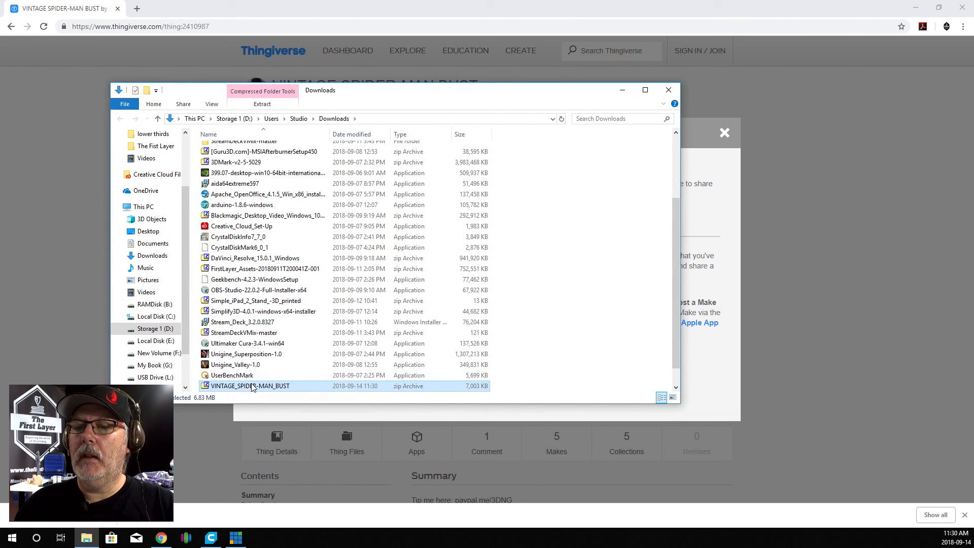
Step: Extract the VINTAGE_SPIDER-MAN_BUST zip in Downloads, then close Explorer and the download notice
right_click(251, 386)
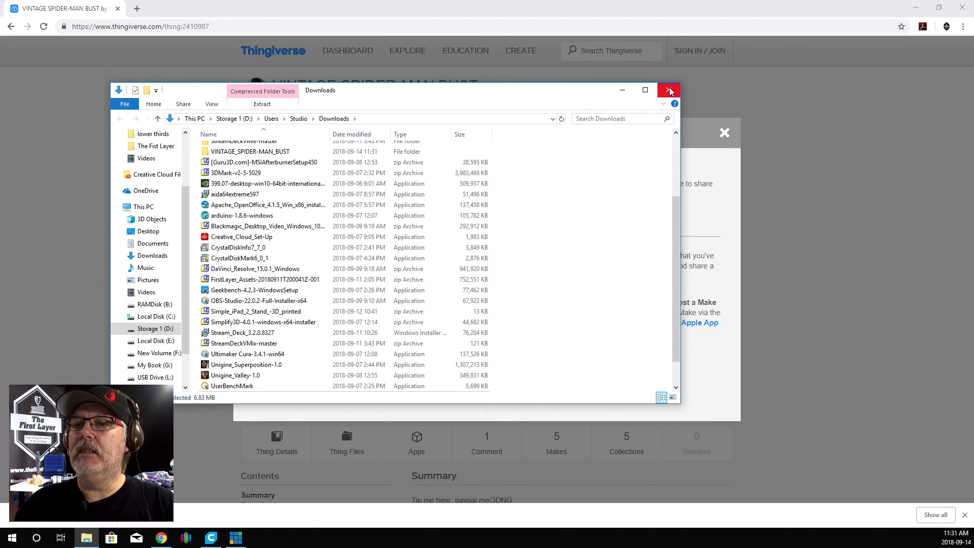
click(669, 90)
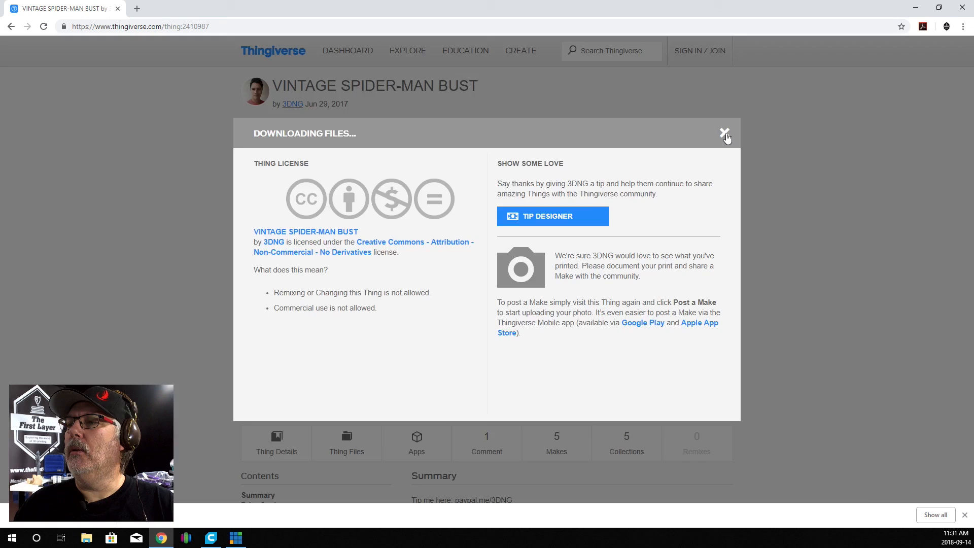
click(723, 134)
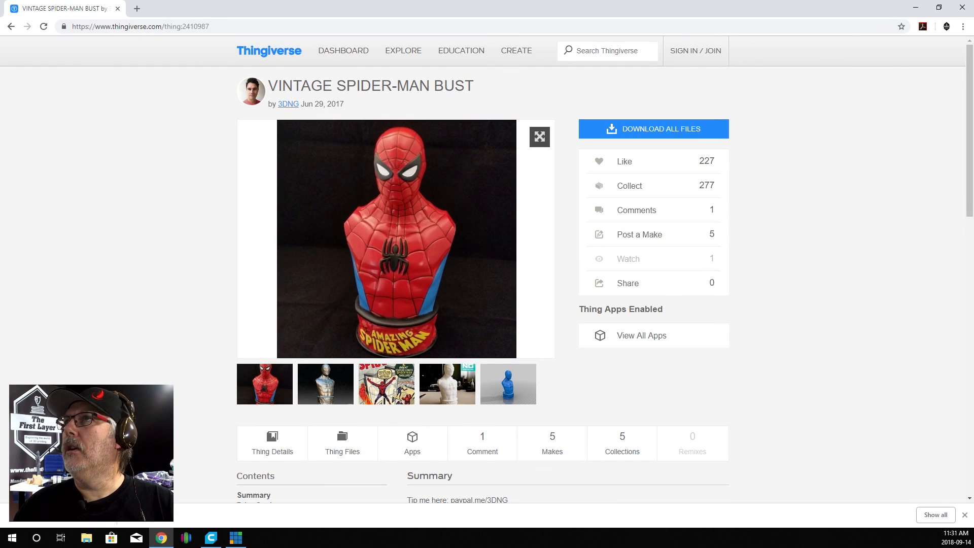
mouse_move(741, 5)
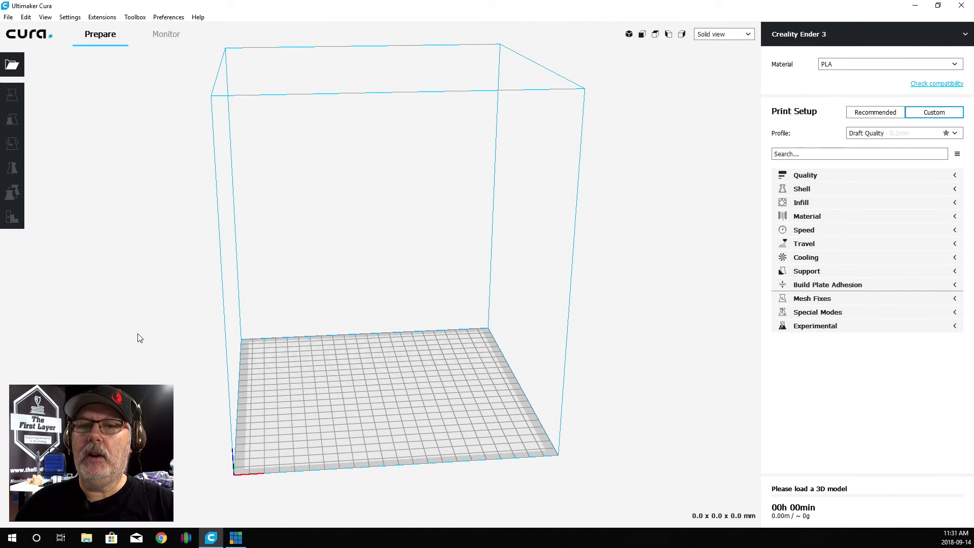
Step: Load the Spidey model from Downloads > VINTAGE_SPIDER-MAN_BUST > files onto the build plate
click(12, 65)
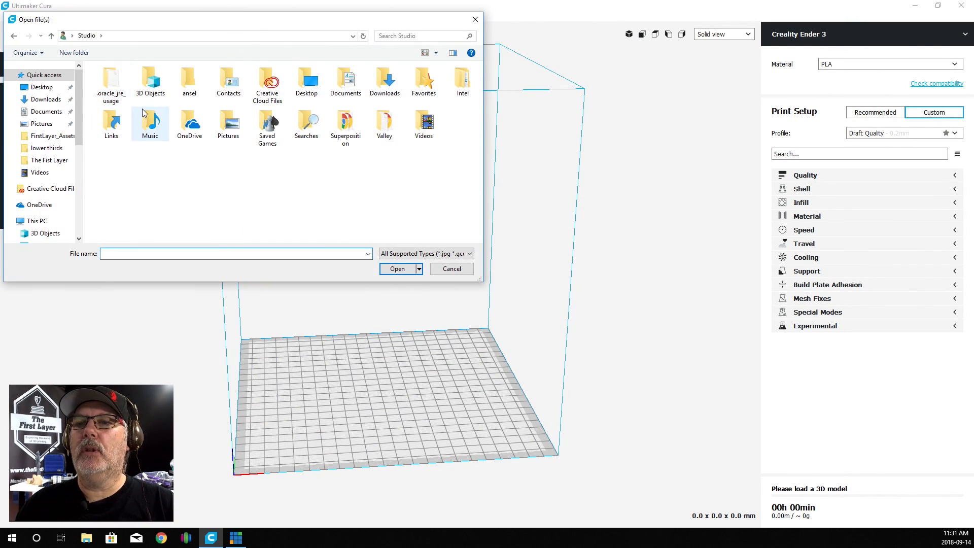
mouse_move(385, 81)
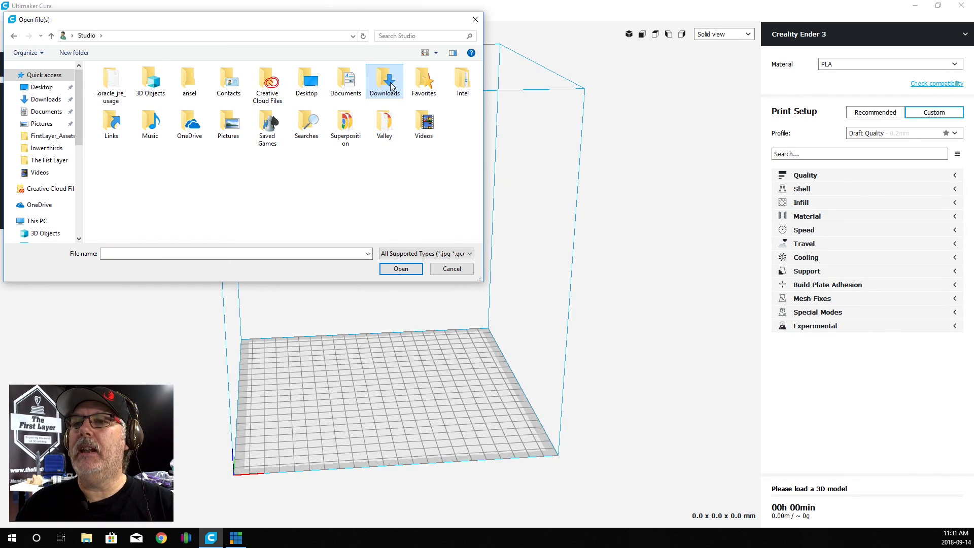
double_click(384, 81)
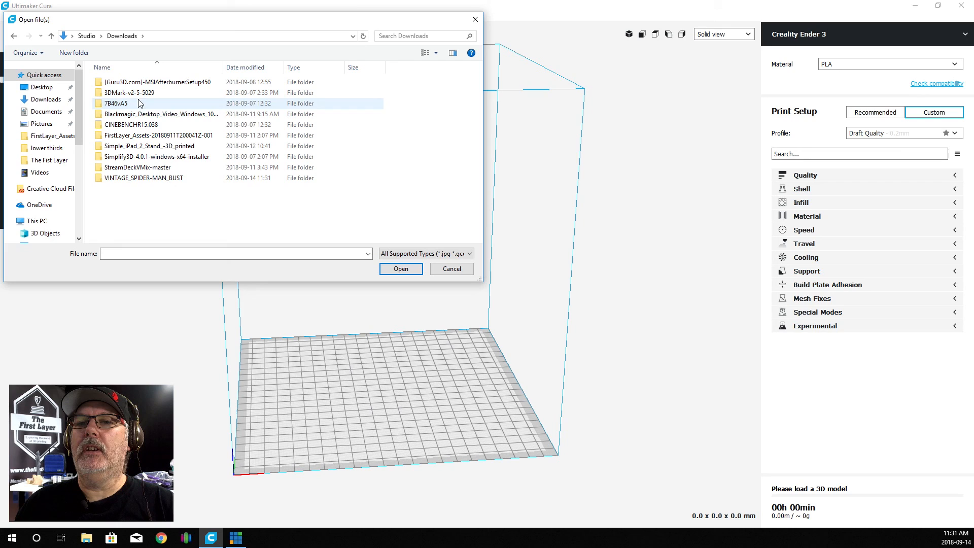
click(144, 178)
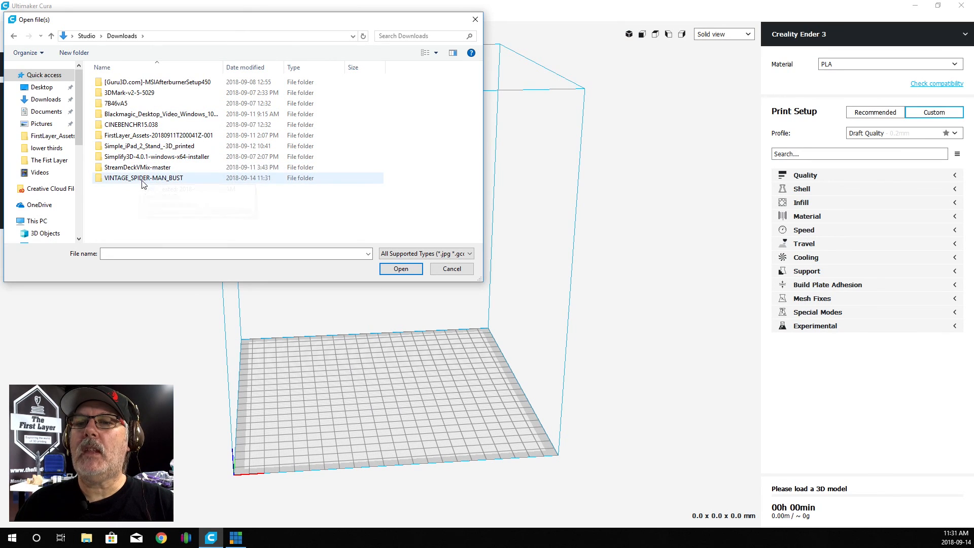
double_click(143, 178)
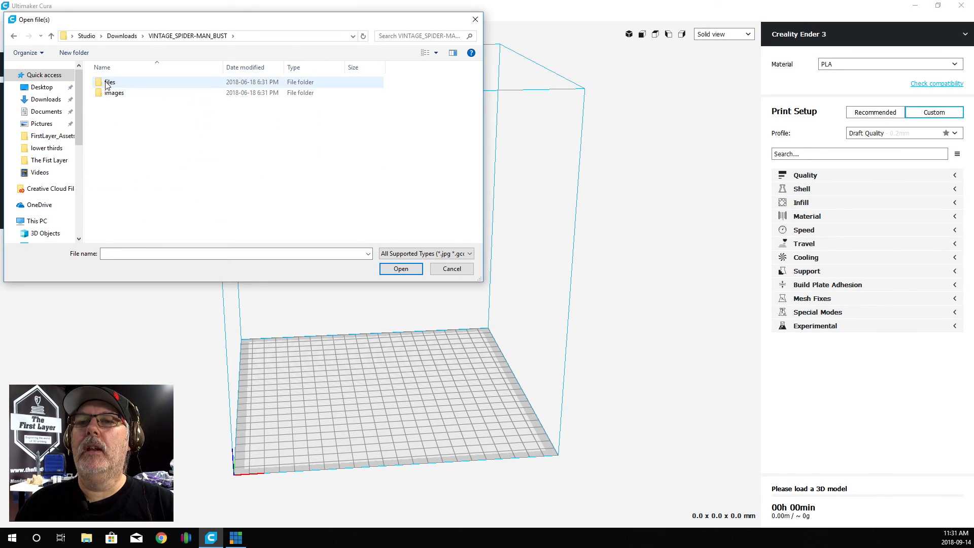
double_click(109, 81)
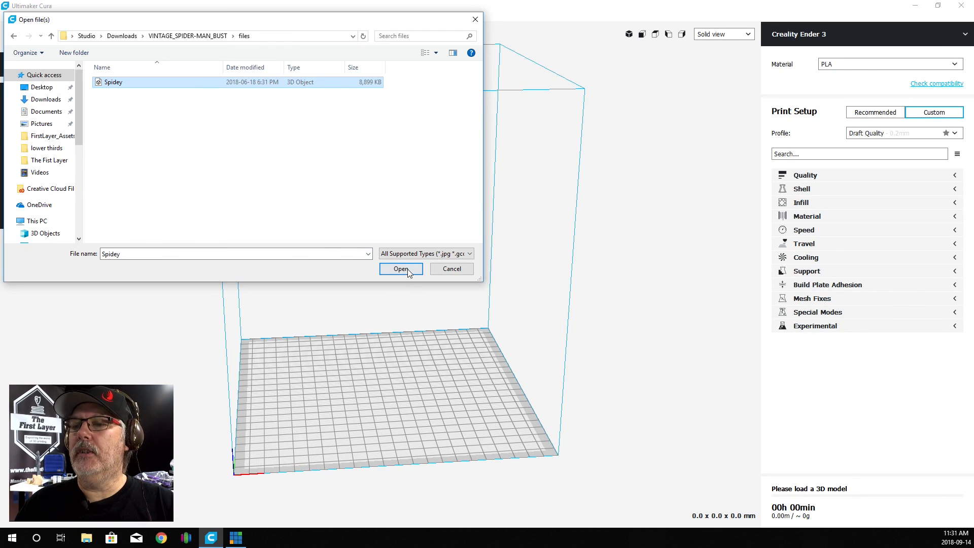
click(401, 267)
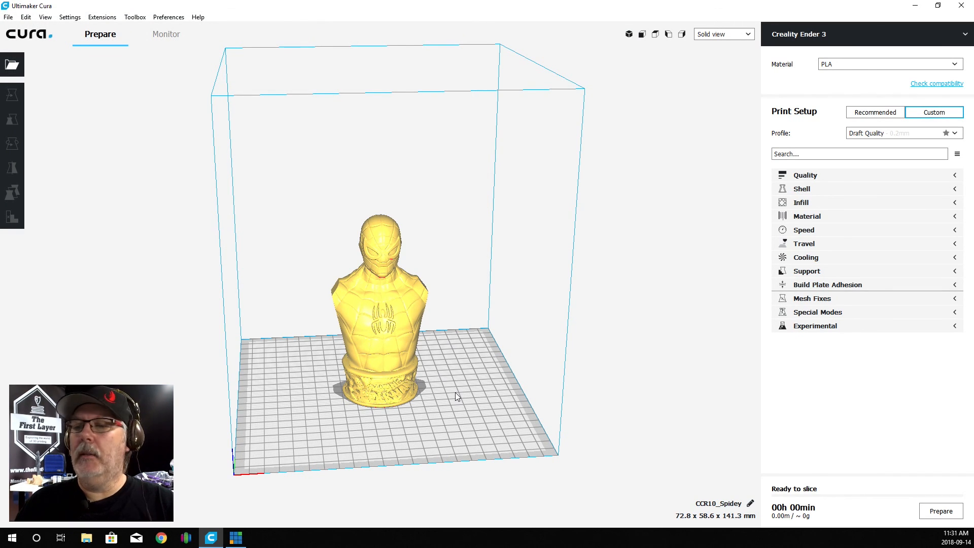
mouse_move(468, 386)
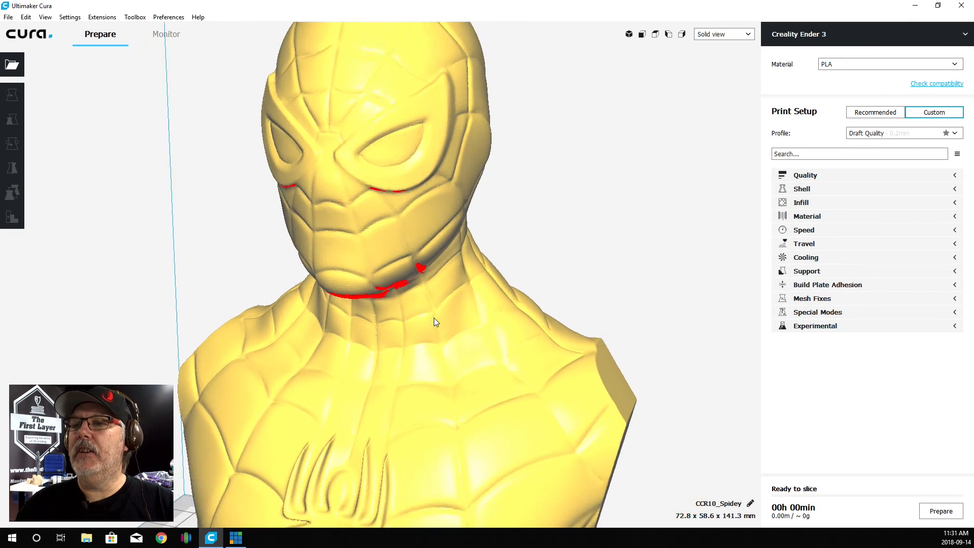
scroll(down, 3)
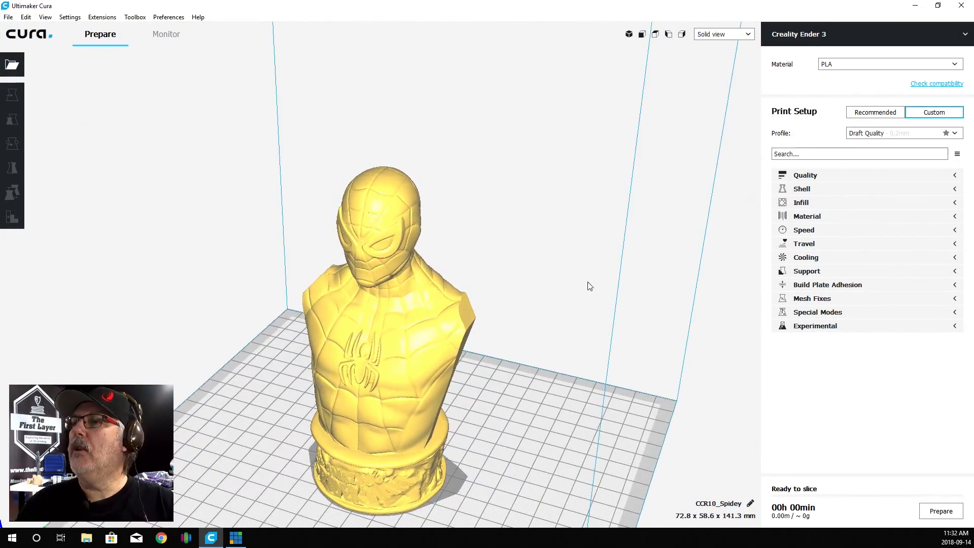
Step: Switch the viewport to layer view for the sliced bust
click(722, 35)
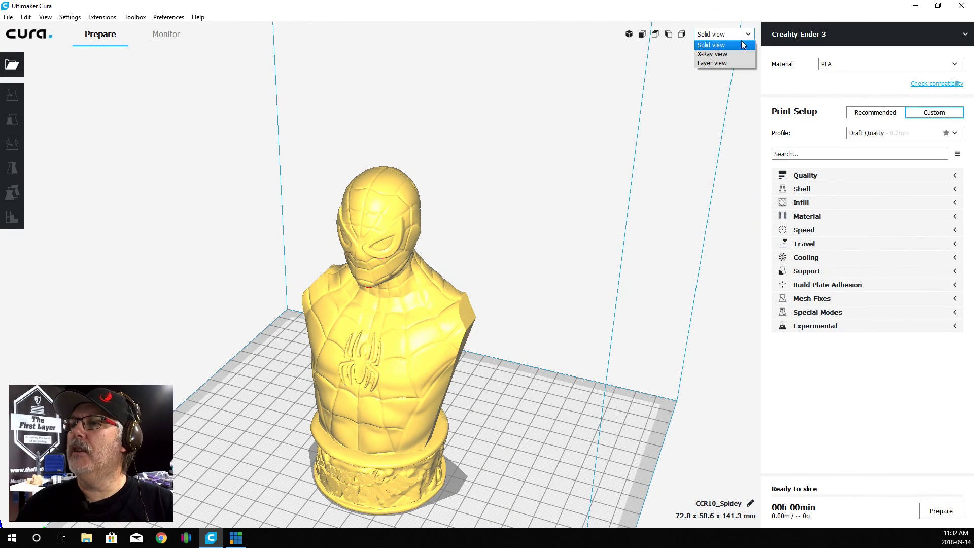
mouse_move(755, 39)
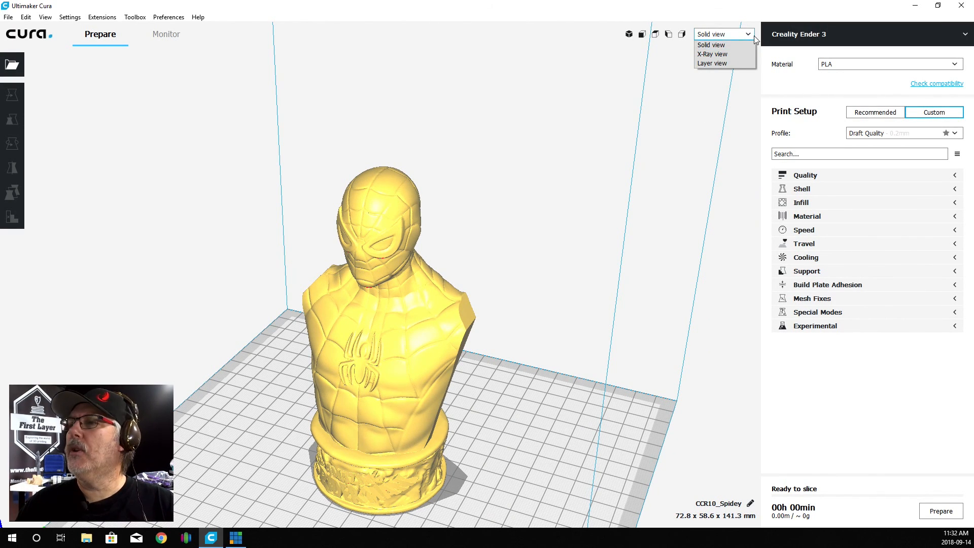
click(712, 62)
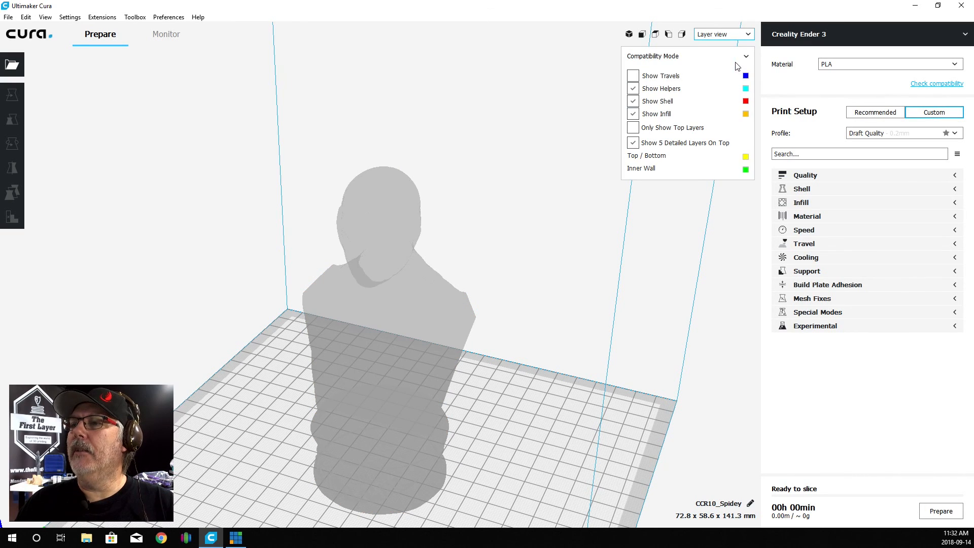
mouse_move(715, 93)
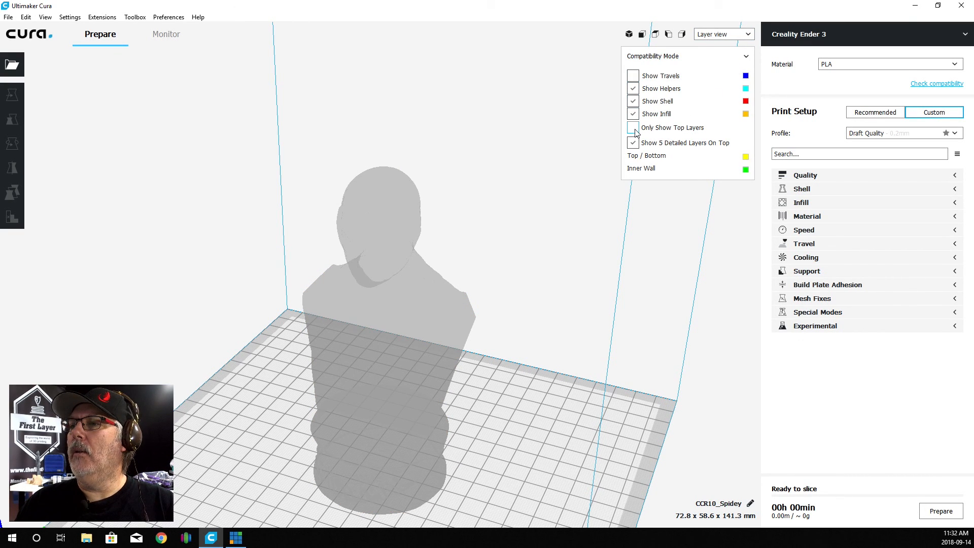
click(632, 128)
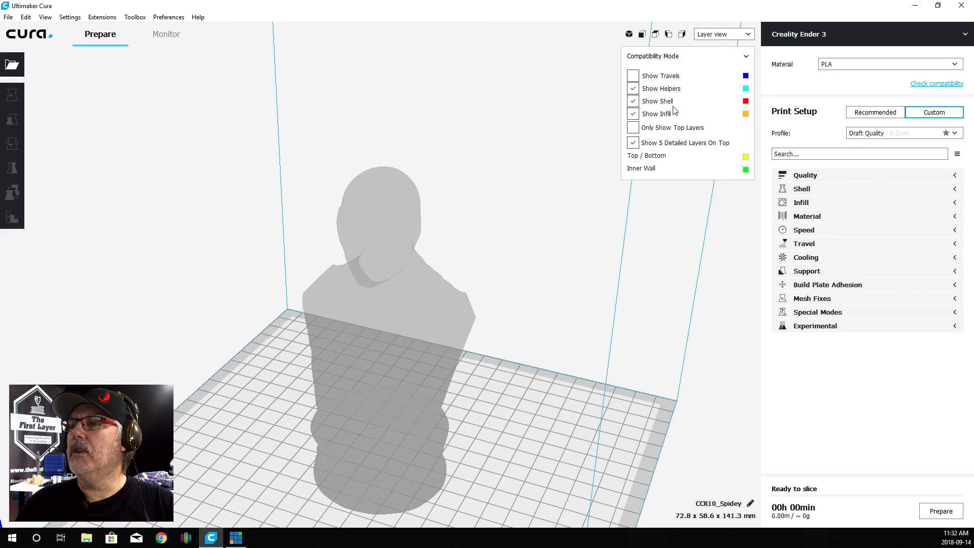
mouse_move(691, 155)
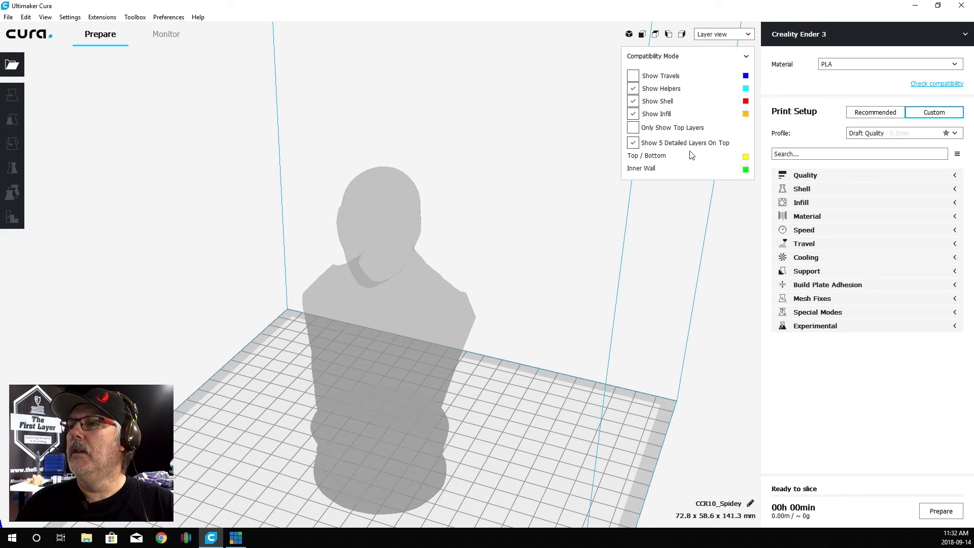
mouse_move(739, 162)
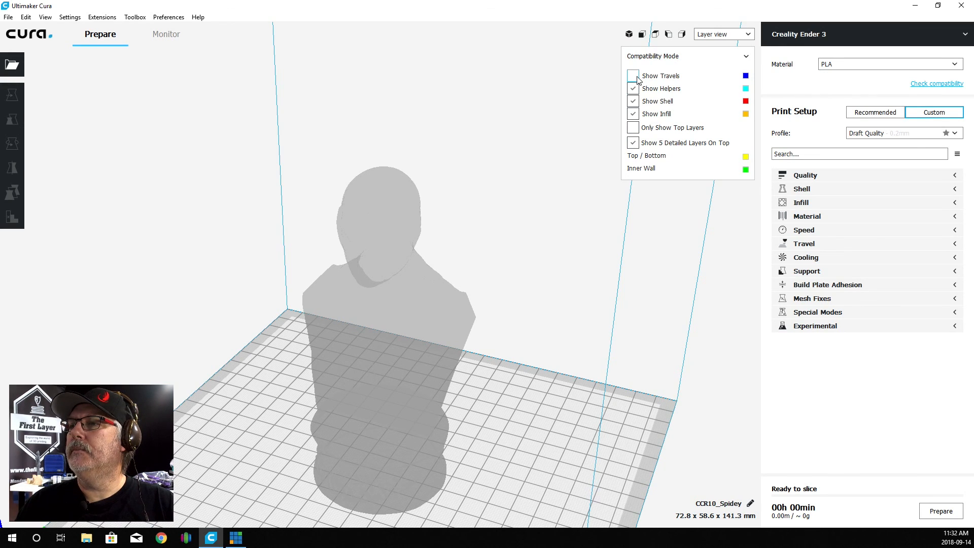
Step: Show travel moves, disable detailed top layers, and display all layers in the preview
click(632, 76)
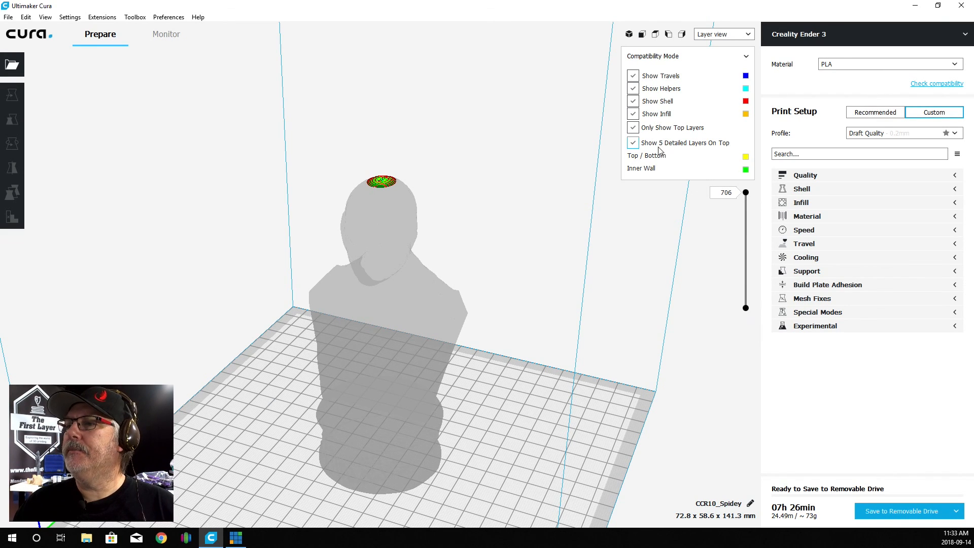
click(632, 142)
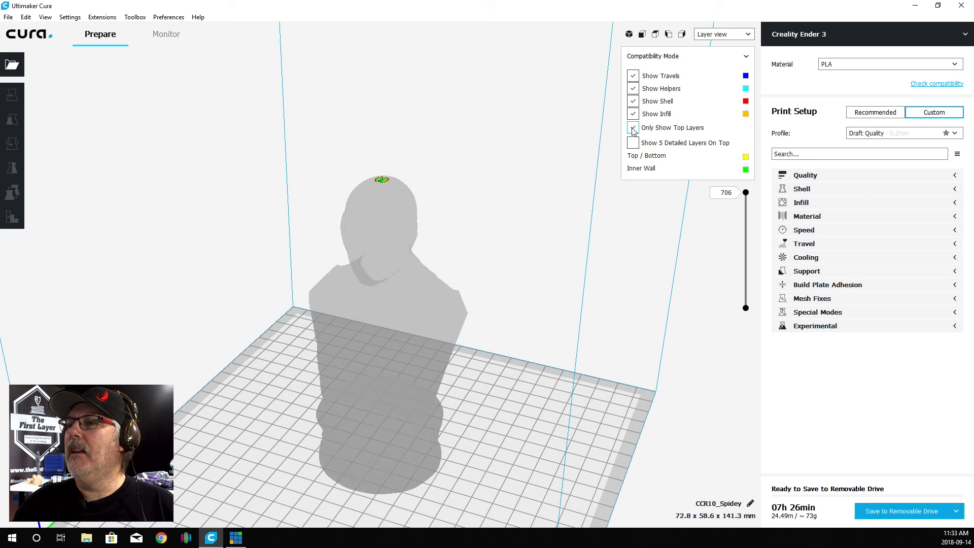
click(632, 128)
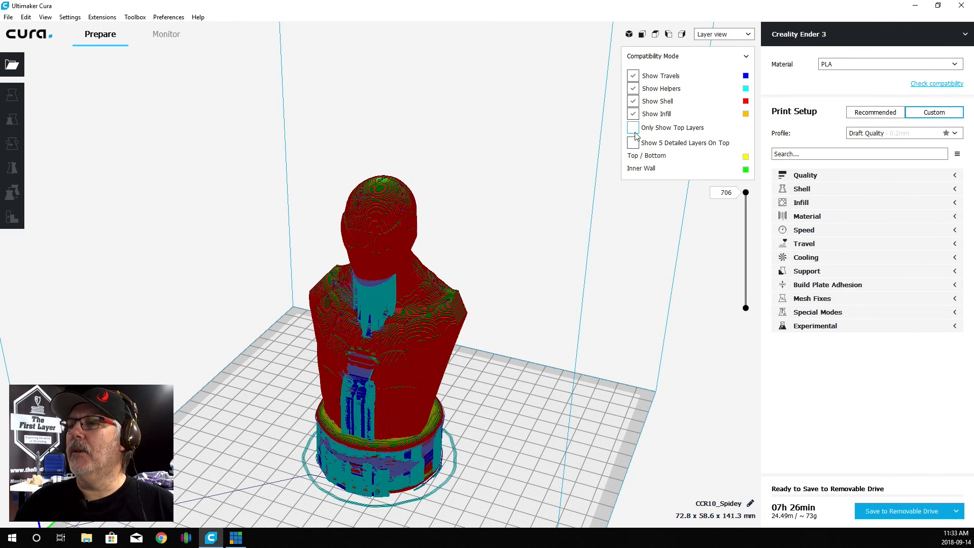
mouse_move(694, 211)
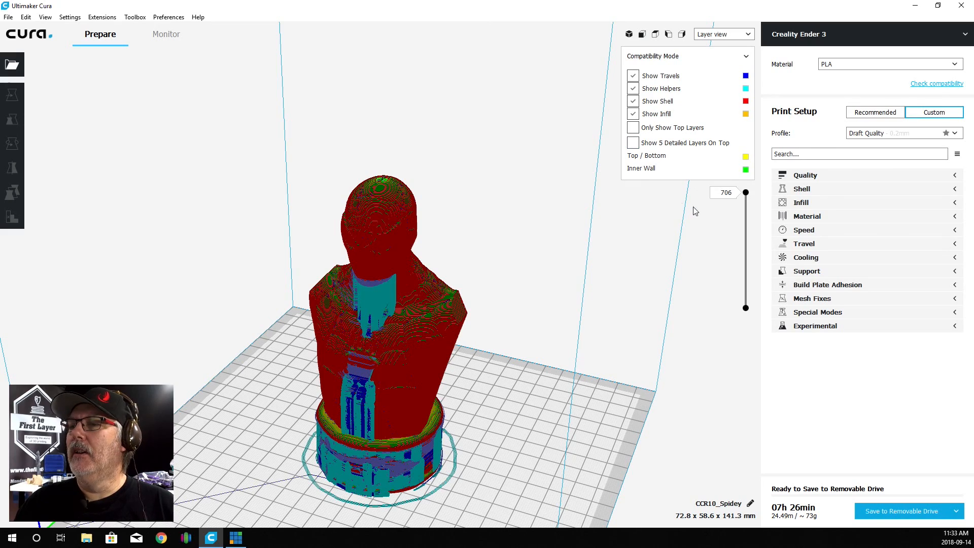
mouse_move(478, 419)
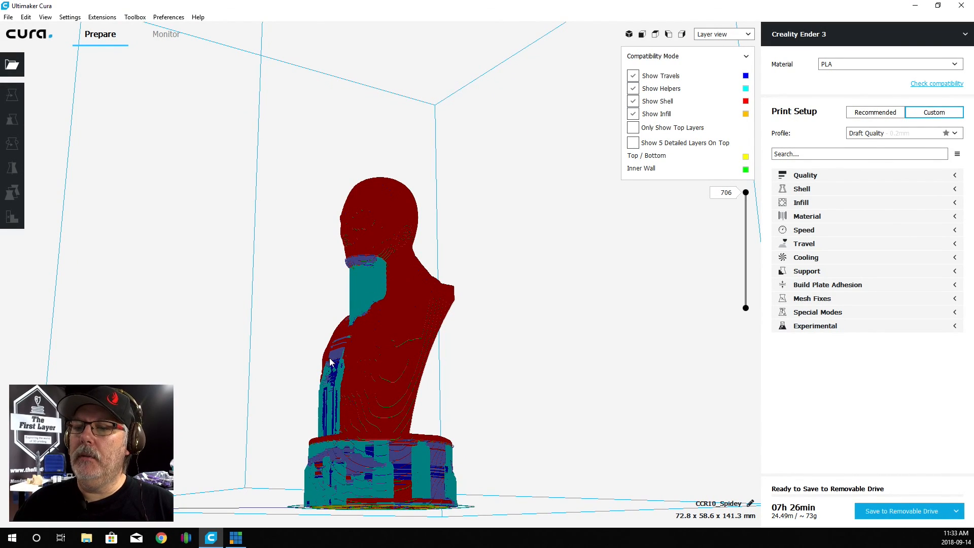
mouse_move(512, 474)
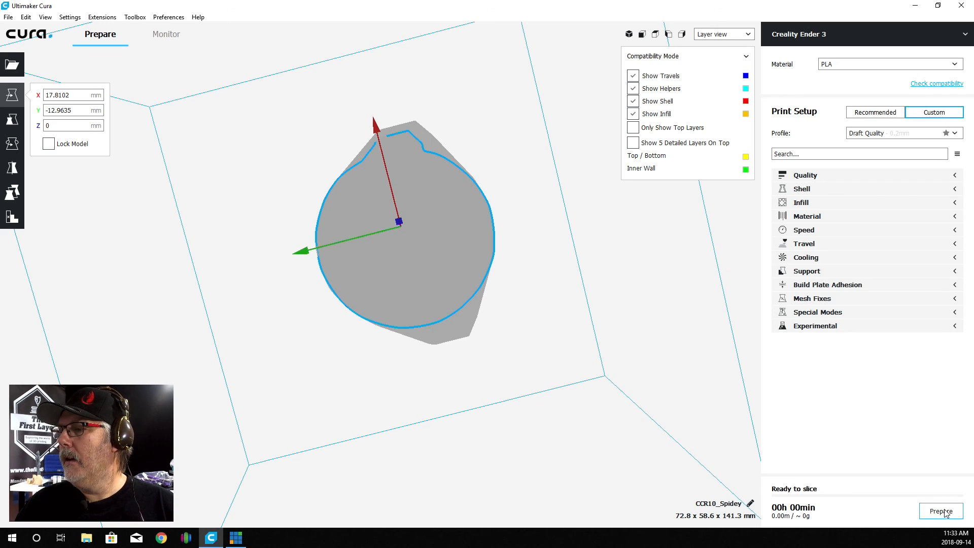
Step: Re-slice the repositioned bust with Prepare
click(940, 510)
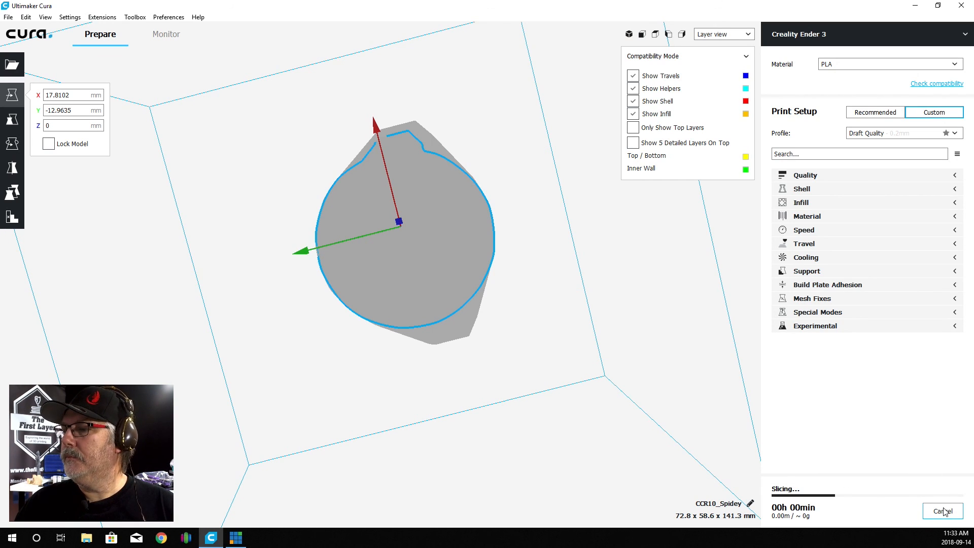
mouse_move(573, 339)
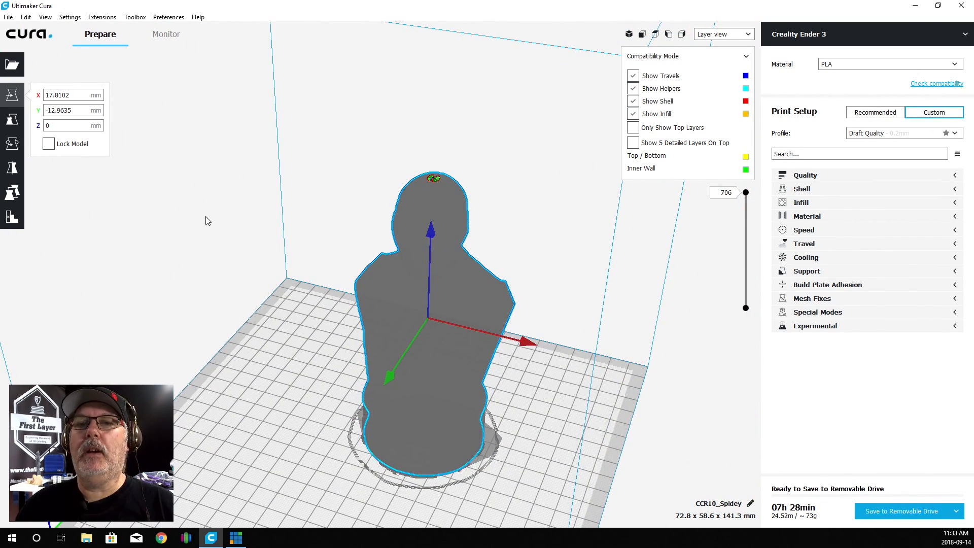
Step: Reset all model positions via the Edit menu so the bust sits at X 0, Y 0, Z 0, then re-slice
click(26, 17)
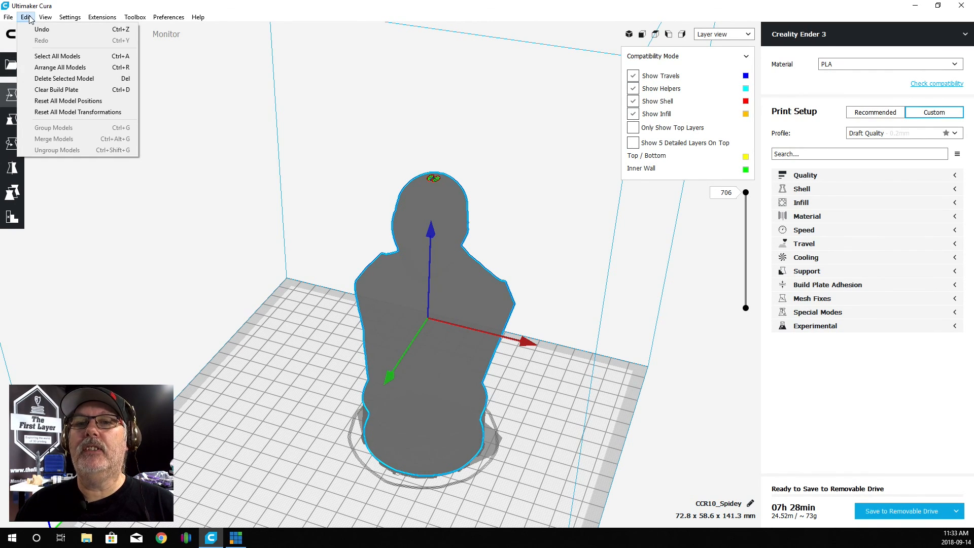
mouse_move(56, 89)
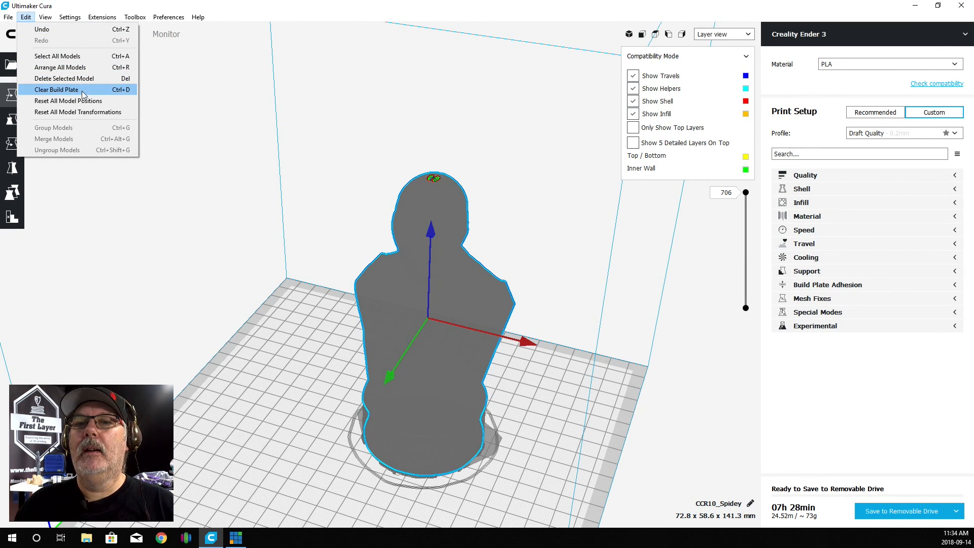
mouse_move(64, 78)
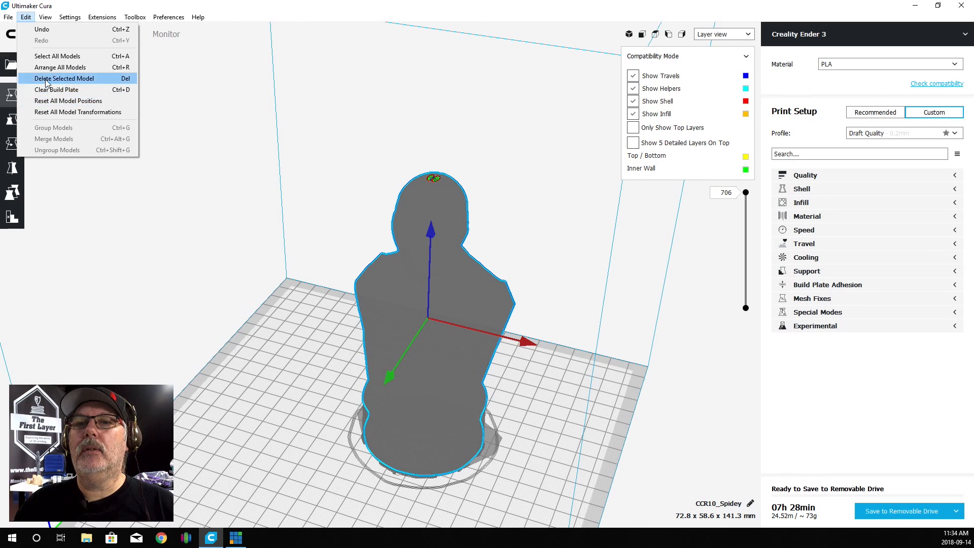
click(69, 17)
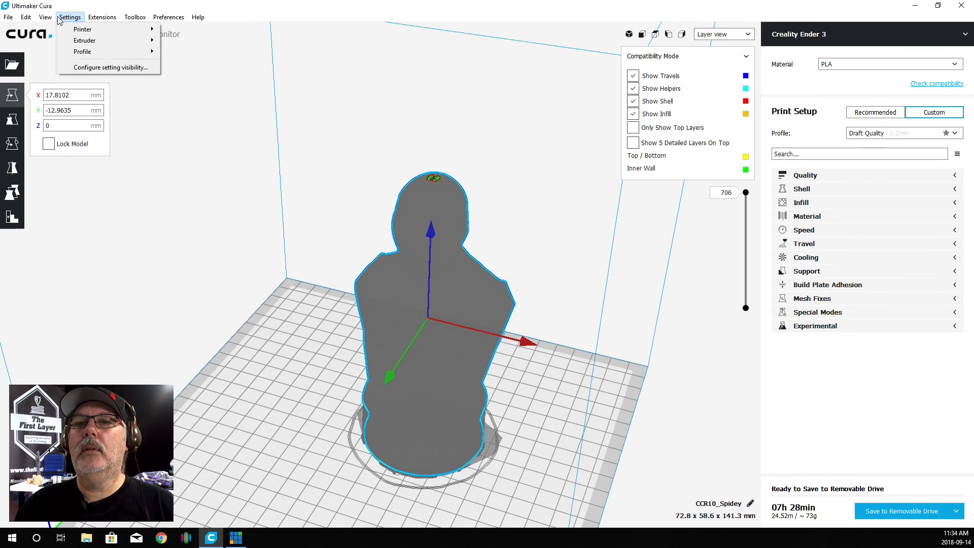
click(25, 17)
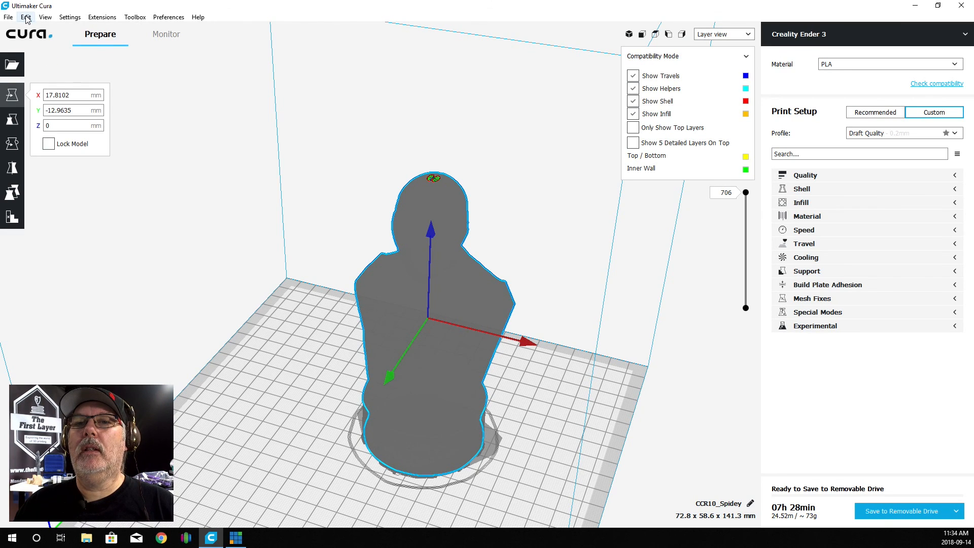
click(25, 18)
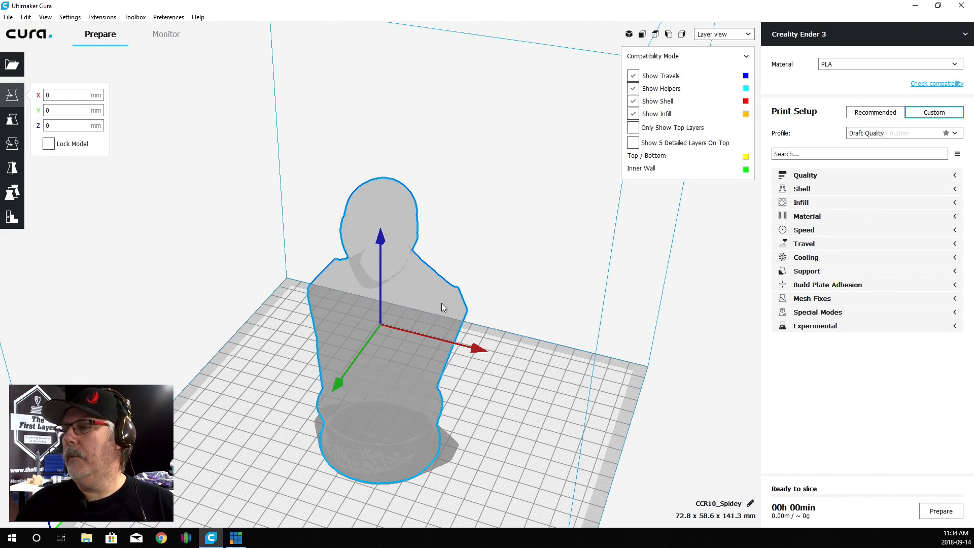
click(939, 510)
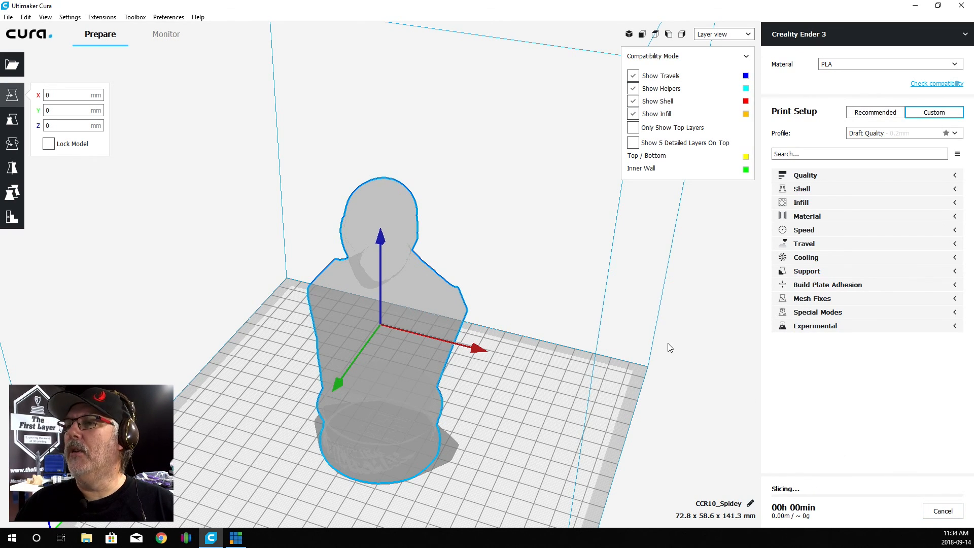
mouse_move(665, 338)
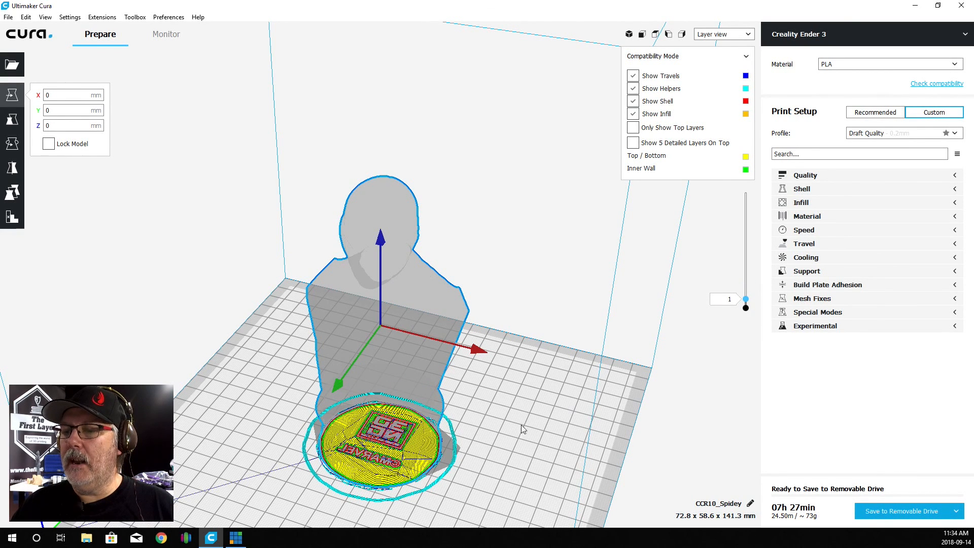
mouse_move(433, 481)
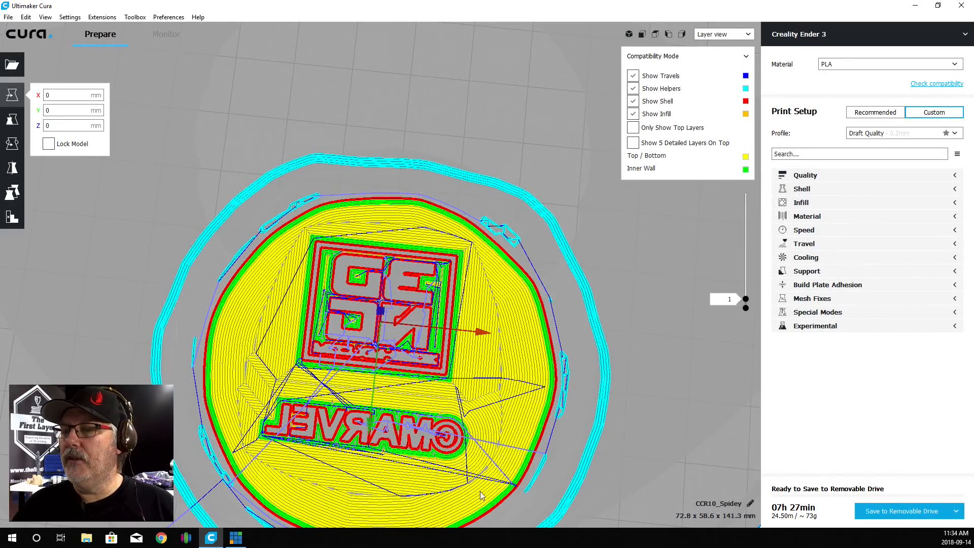
mouse_move(375, 230)
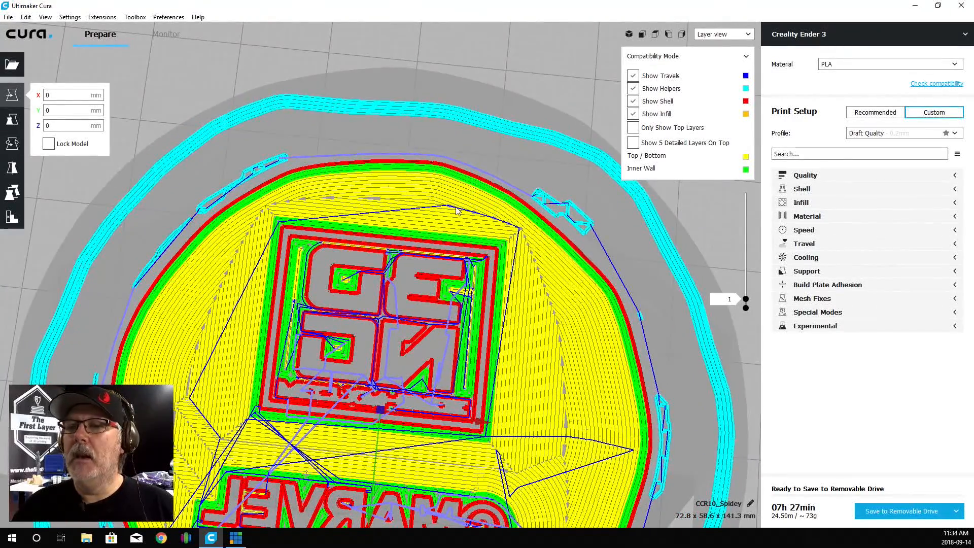
mouse_move(407, 212)
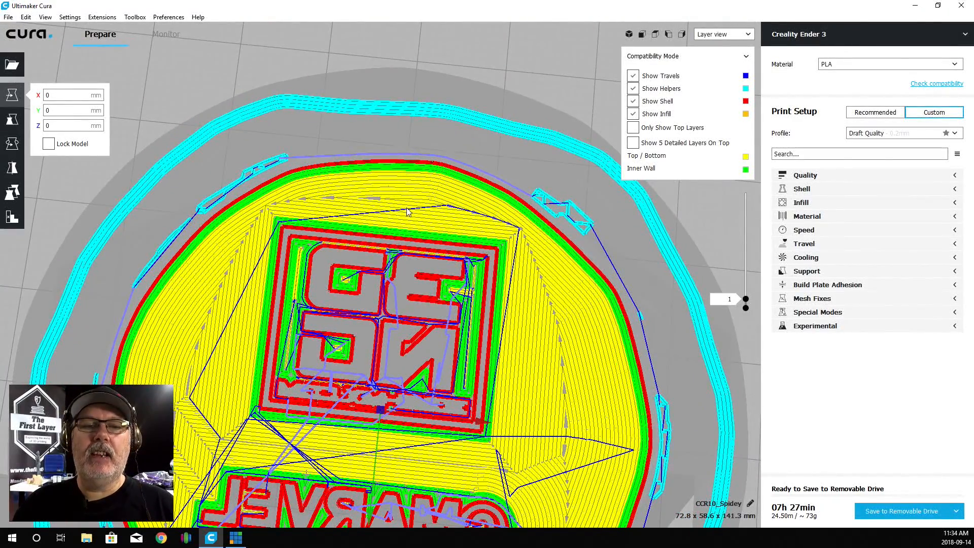